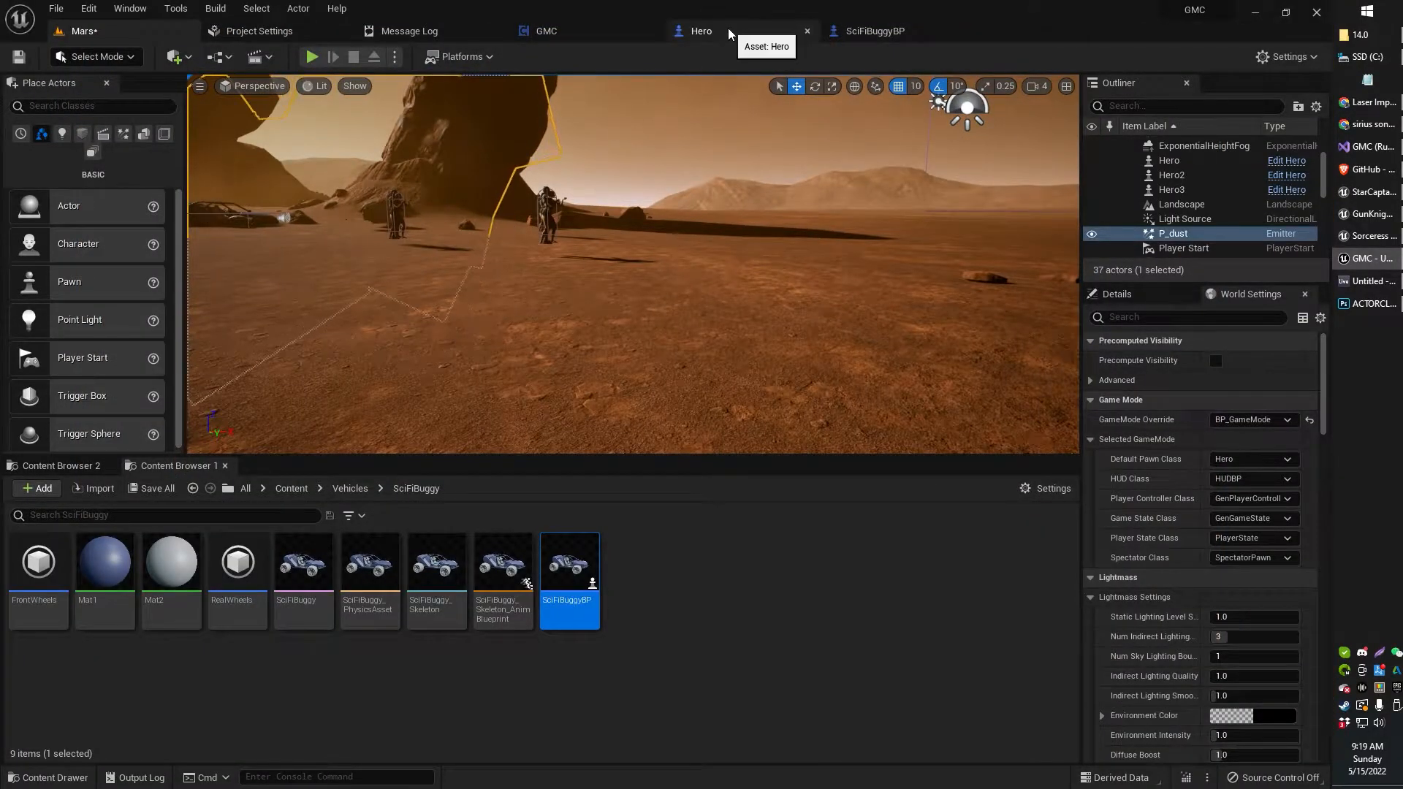
- Open the Hero blueprint graph that stores the self pawn and sets the buggy's Driver
left_click(700, 31)
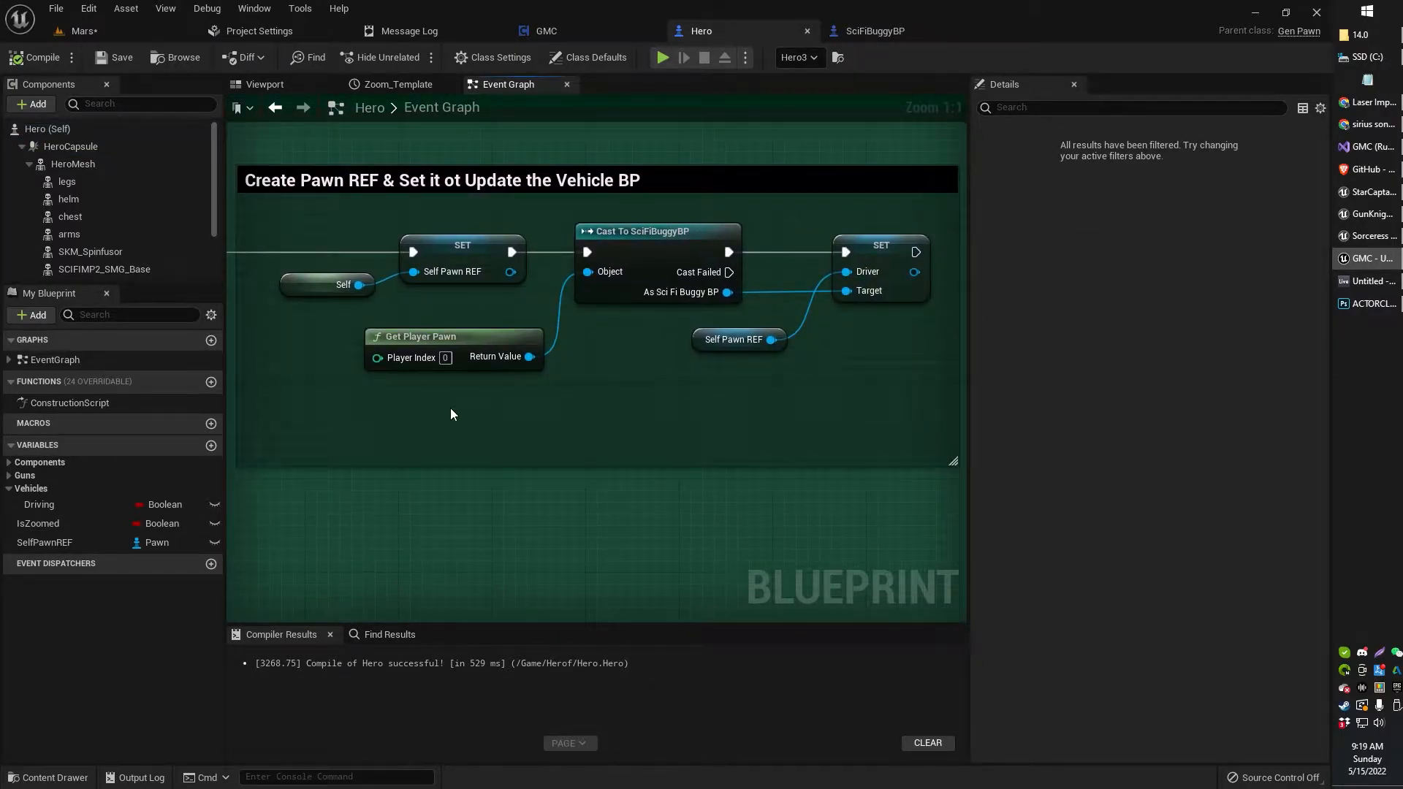
mouse_move(80, 542)
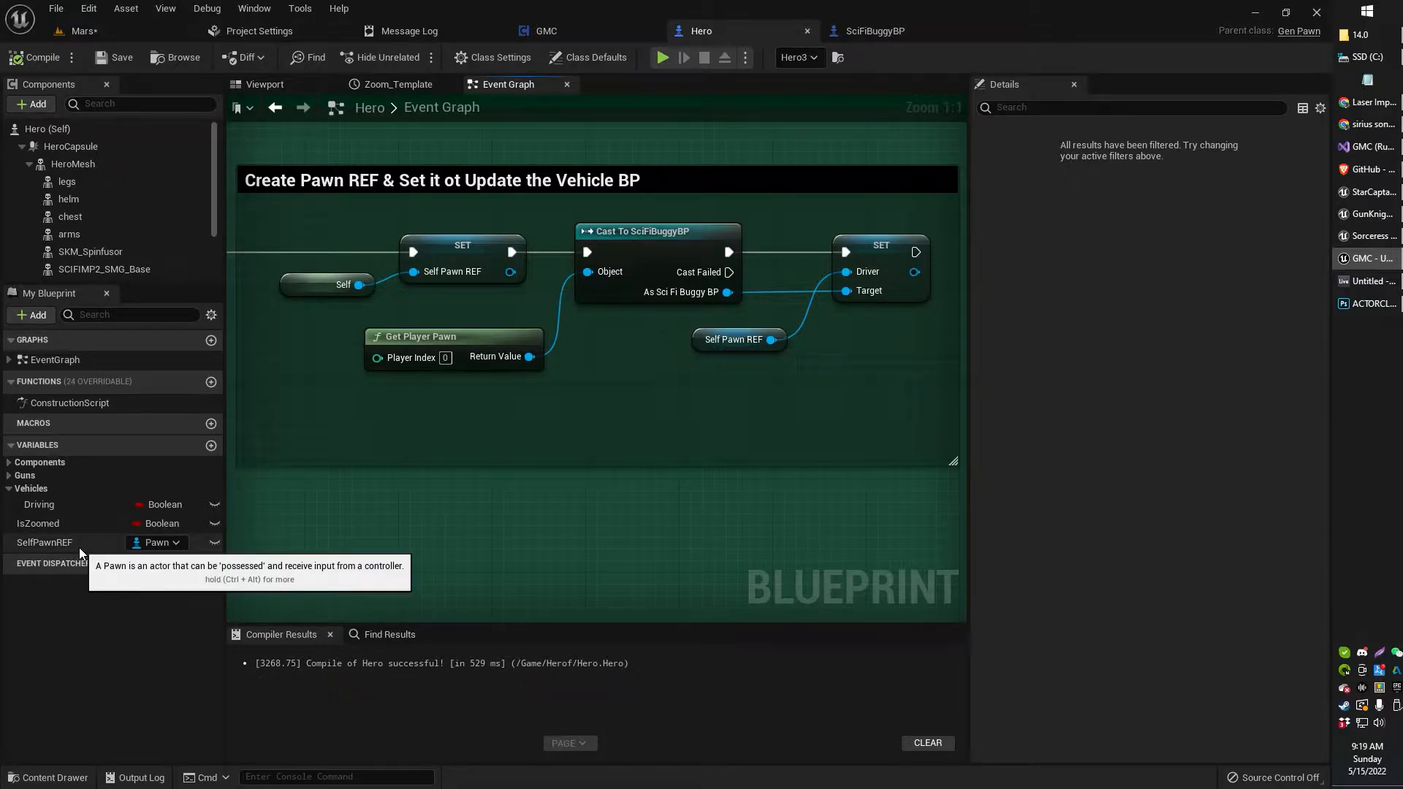
mouse_move(158, 543)
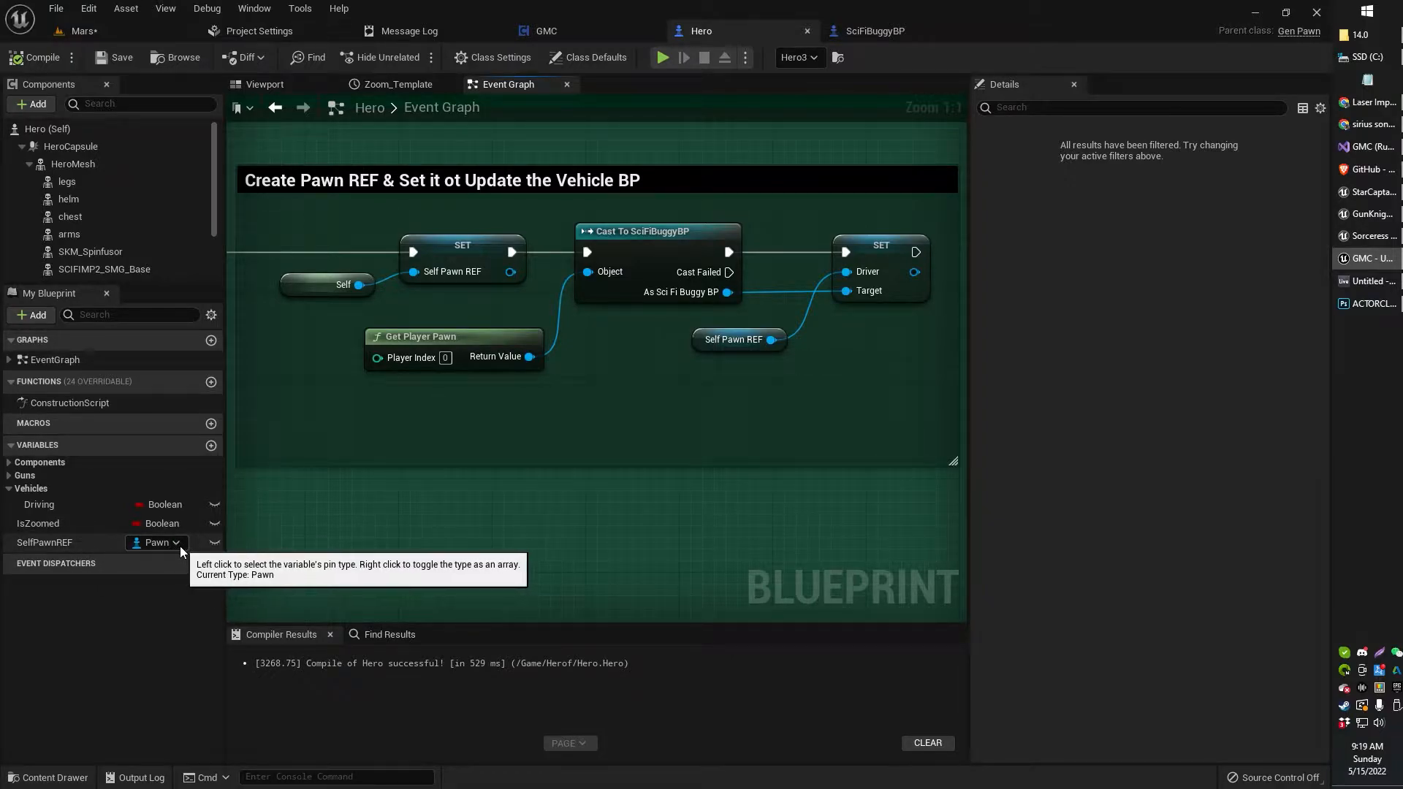
left_click(156, 542)
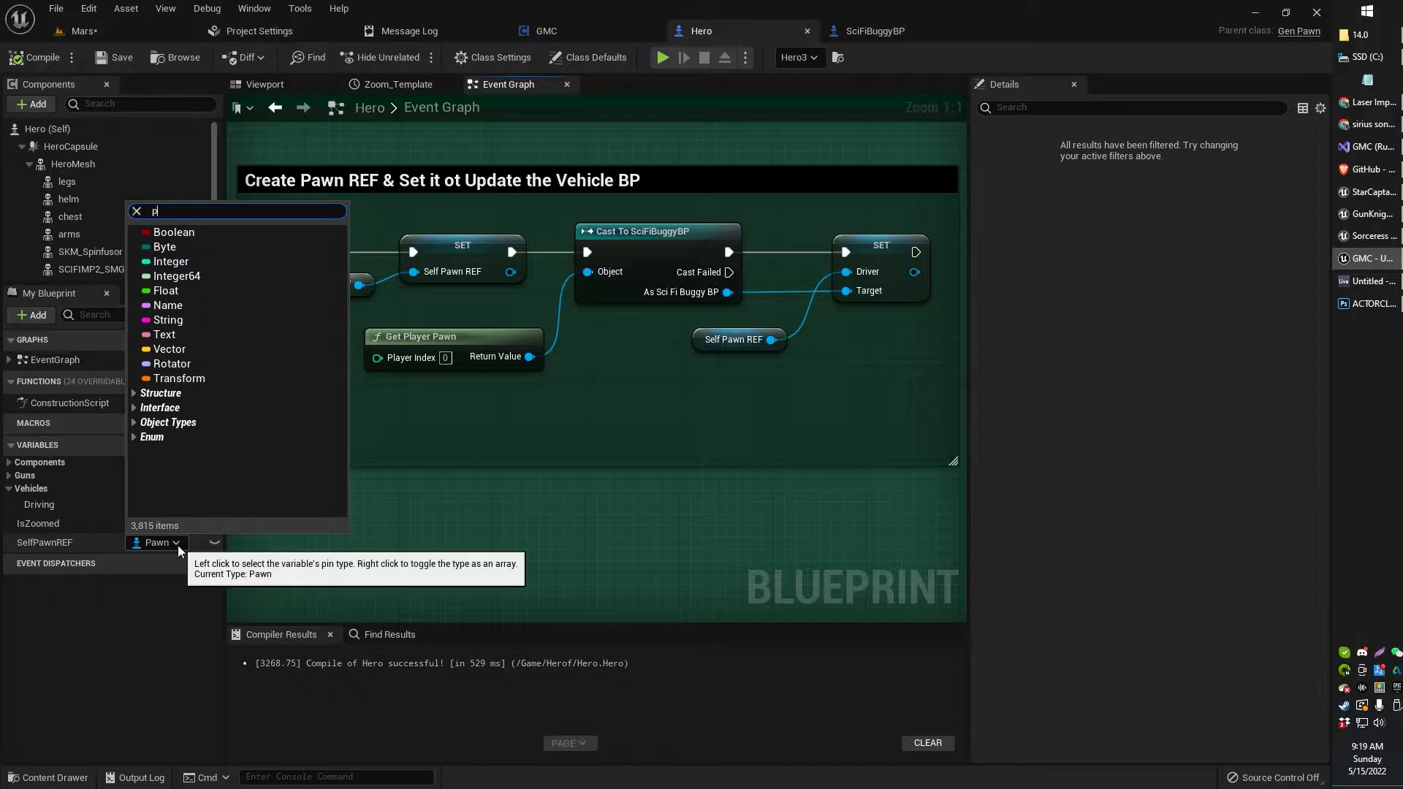
type("awn")
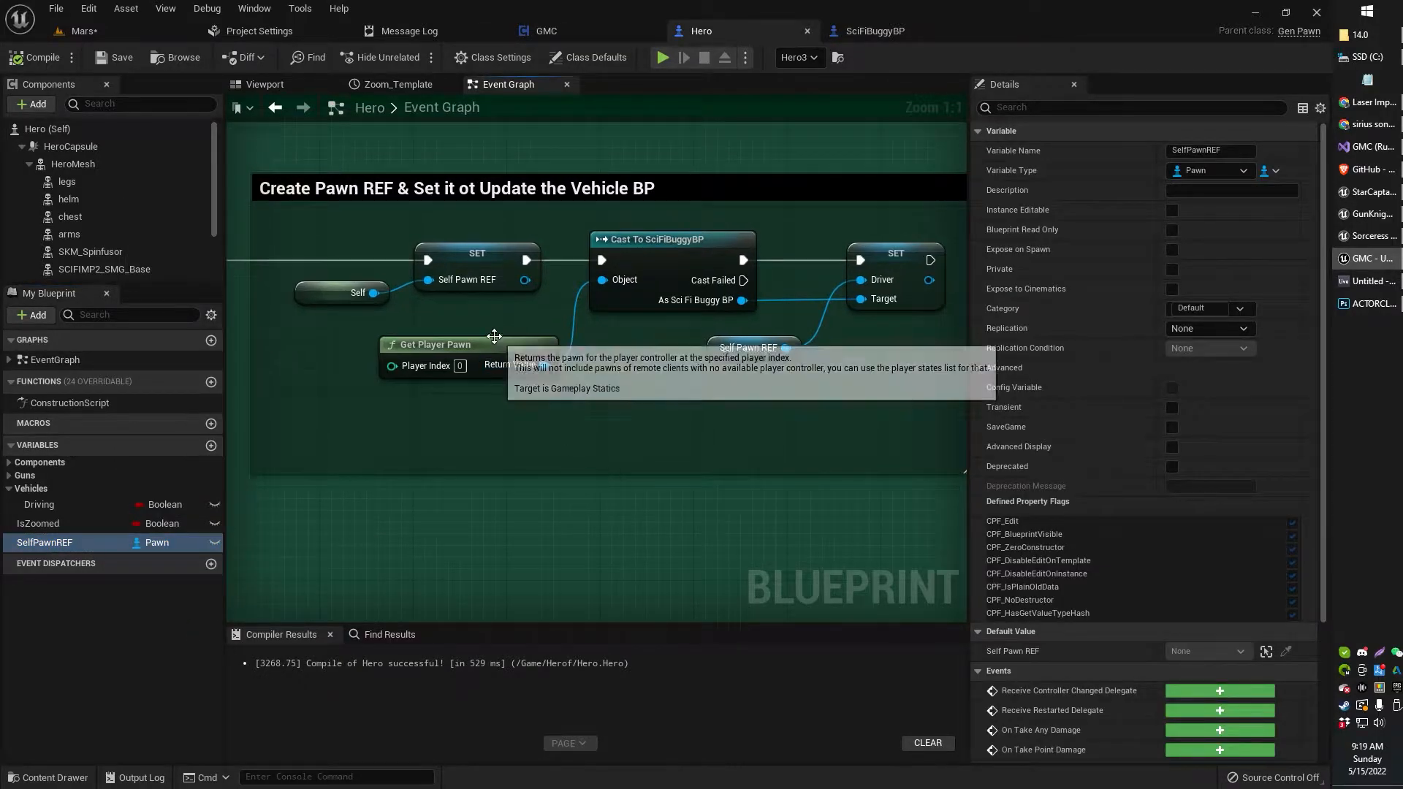
mouse_move(477, 308)
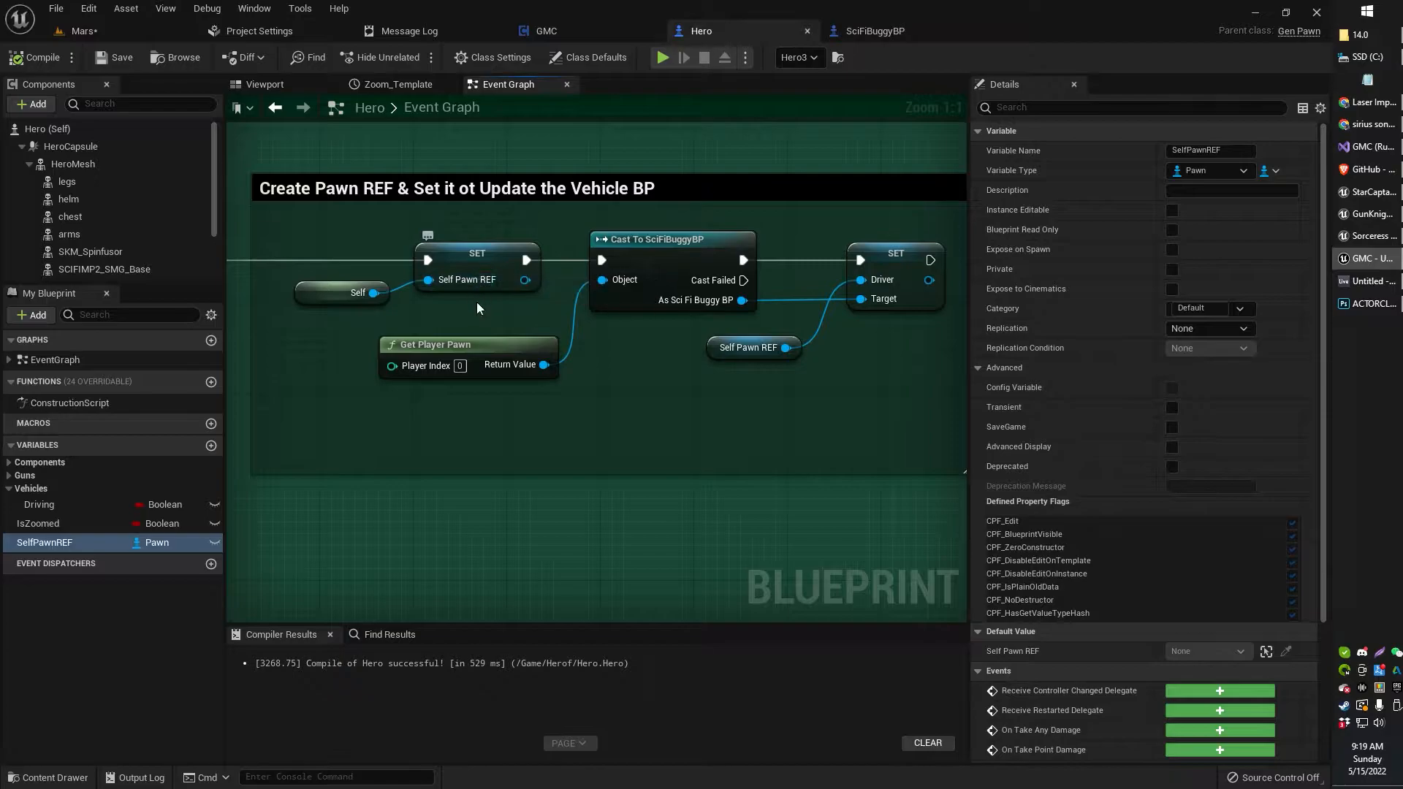
mouse_move(318, 313)
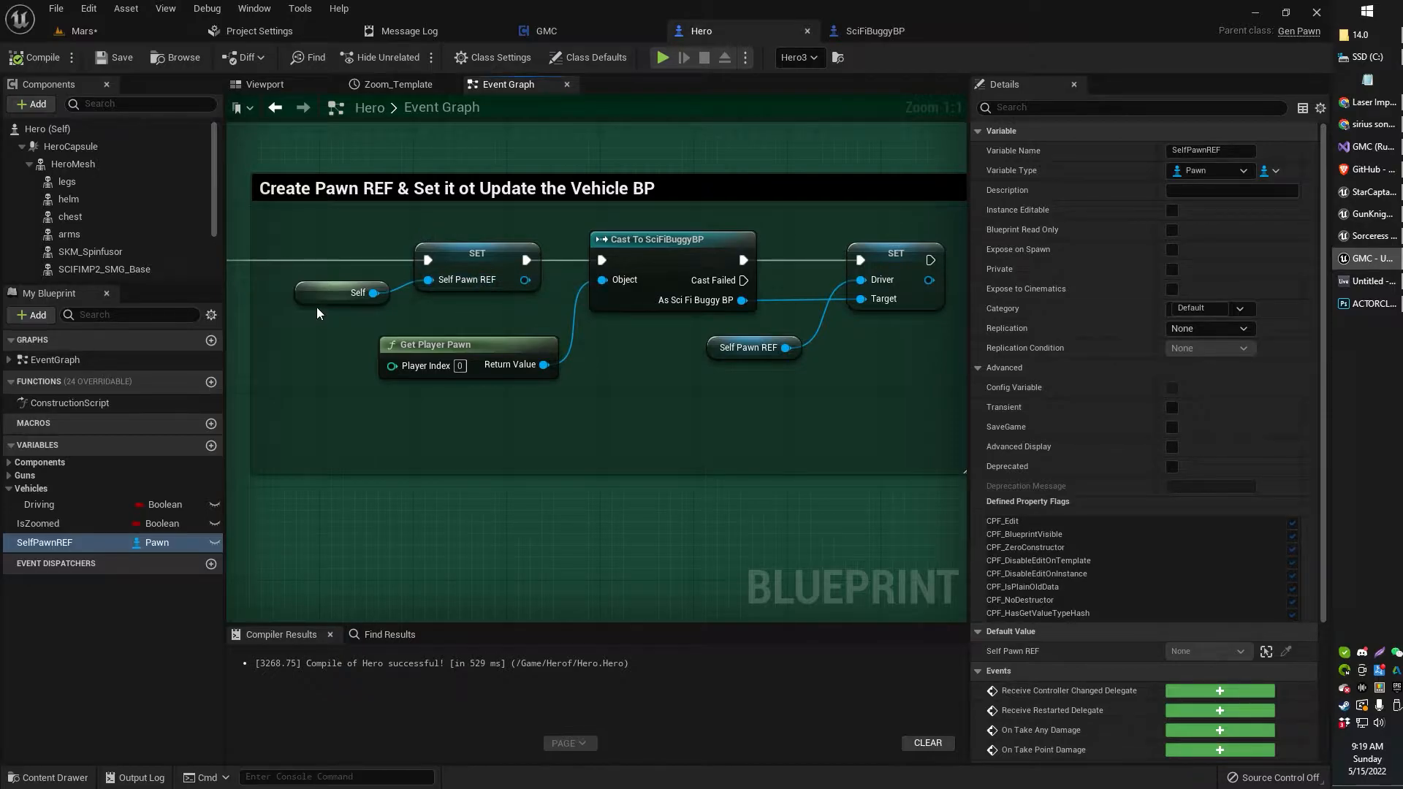
left_click(342, 293)
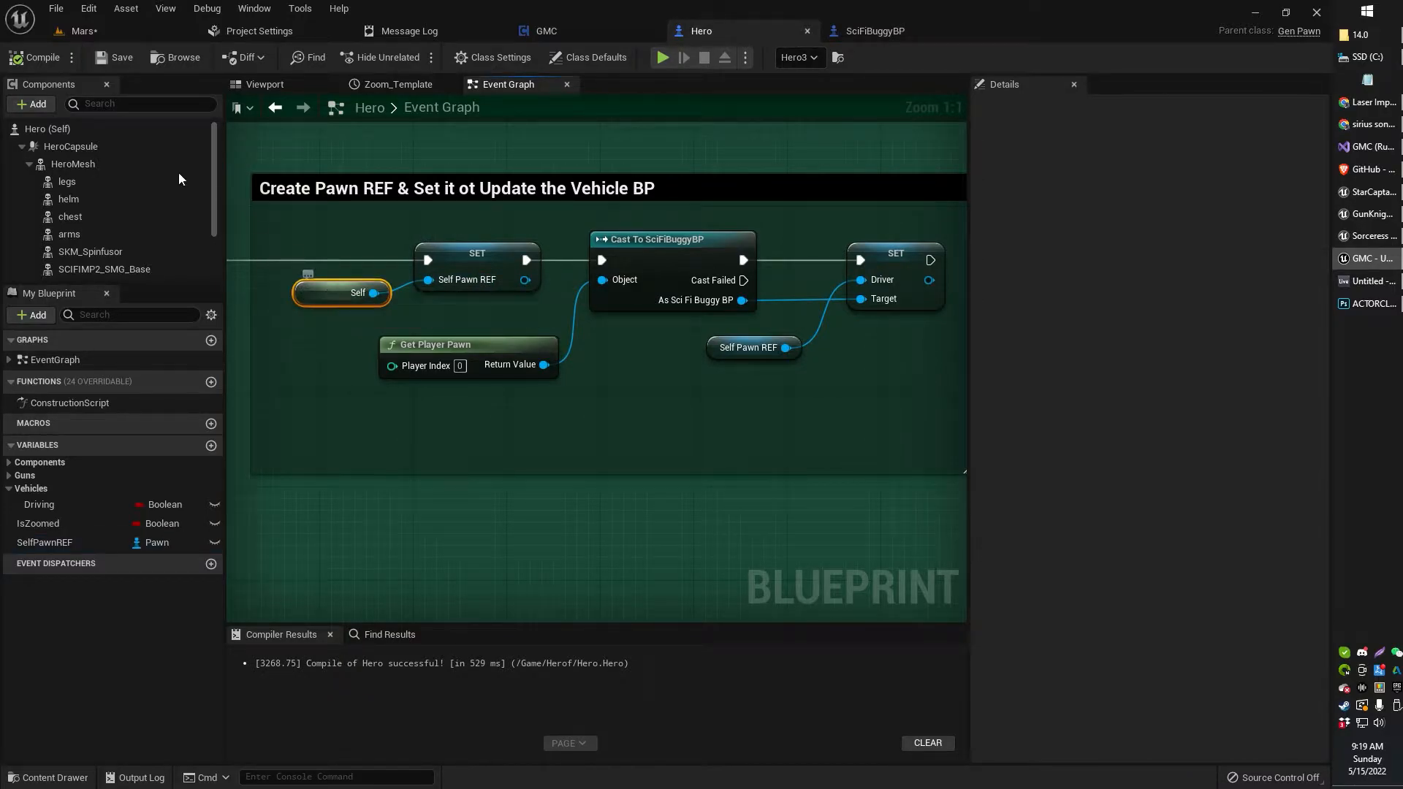
mouse_move(734, 44)
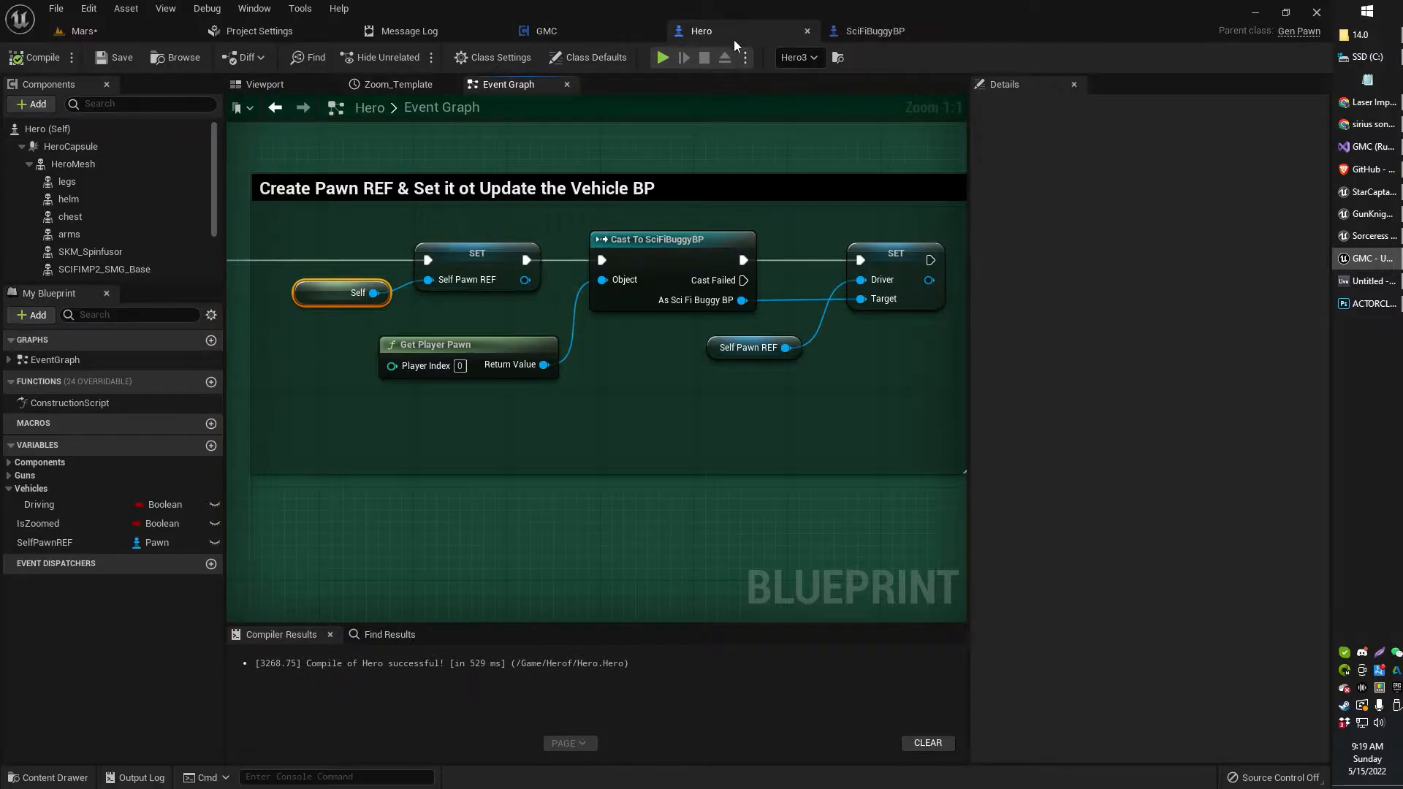
mouse_move(701, 30)
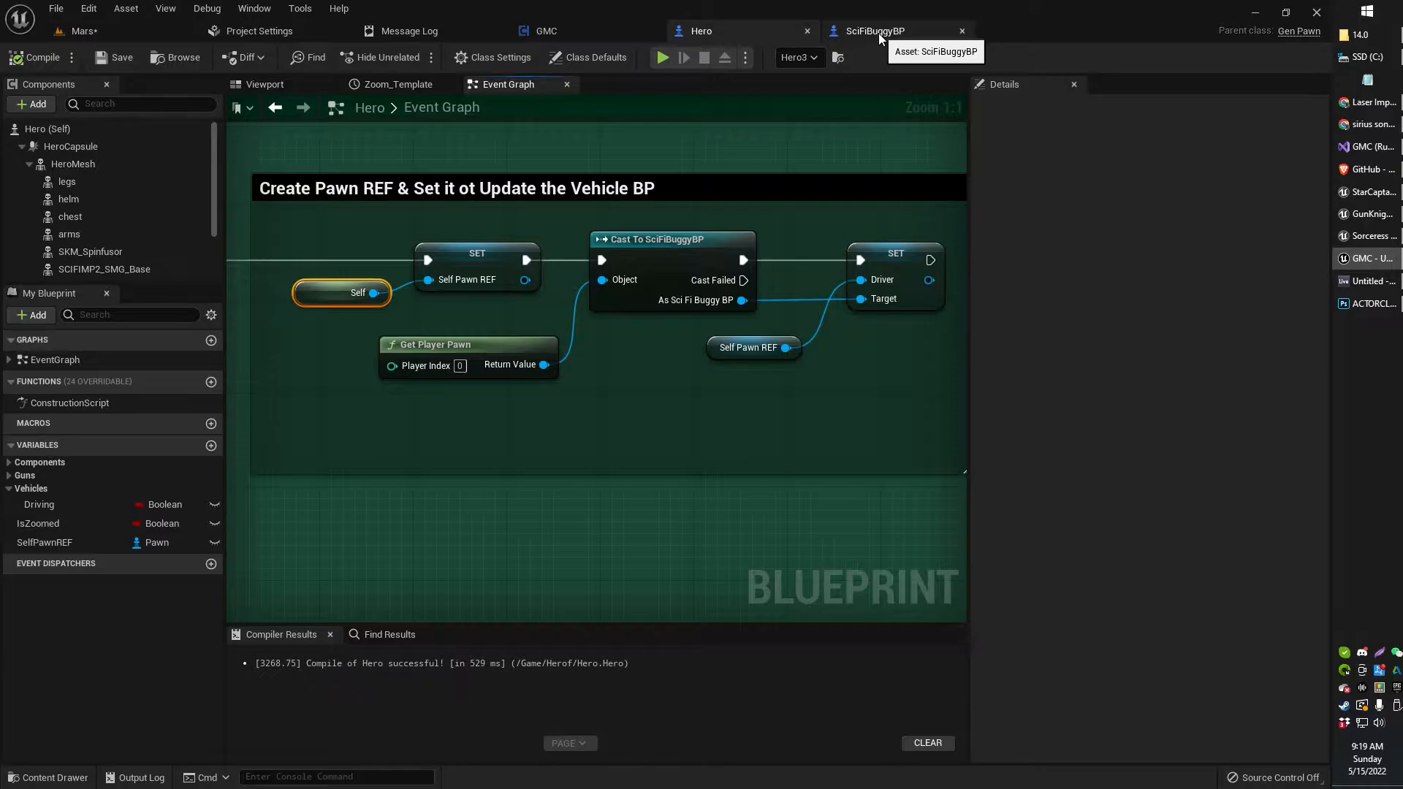
mouse_move(833, 47)
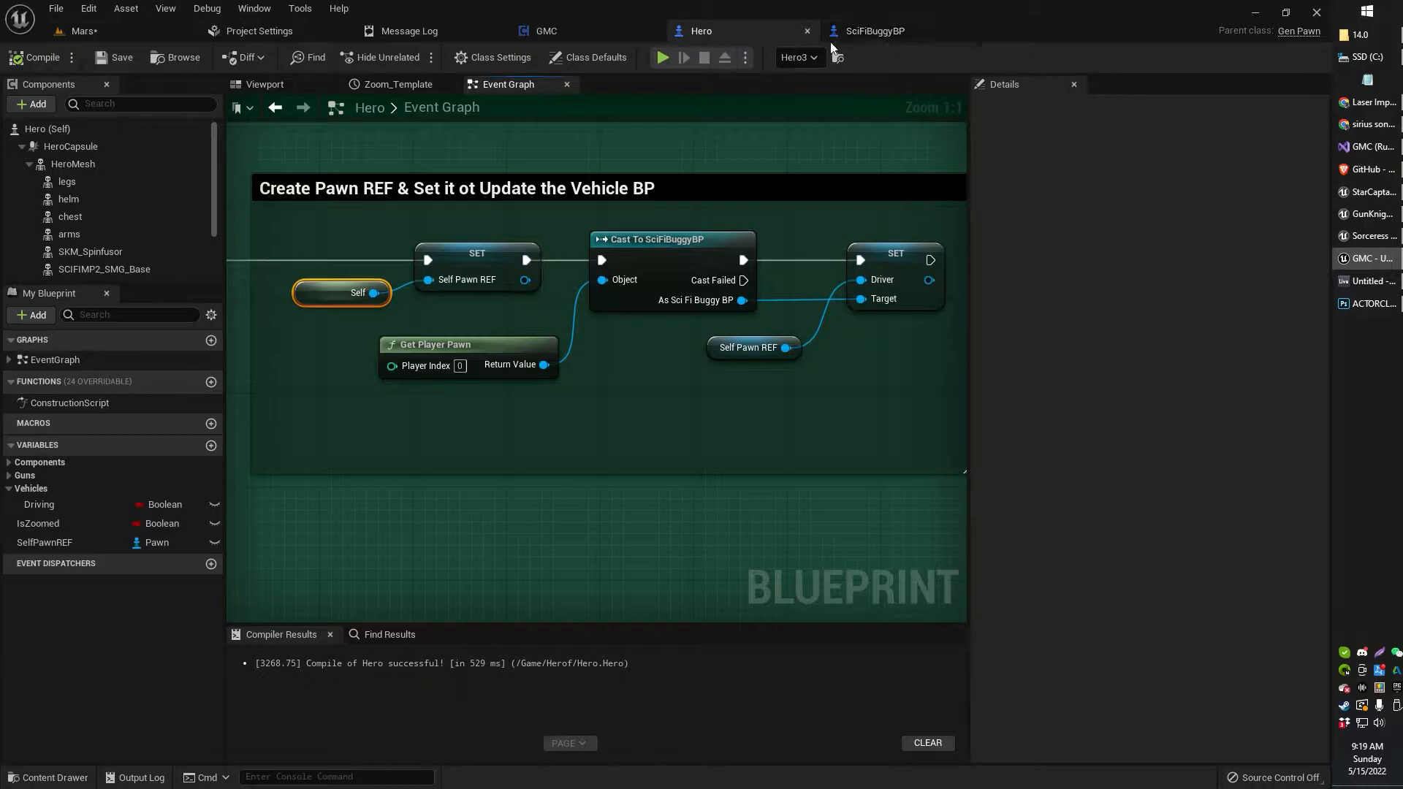
mouse_move(743, 40)
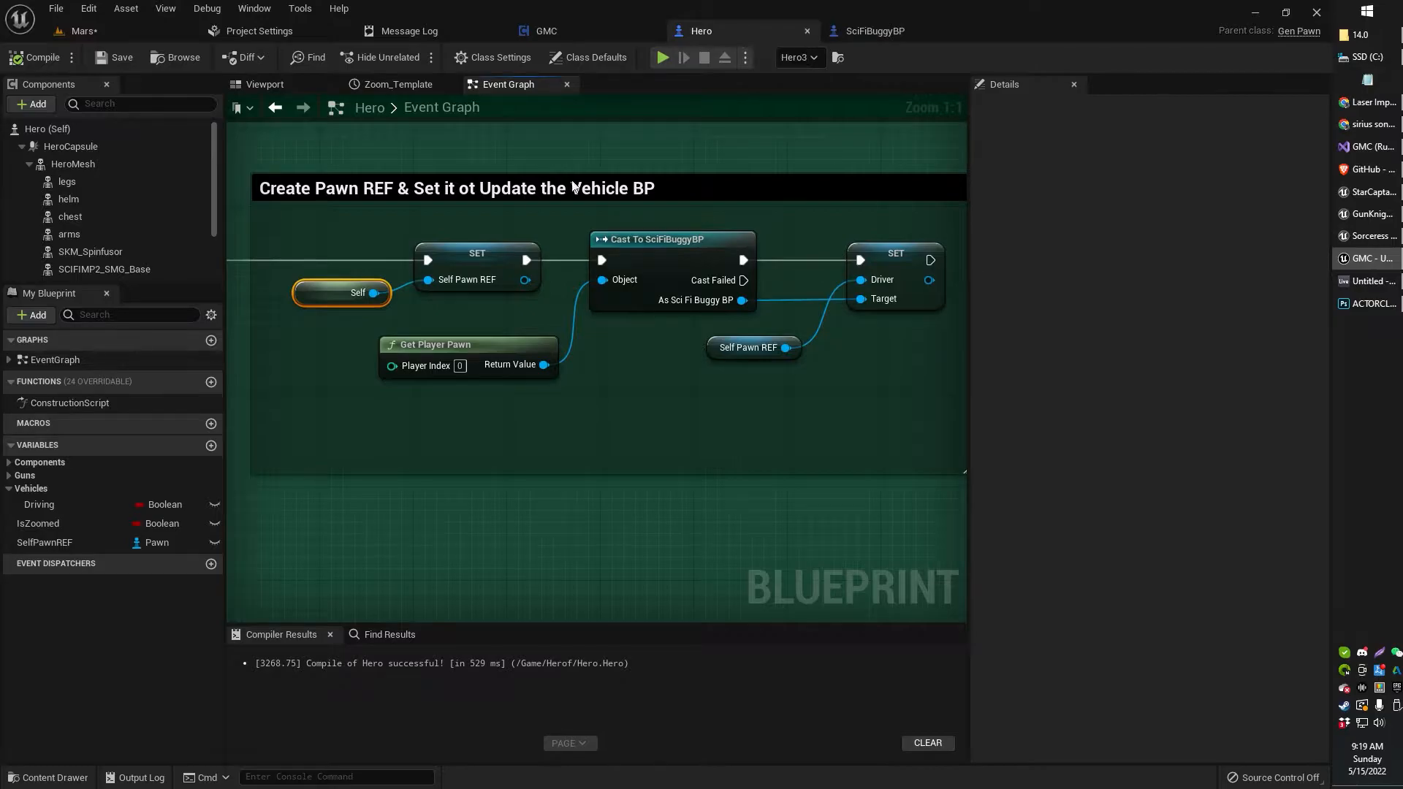
mouse_move(466, 279)
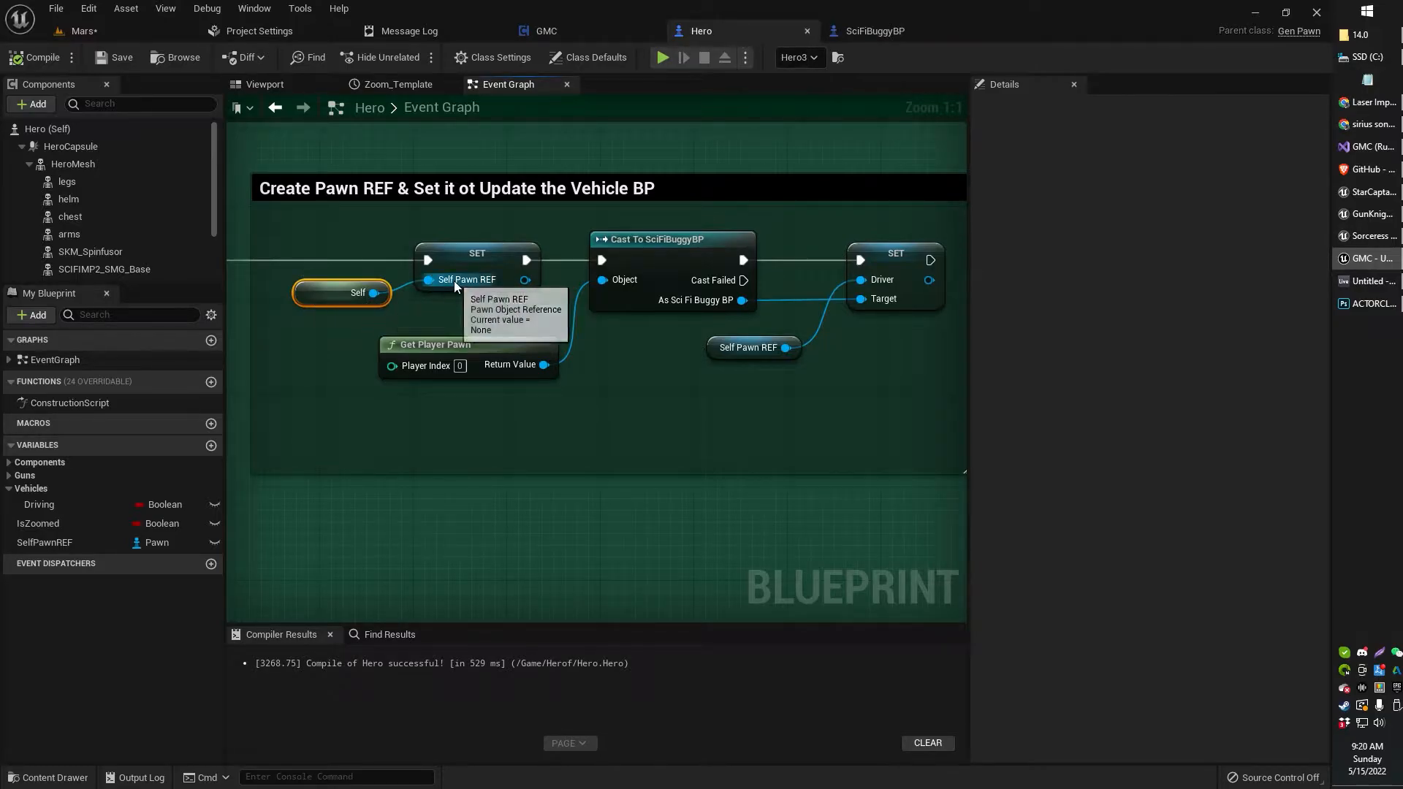
left_click(477, 252)
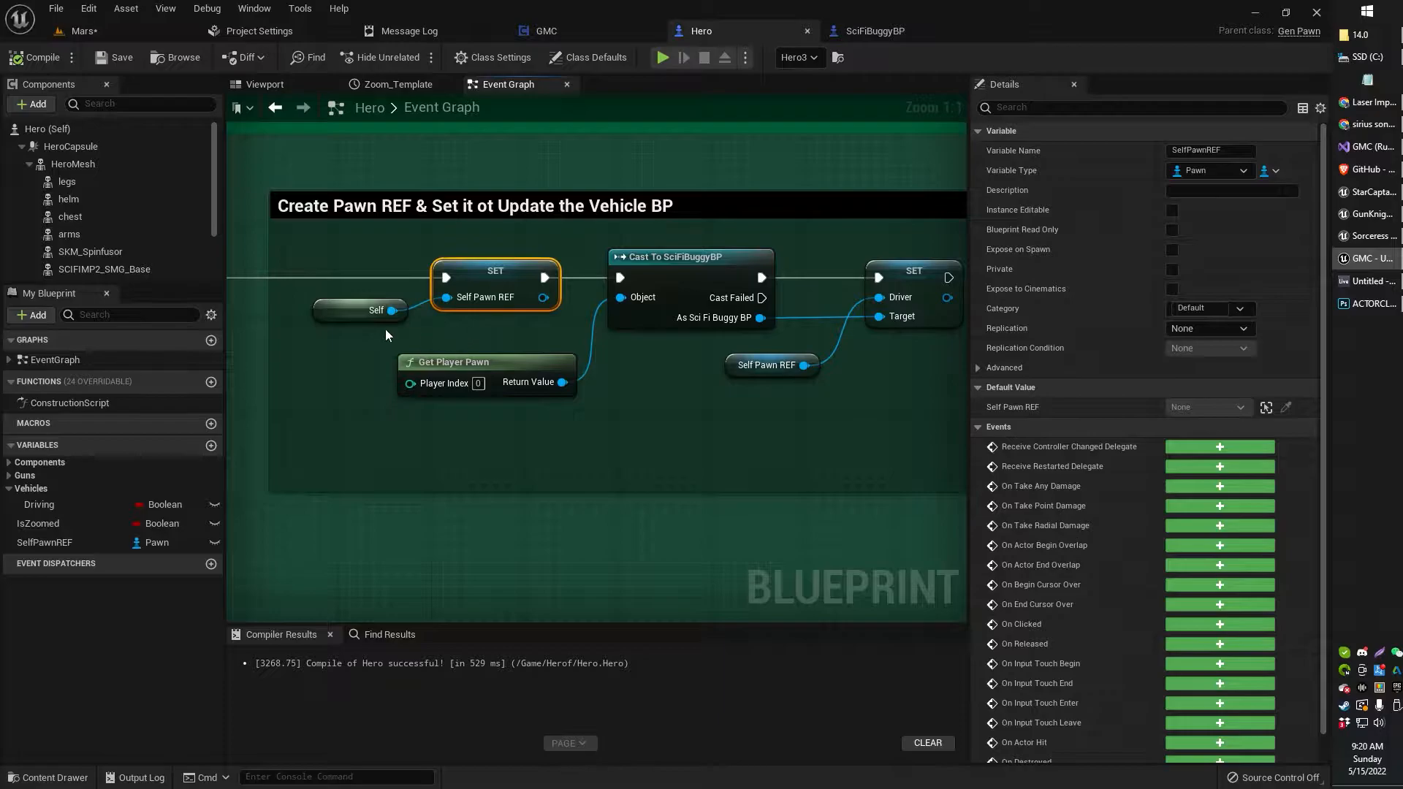
mouse_move(380, 347)
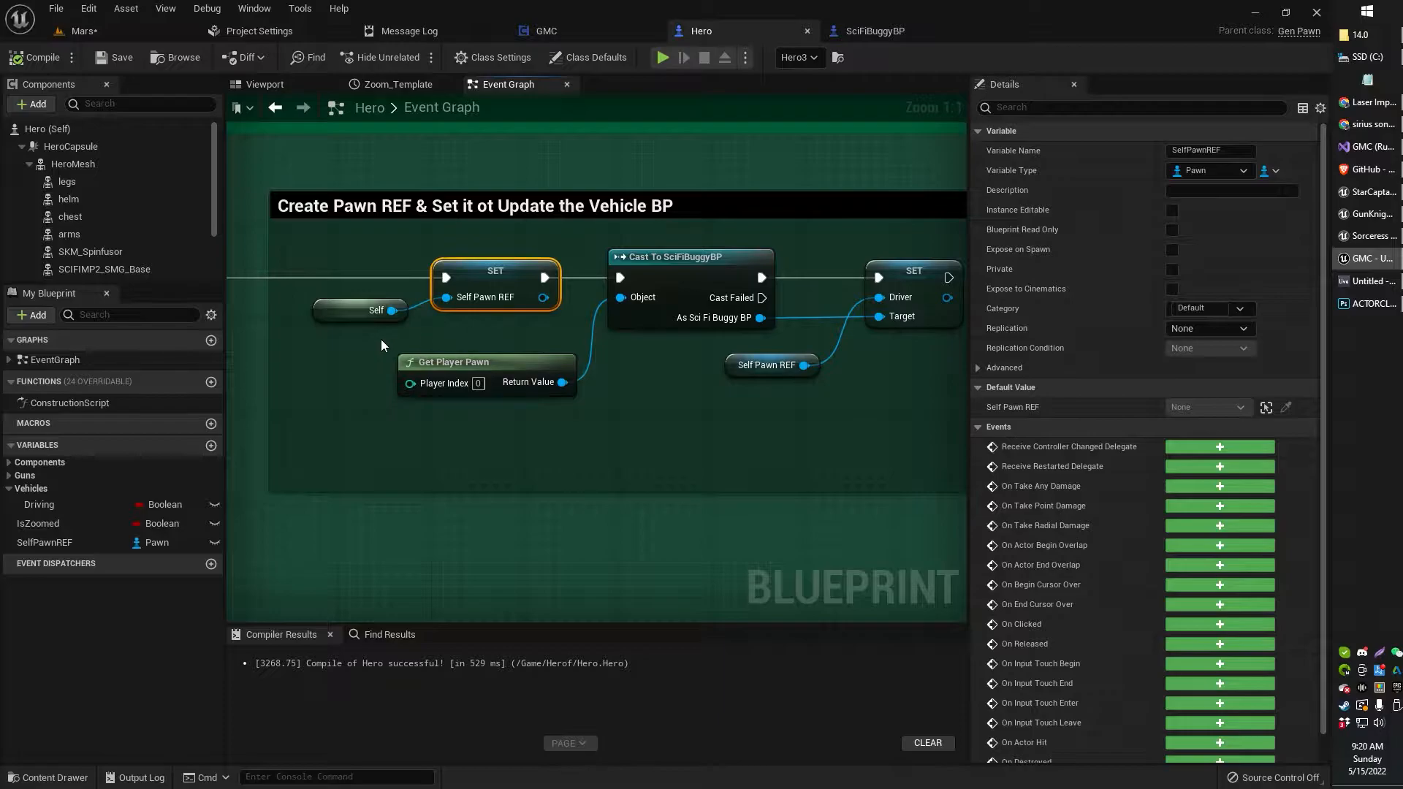
mouse_move(402, 348)
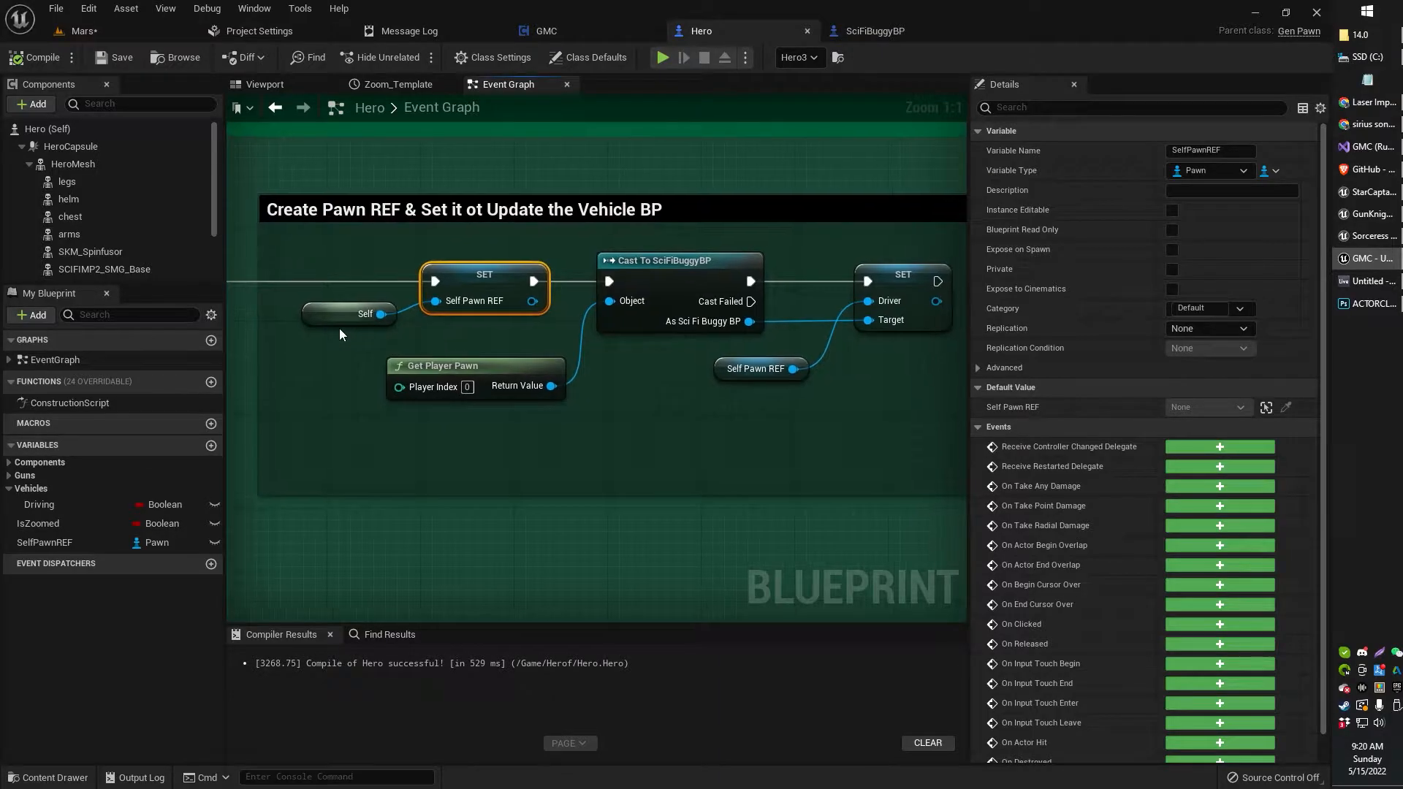
mouse_move(470, 300)
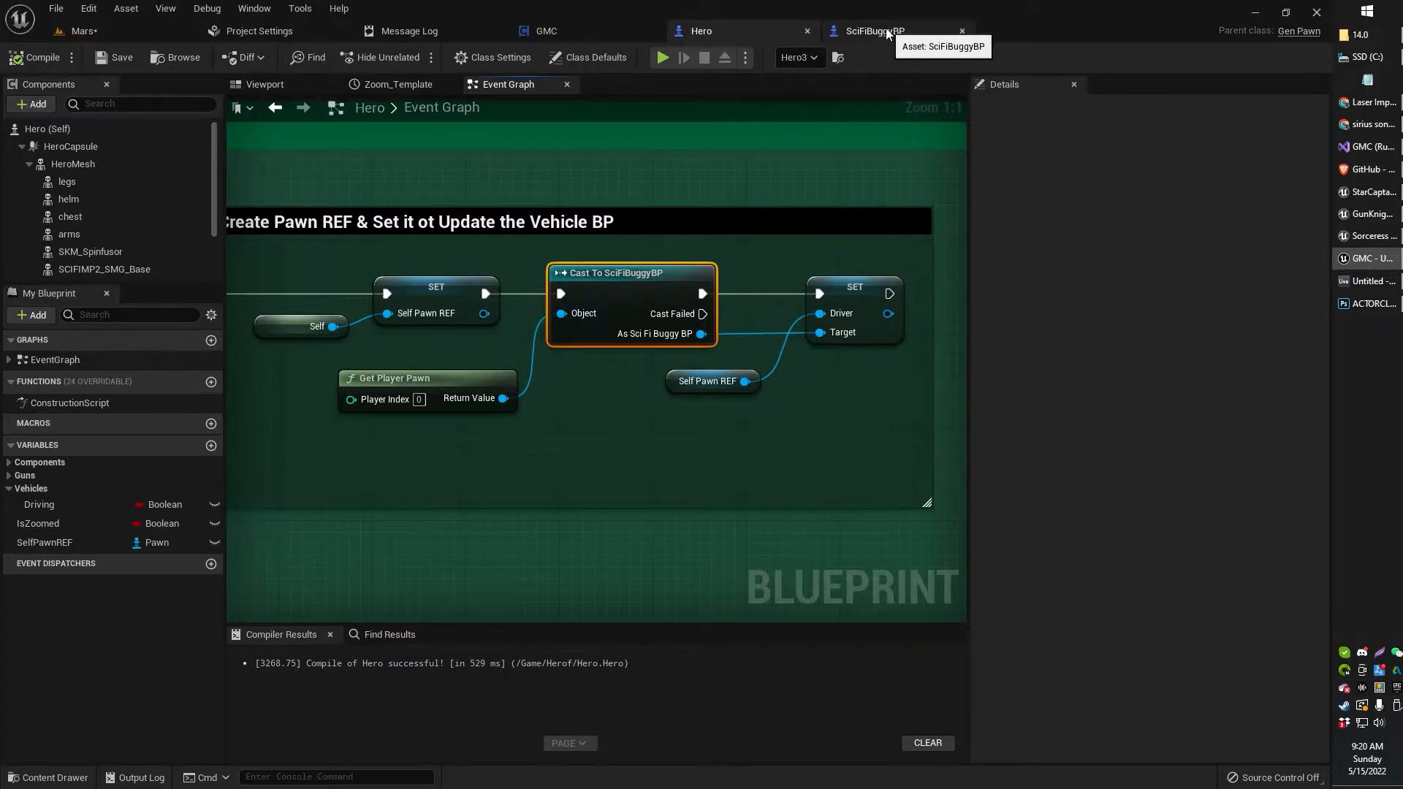
- Compare SciFiBuggyBP's Driver variable with Hero's Get Player Pawn, Cast To SciFiBuggyBP and SET Driver nodes
left_click(873, 31)
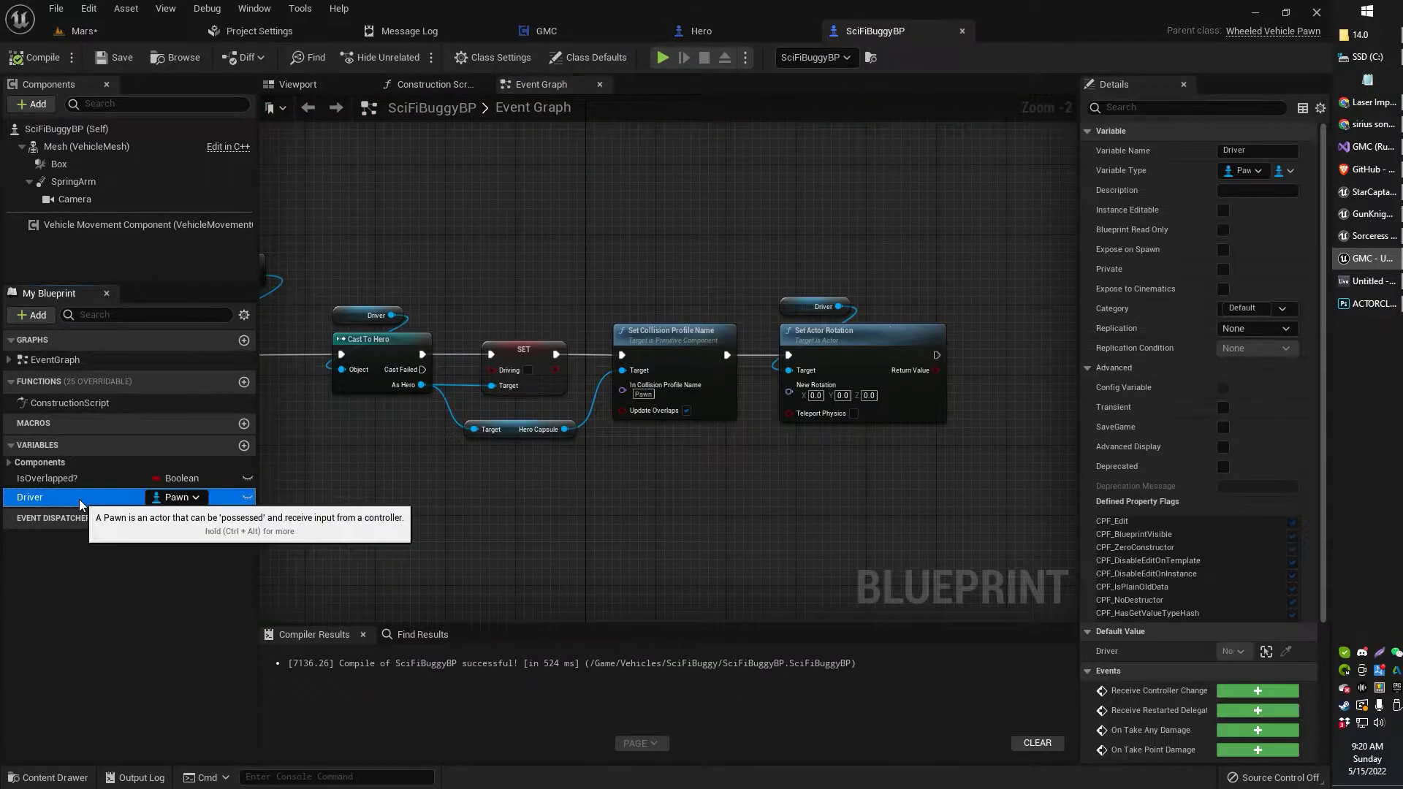
mouse_move(185, 498)
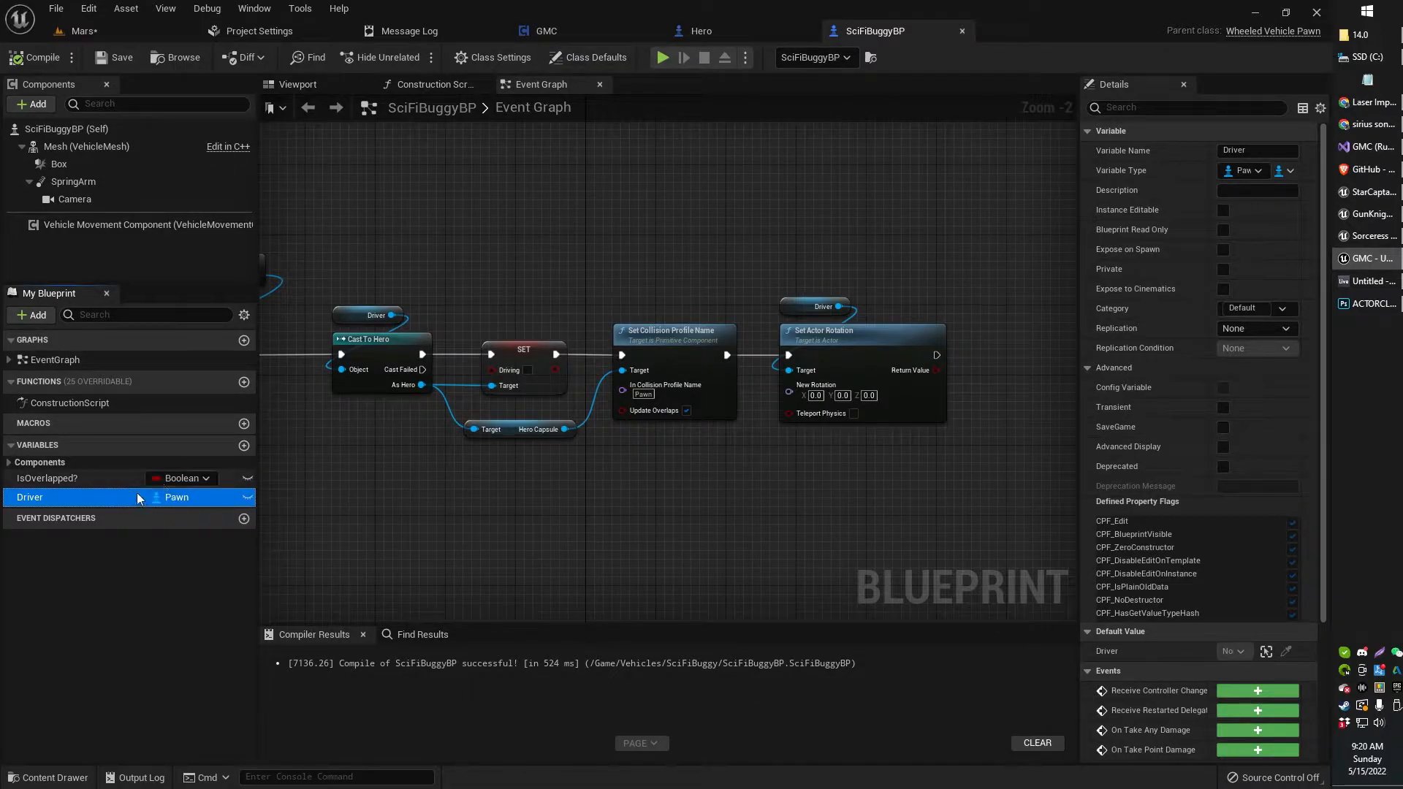
left_click(698, 31)
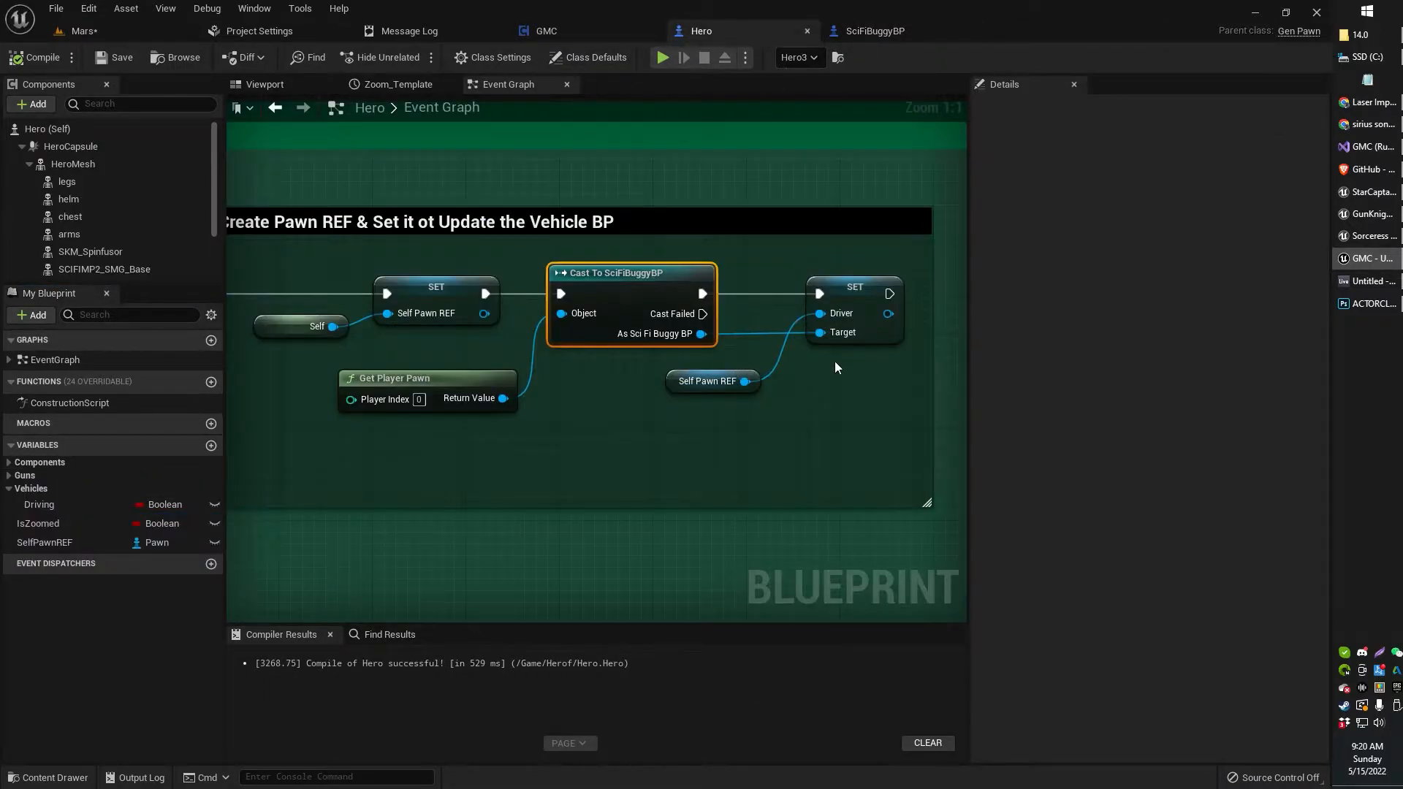
left_click(877, 31)
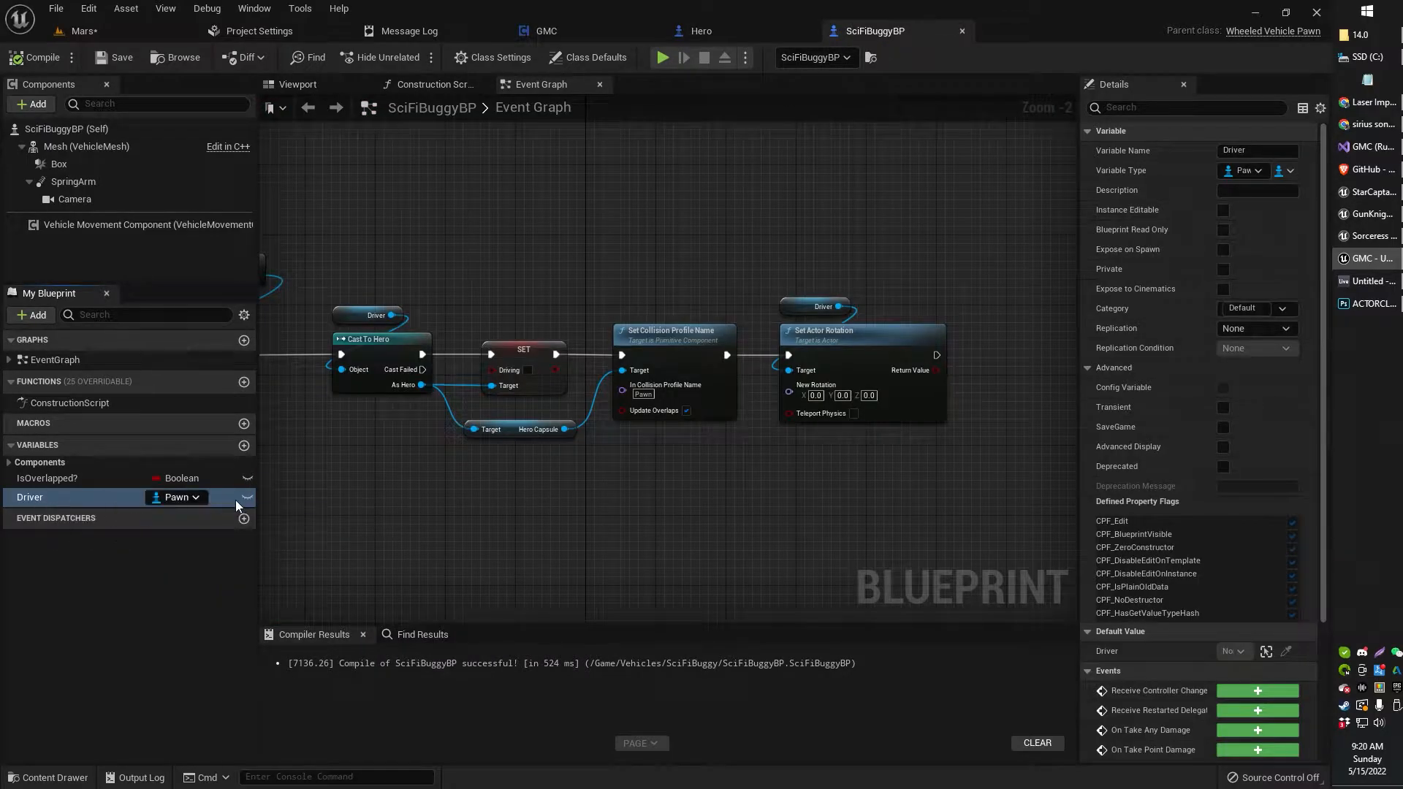
left_click(700, 31)
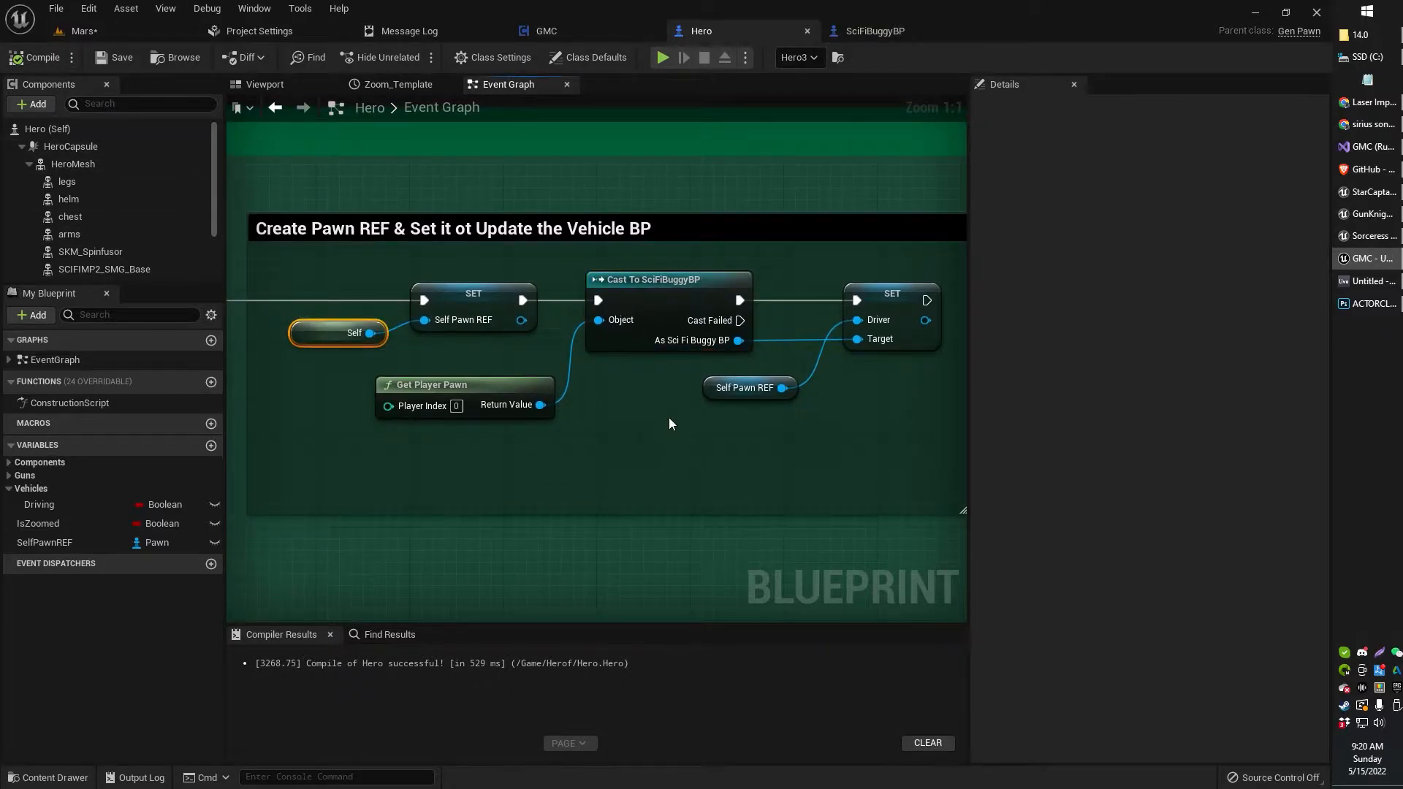
left_click_drag(671, 421, 654, 483)
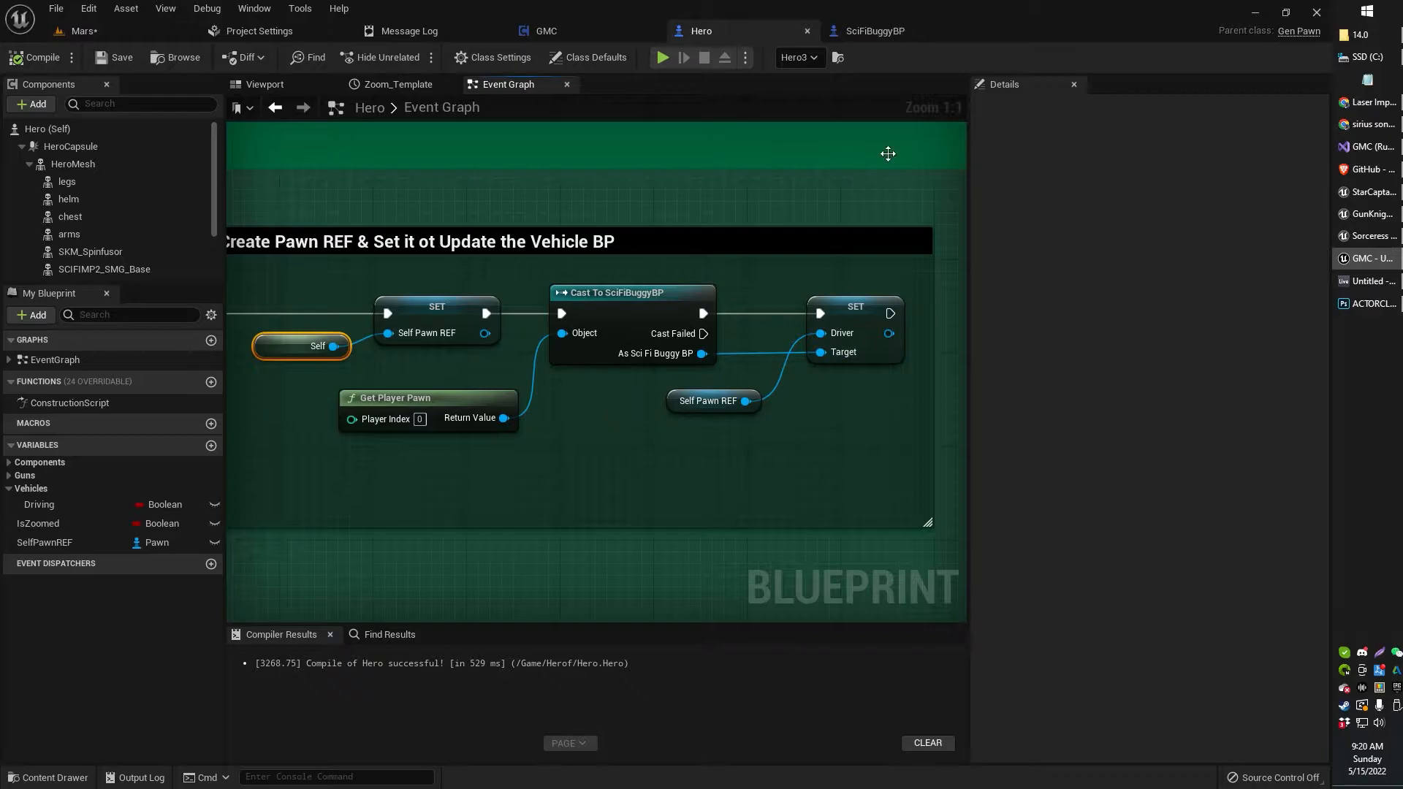
left_click(873, 31)
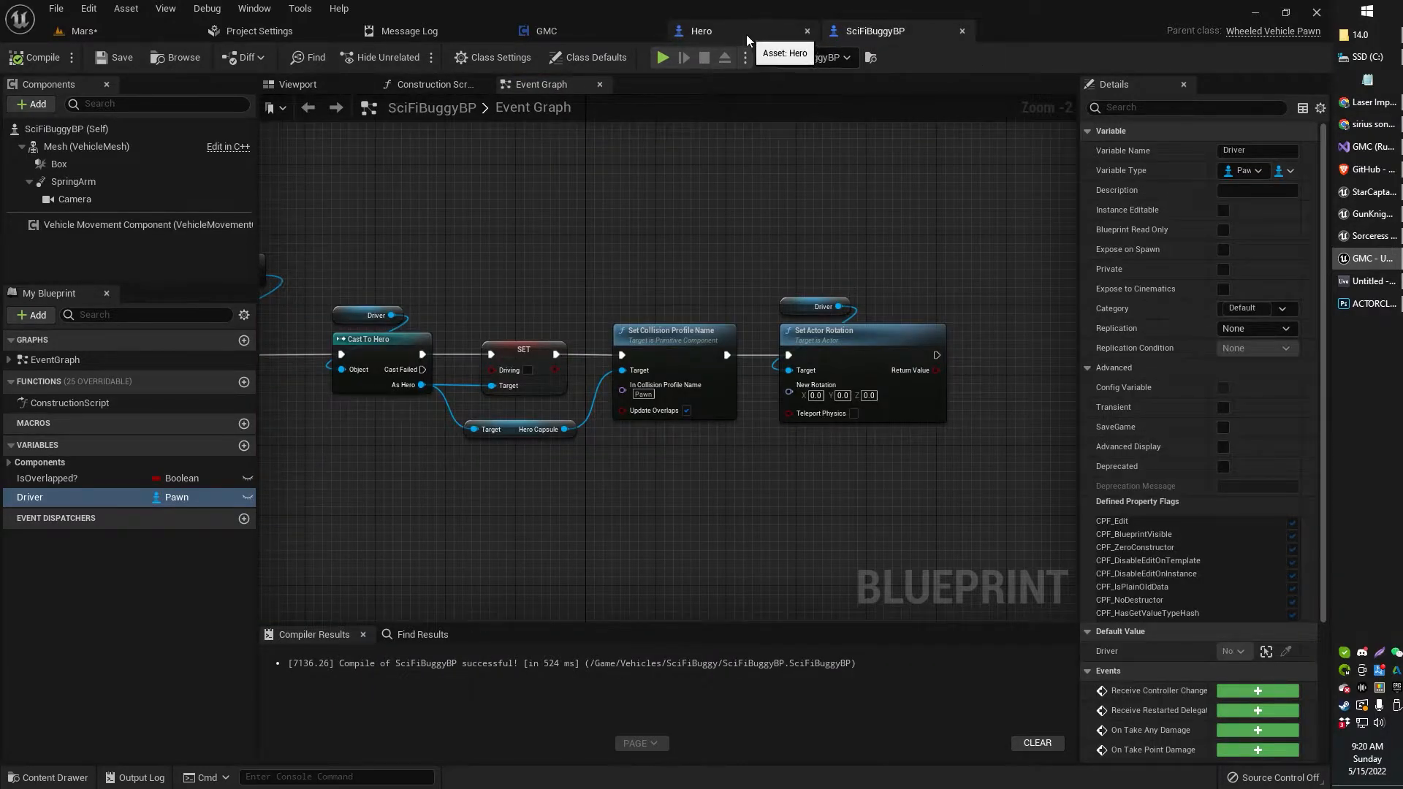
left_click(700, 31)
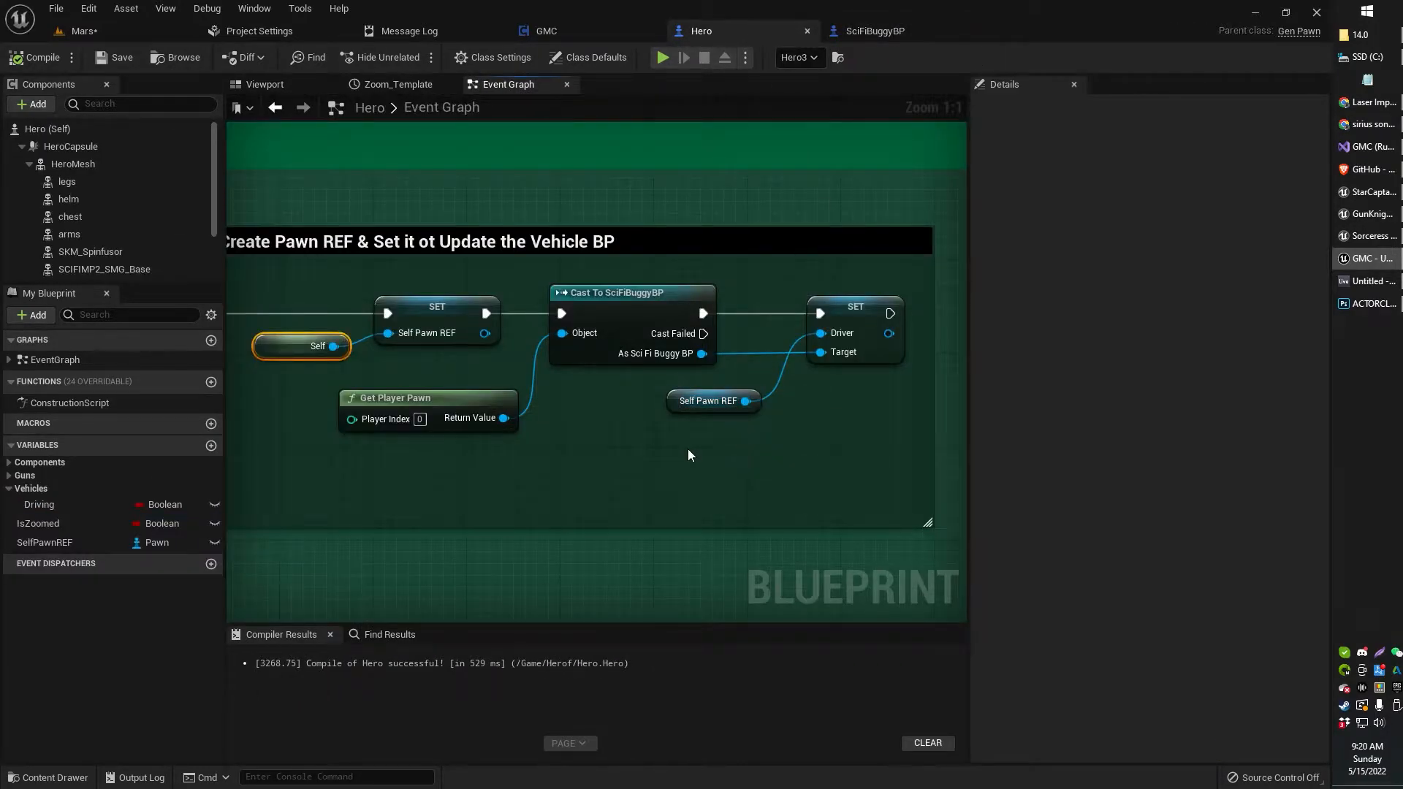
mouse_move(702, 431)
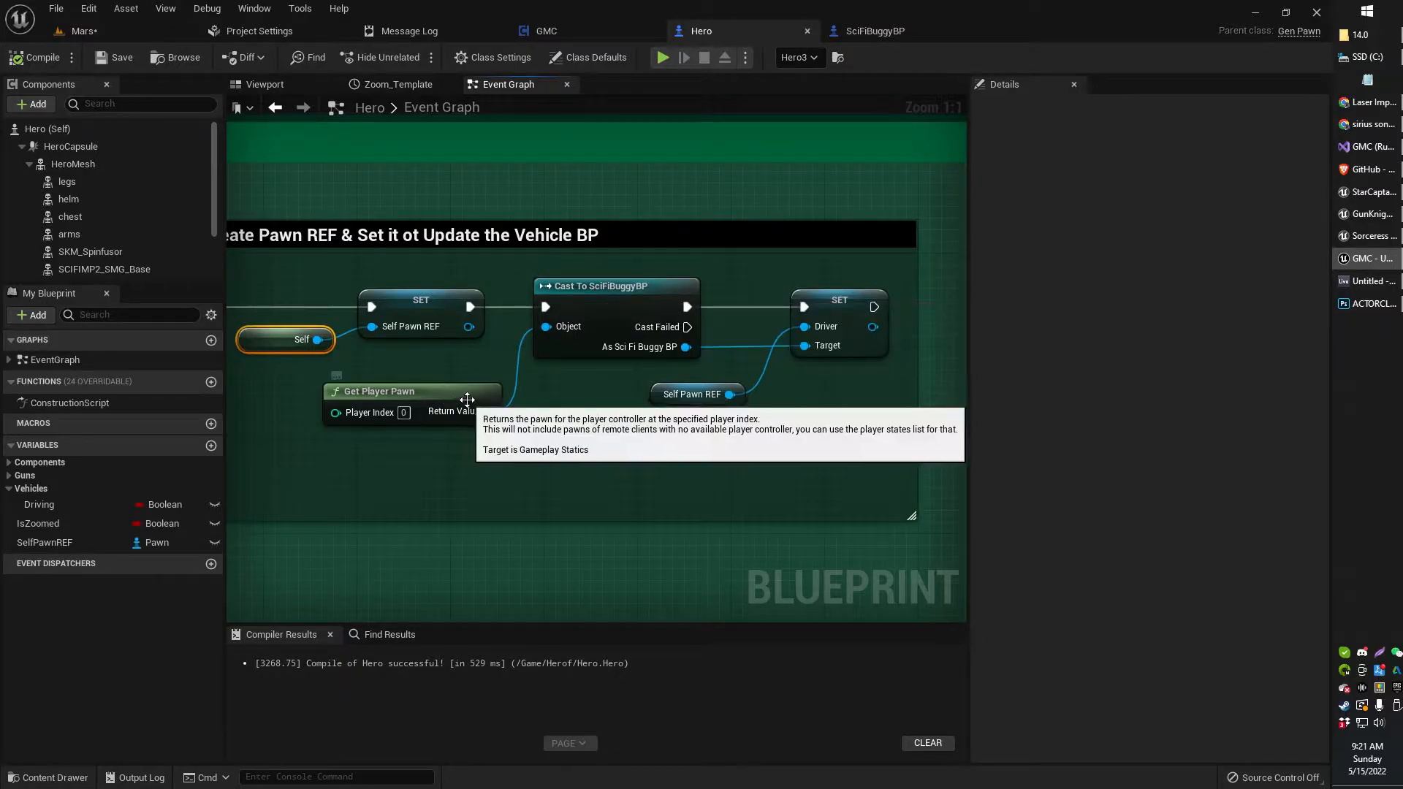
mouse_move(687, 347)
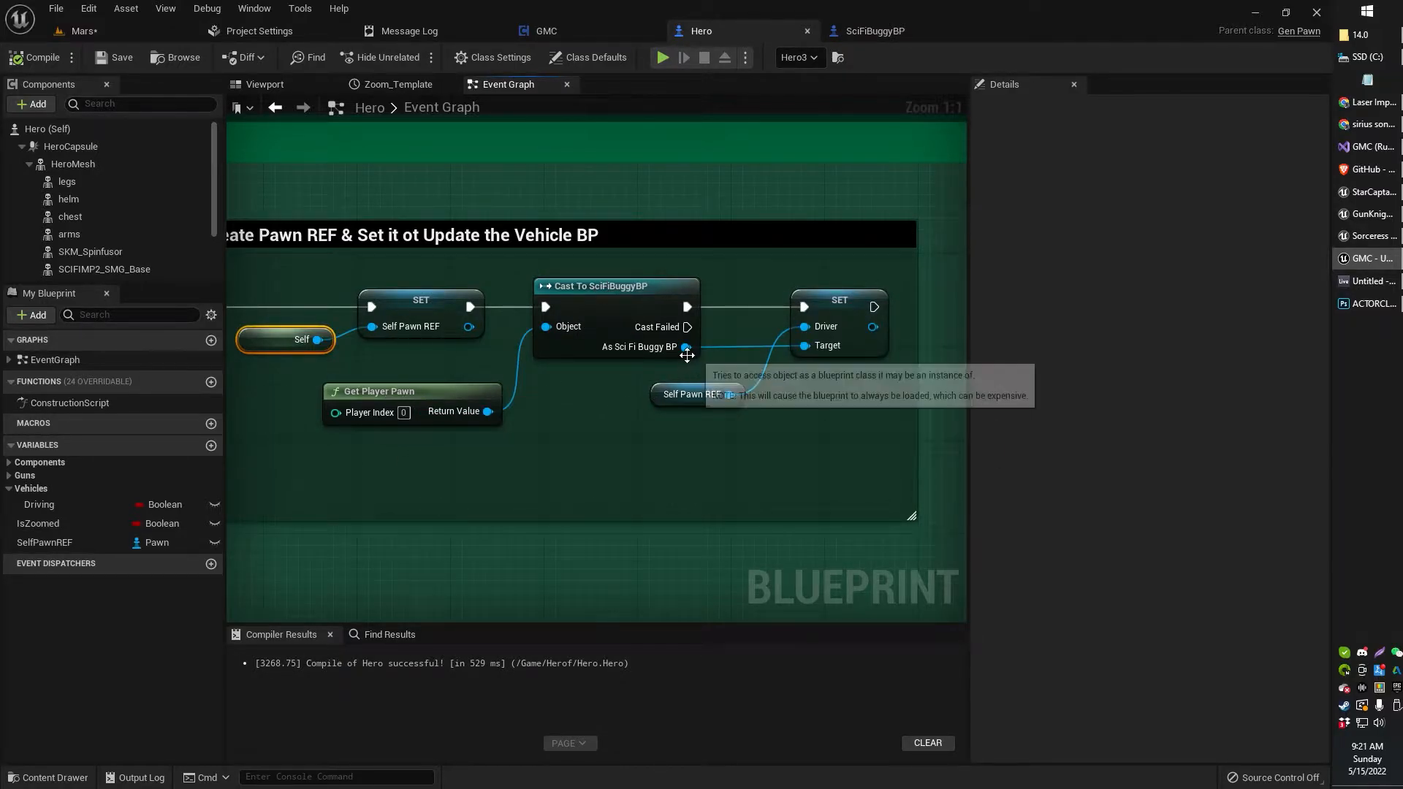
left_click_drag(686, 346, 791, 479)
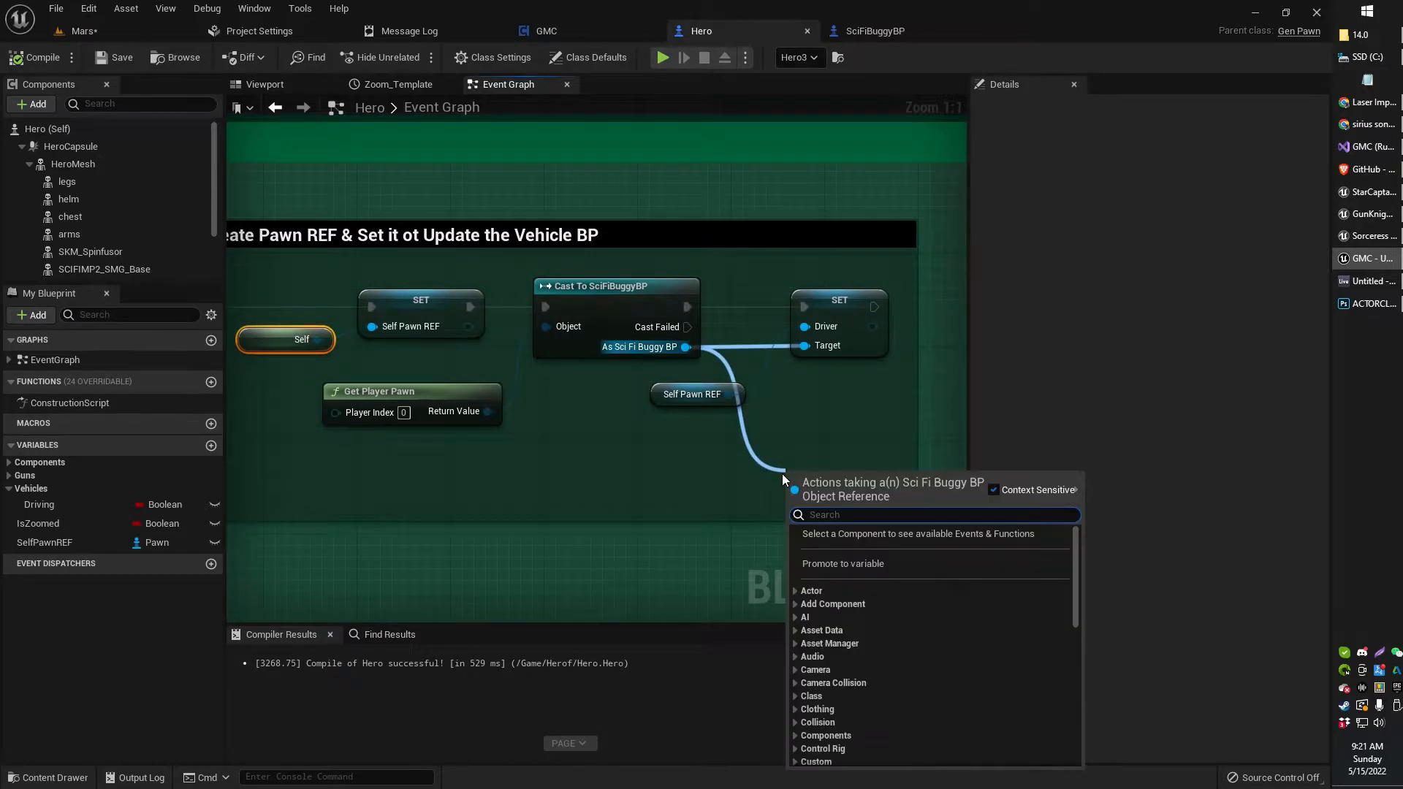
type("set drive")
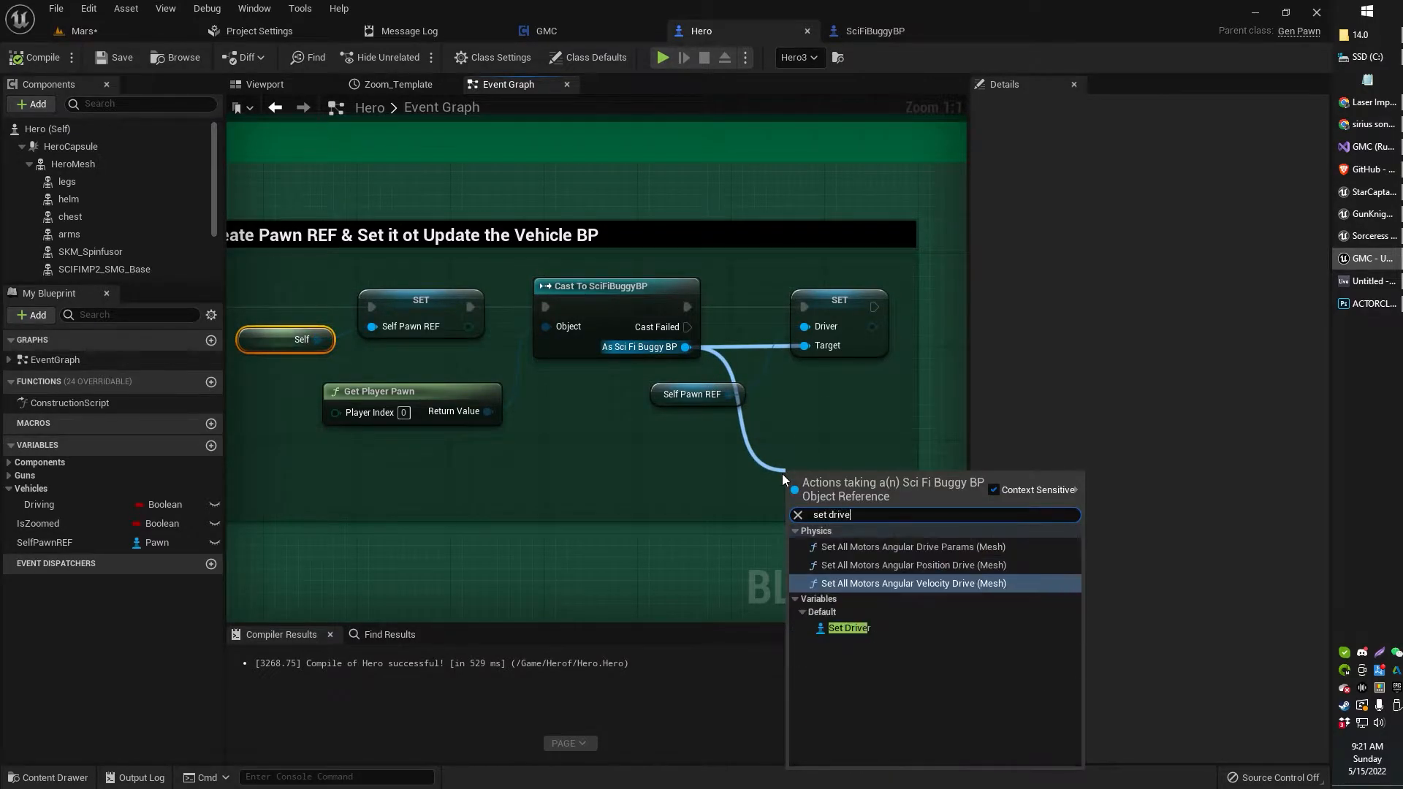
type("r")
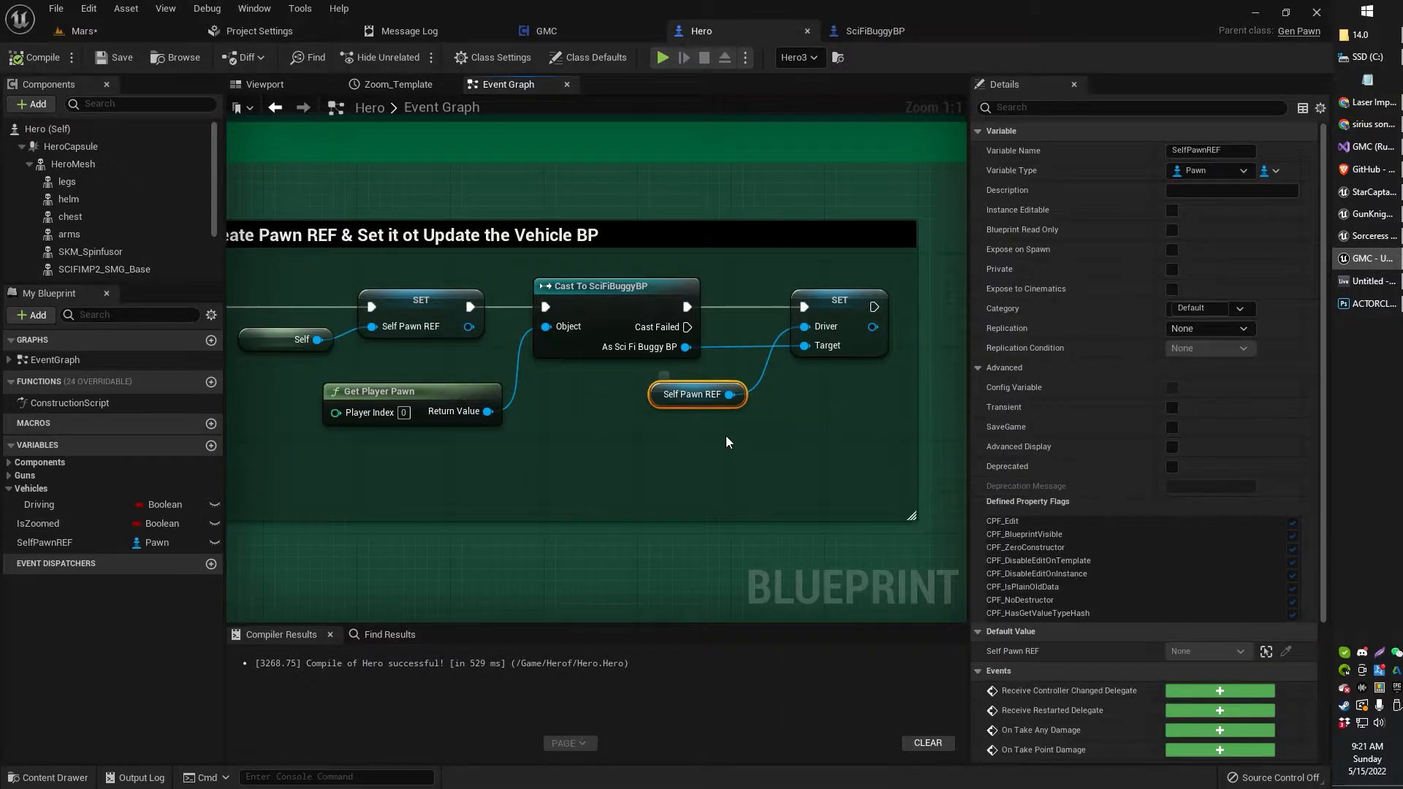
left_click(873, 31)
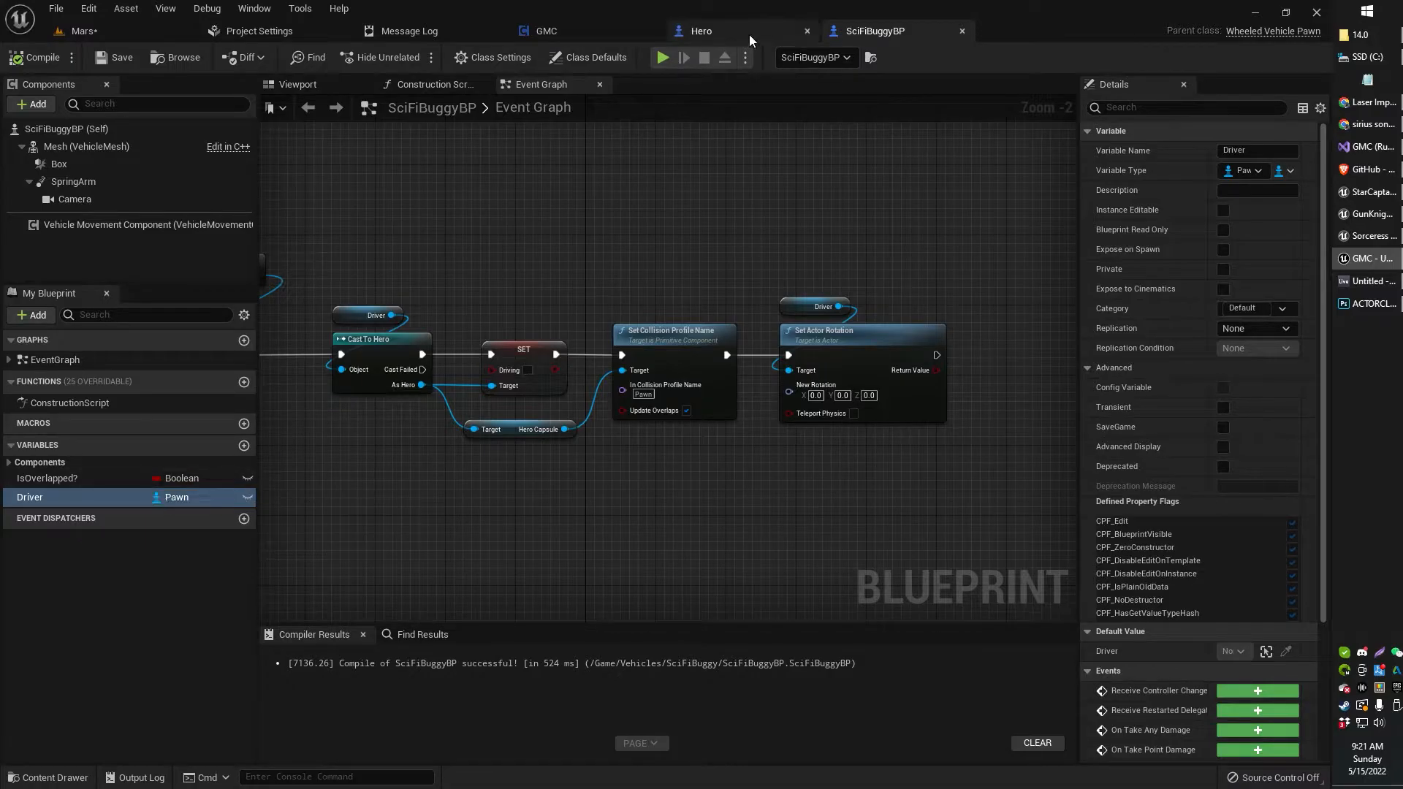
left_click(700, 31)
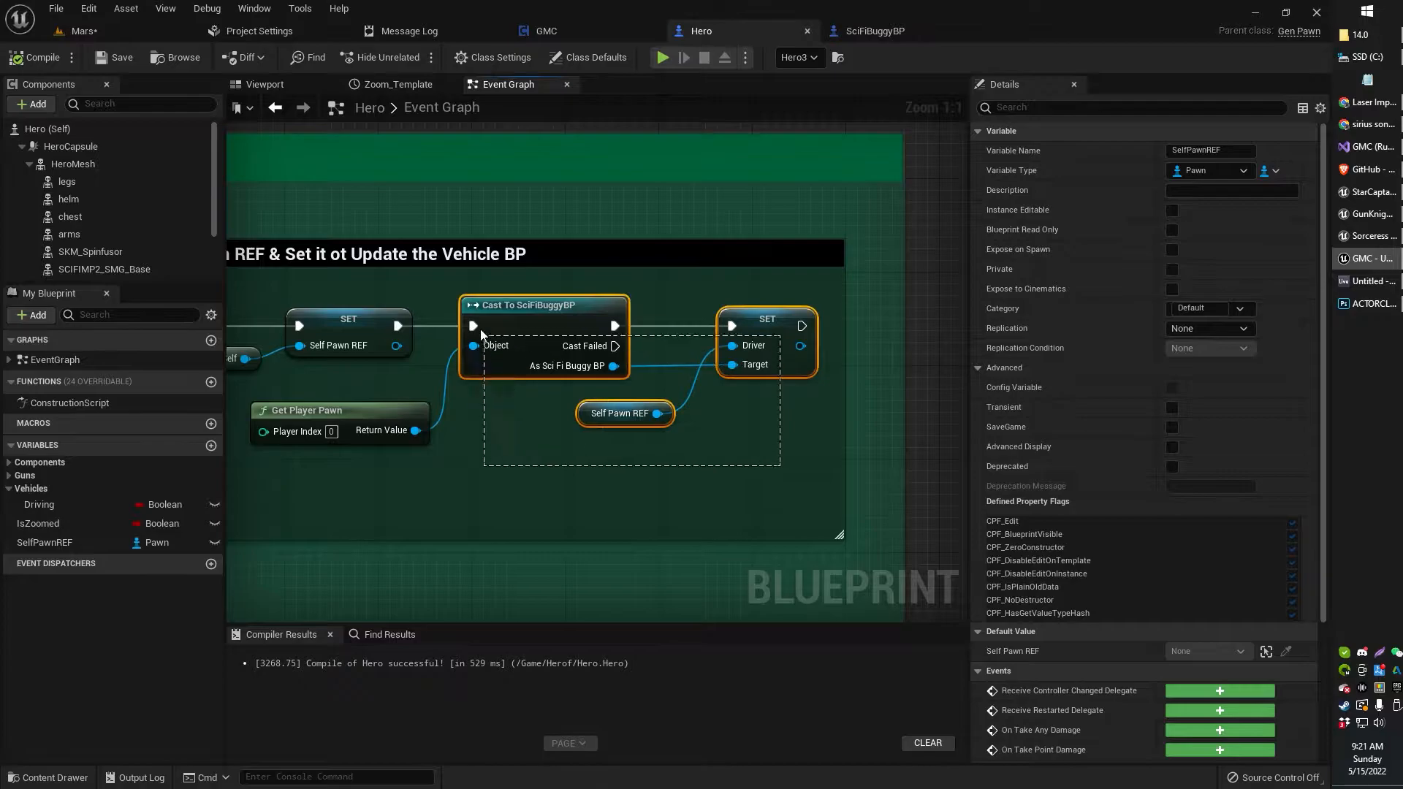
left_click(872, 30)
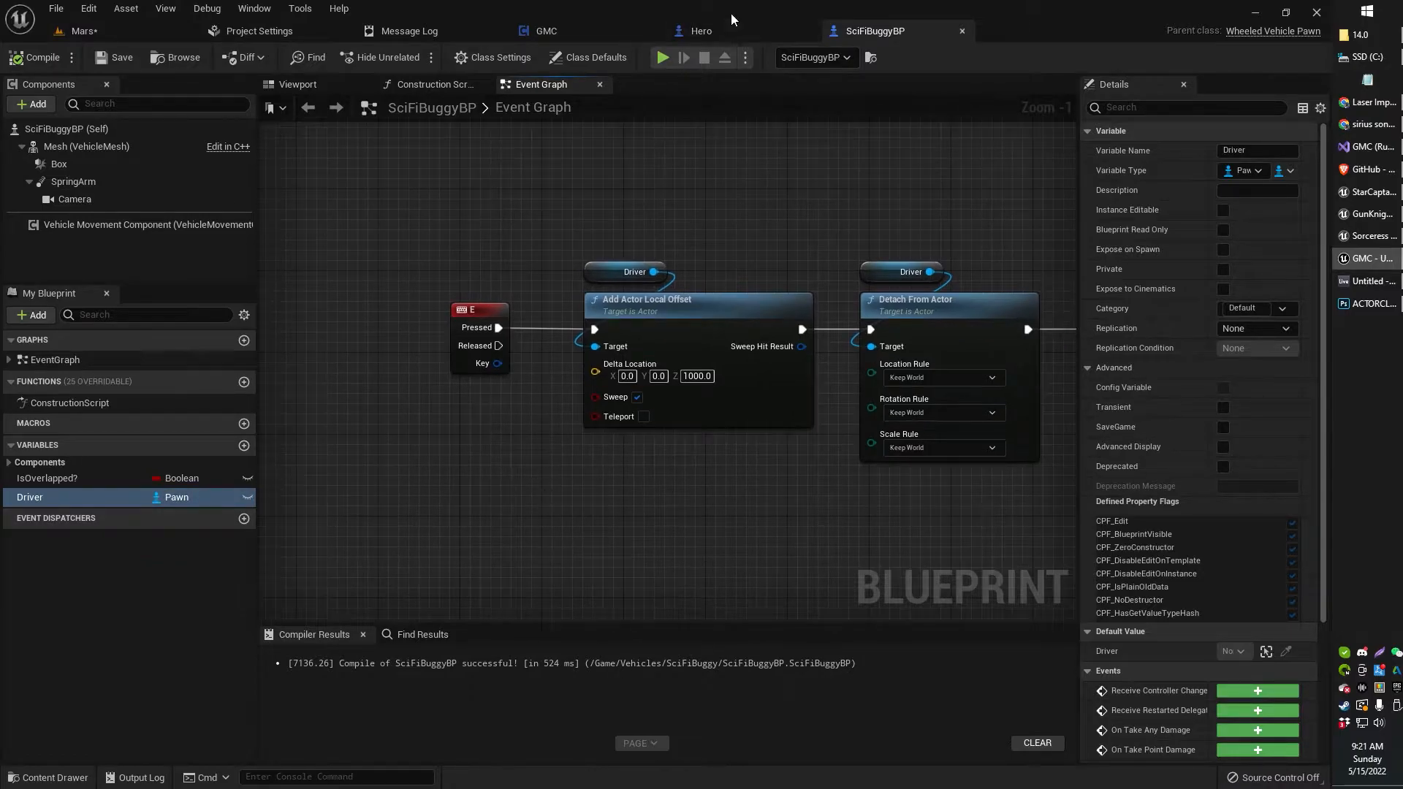
left_click(697, 30)
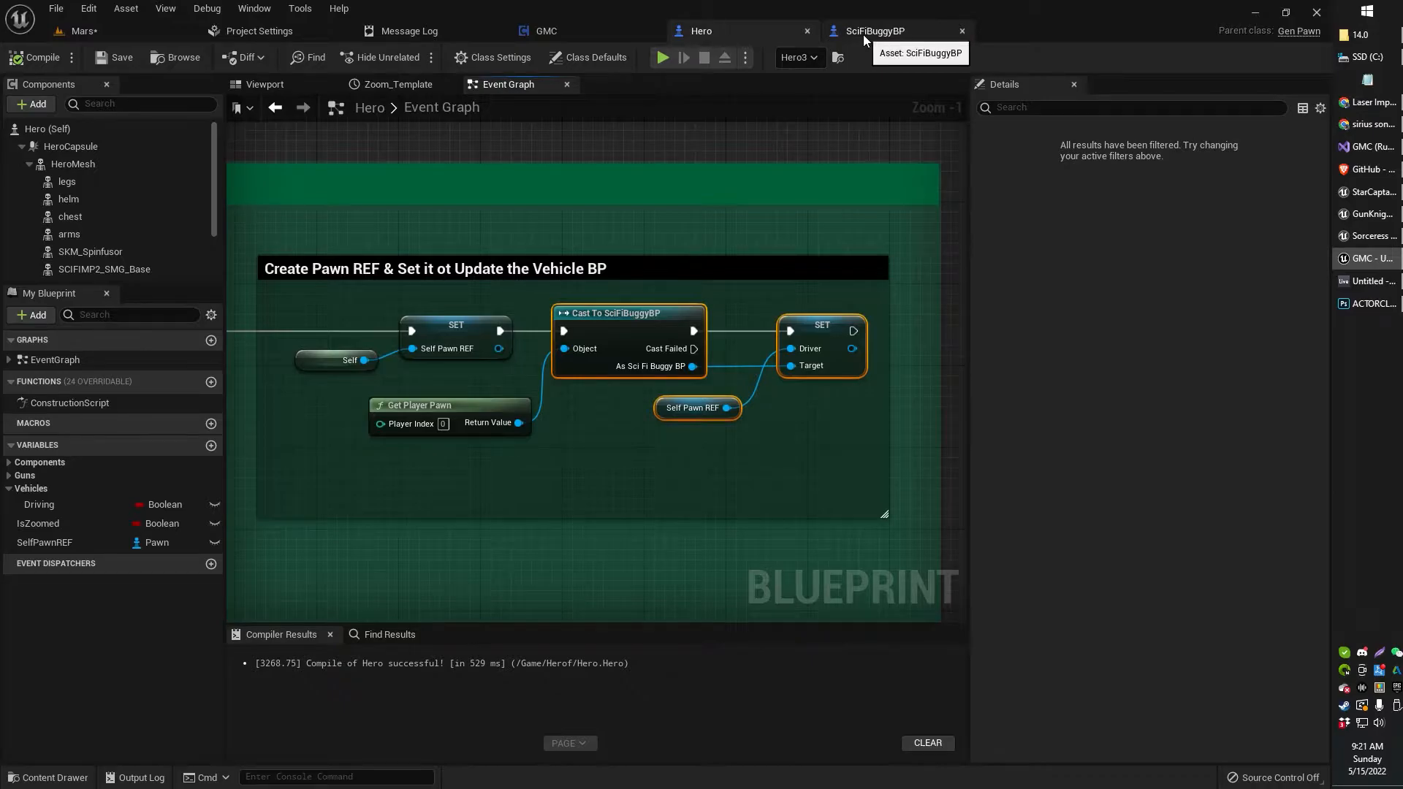
left_click(875, 31)
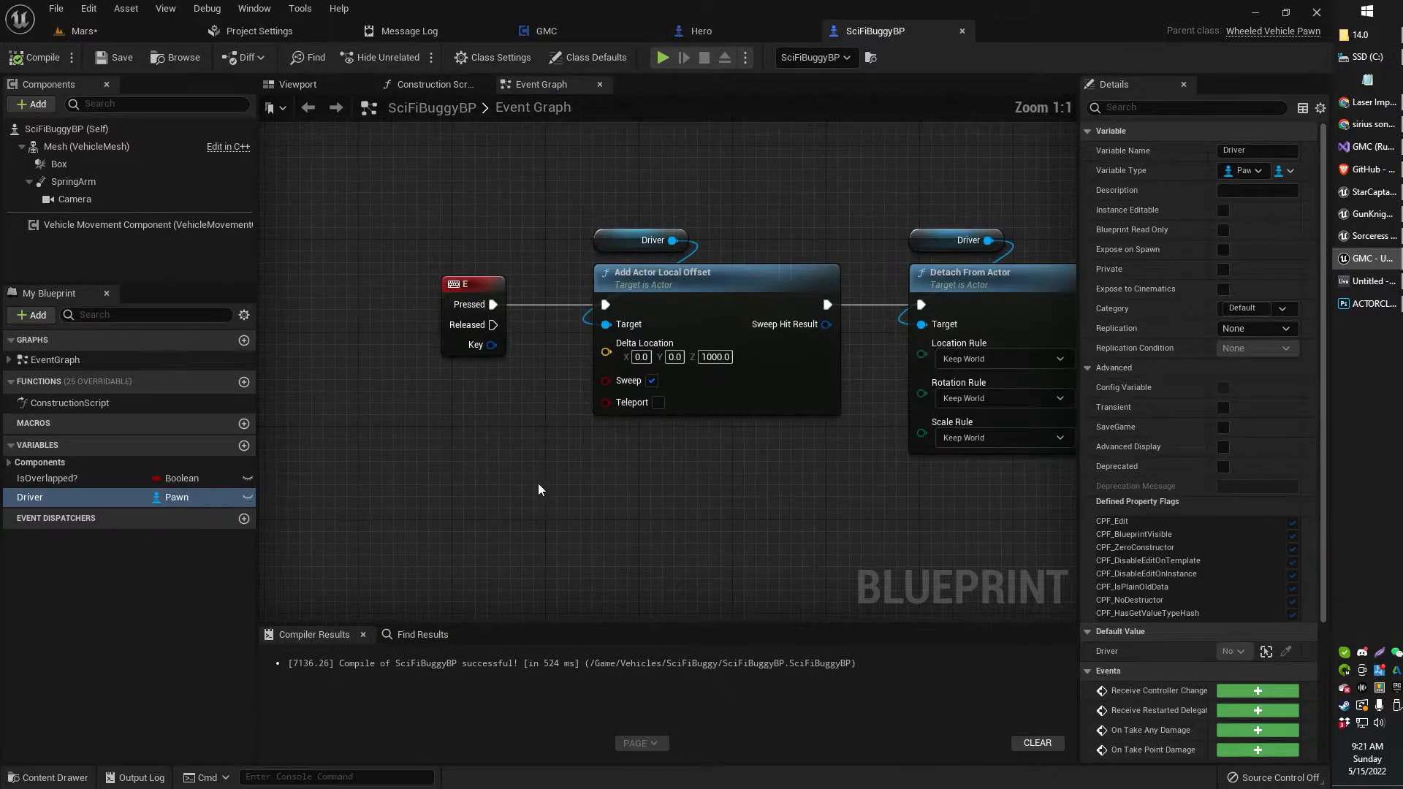
scroll("down", 3)
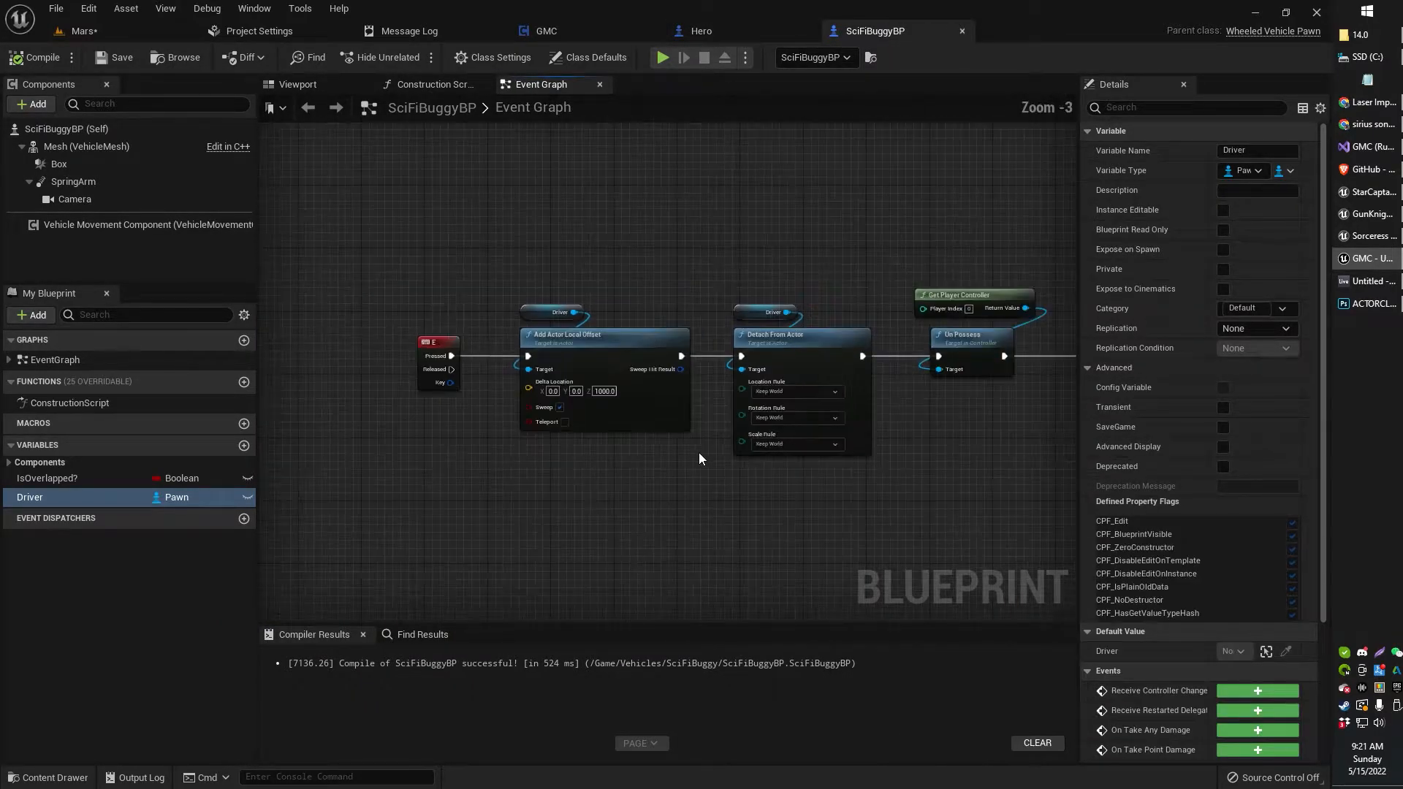
scroll("down", 3)
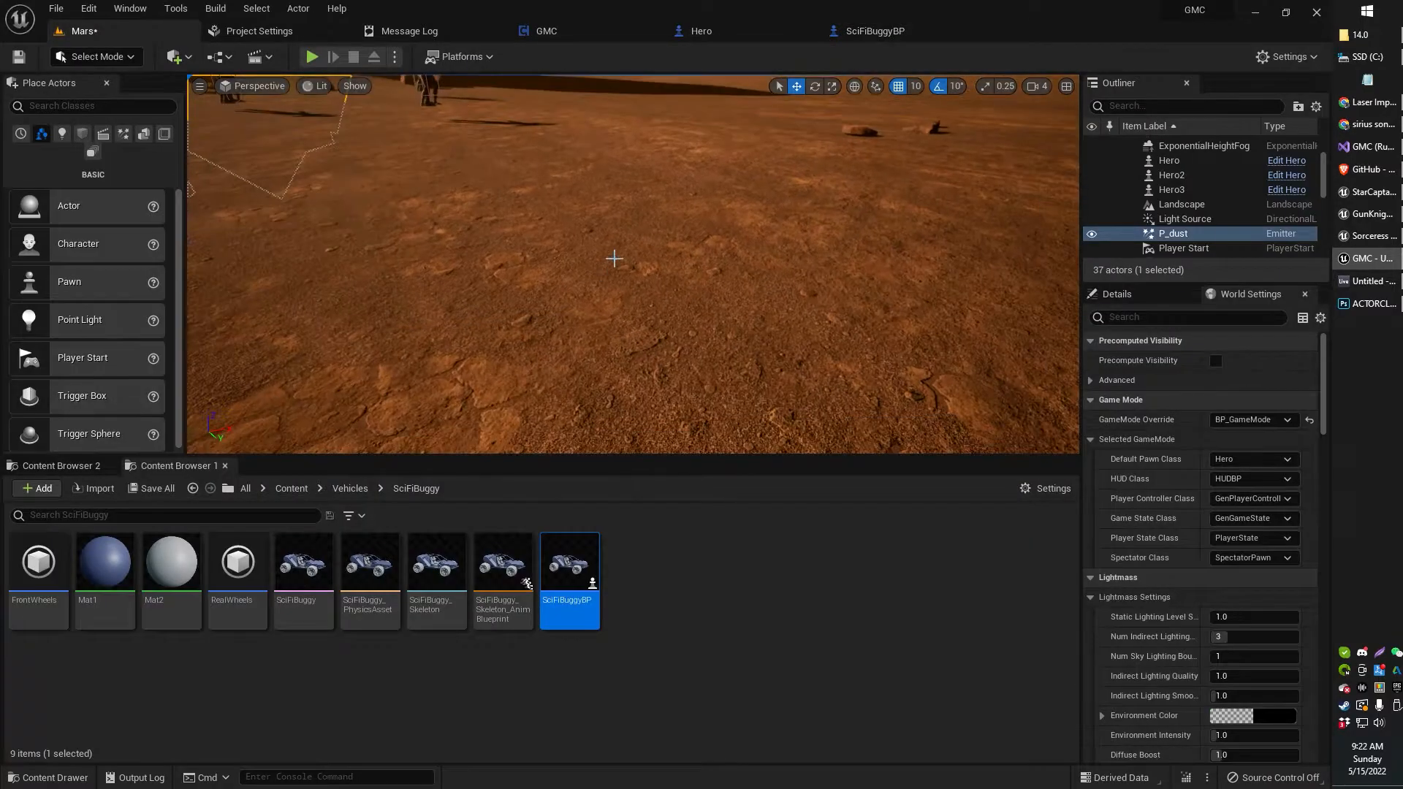
- Return to the Mars level editor with the SciFiBuggy folder showing
left_click(311, 56)
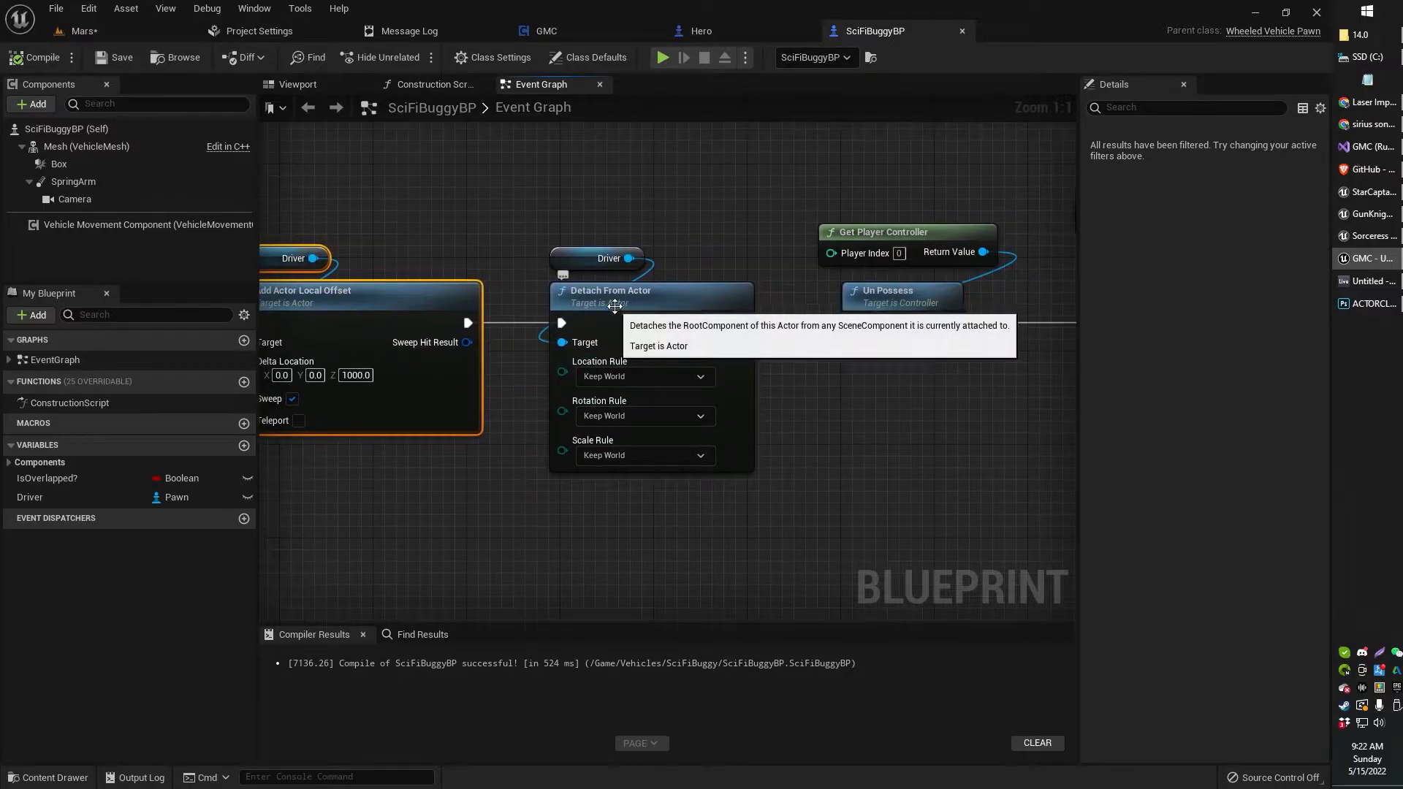
- Select the Detach From Actor node and its Driver reference, then stop the play test
left_click(631, 199)
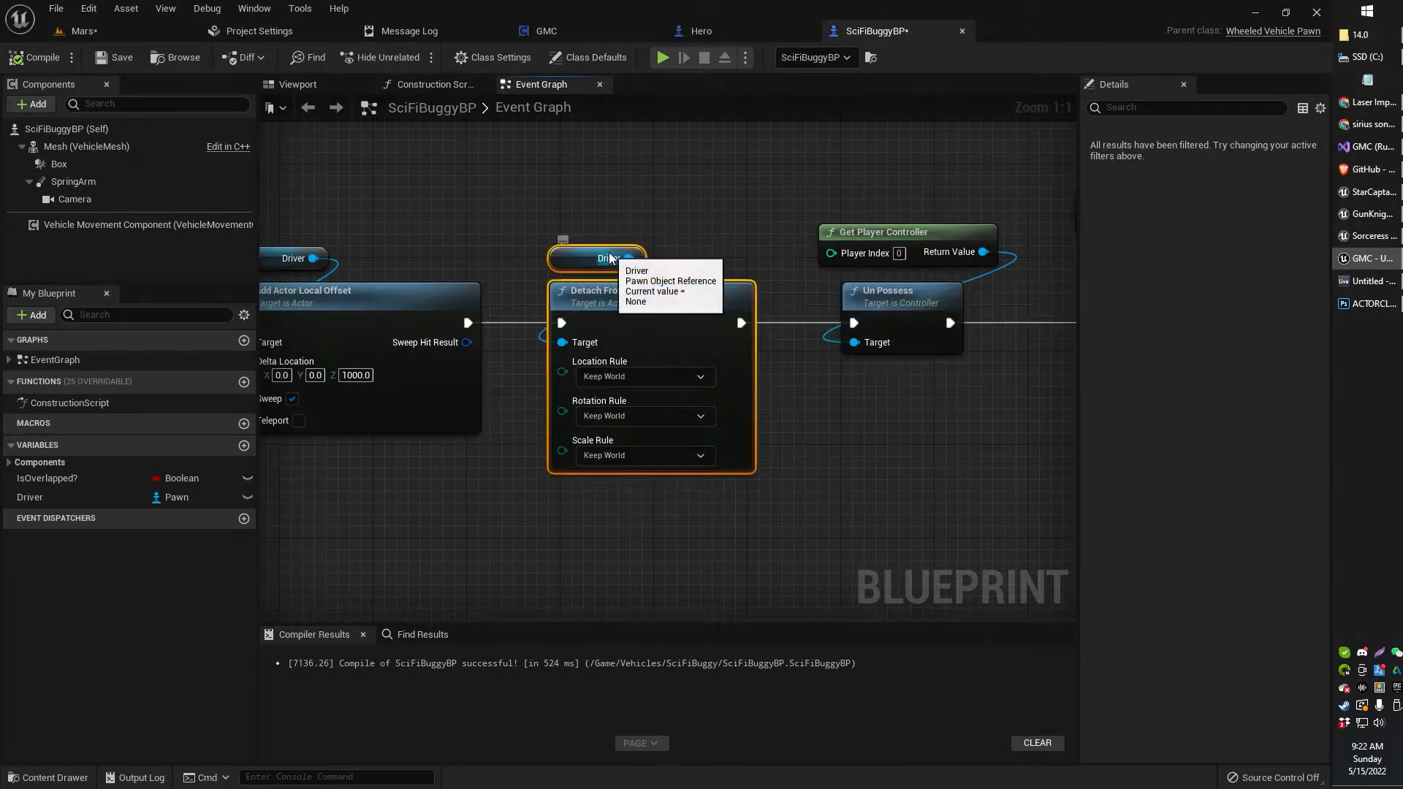
left_click(701, 31)
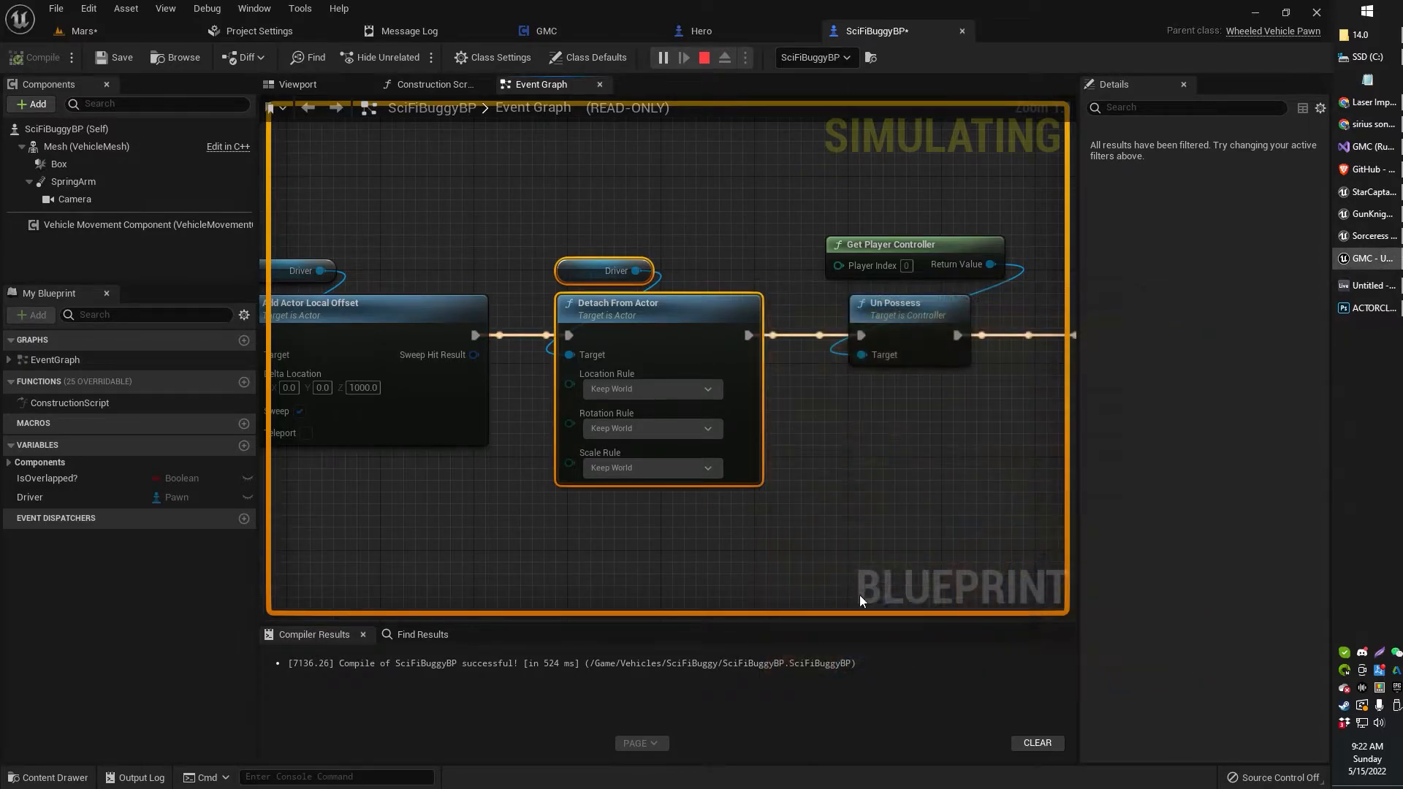
left_click(703, 57)
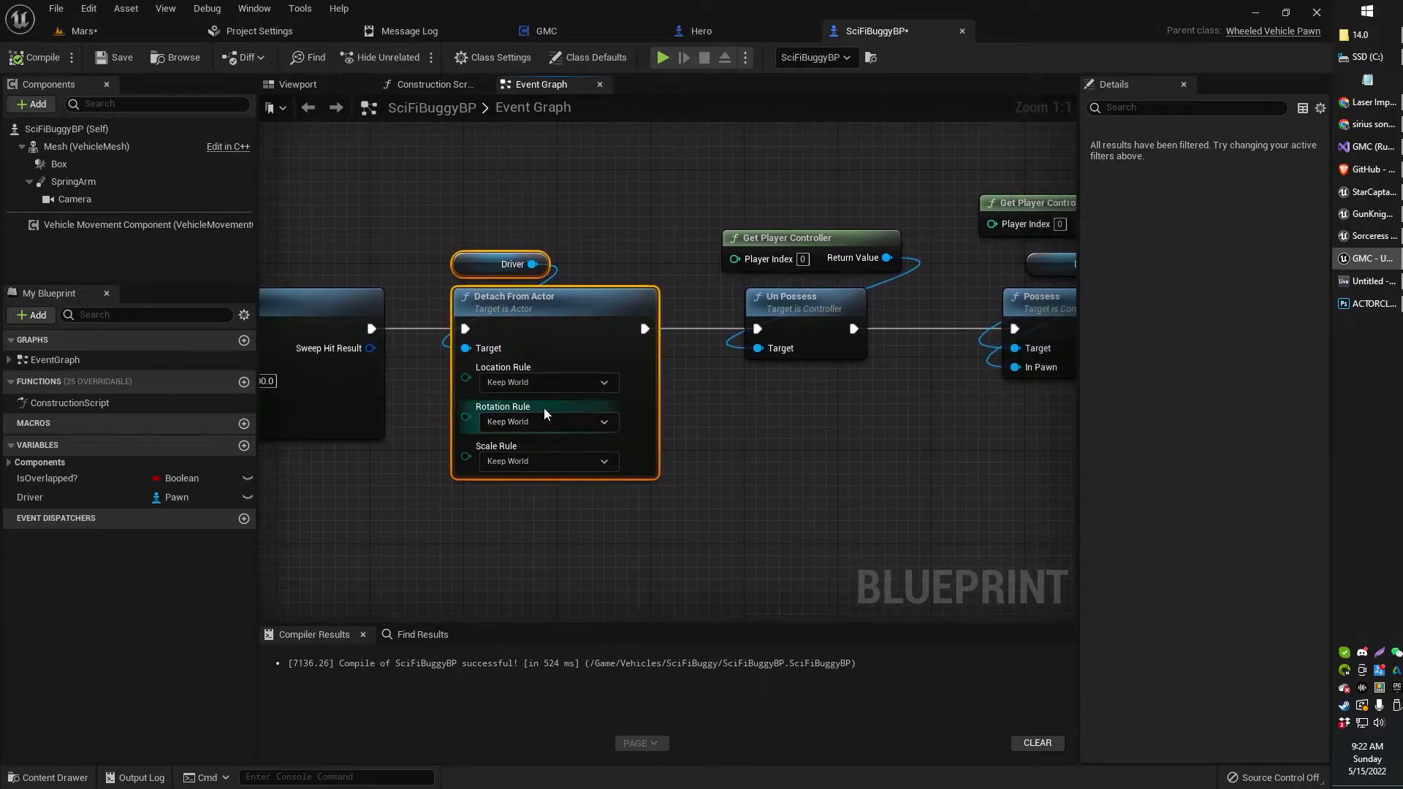
mouse_move(537, 456)
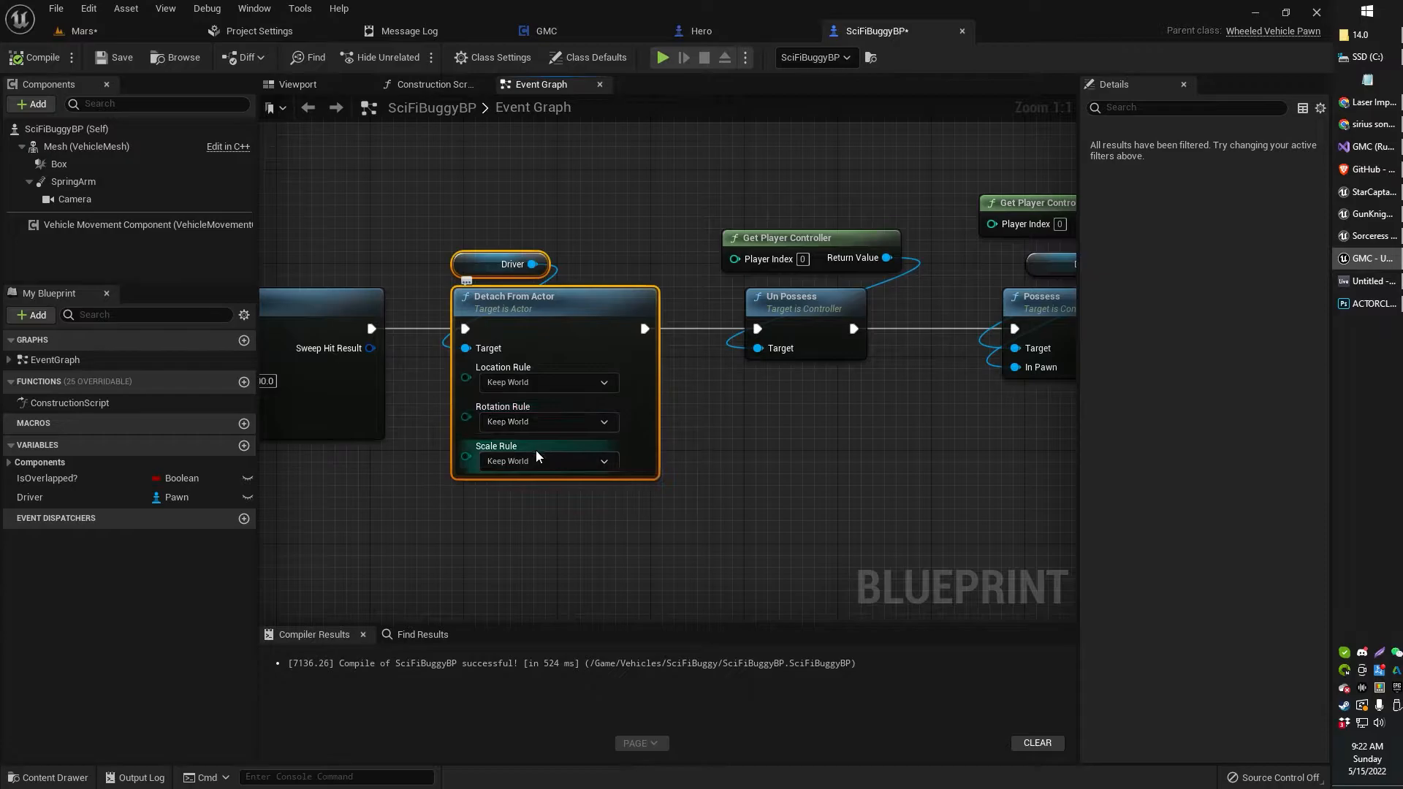
mouse_move(555, 382)
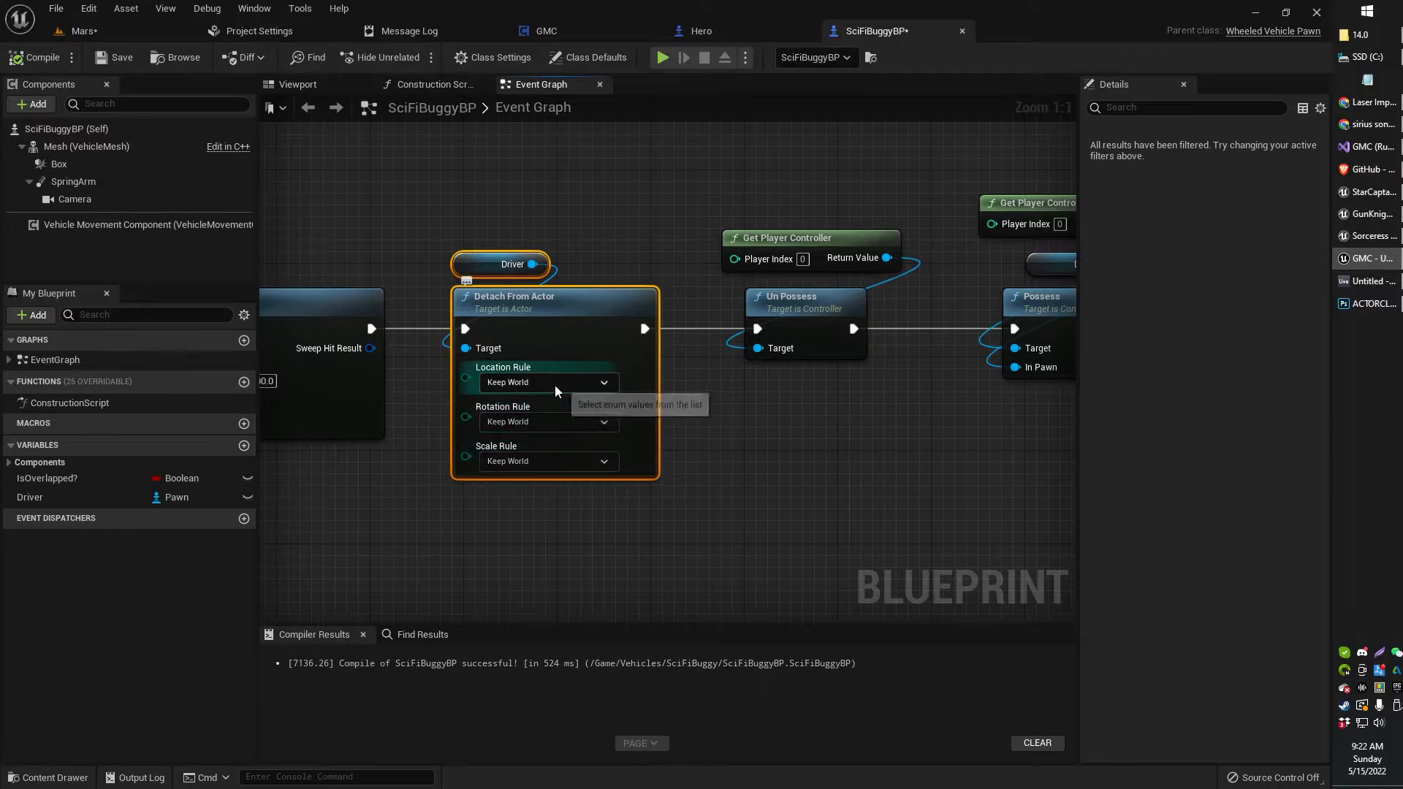
mouse_move(550, 383)
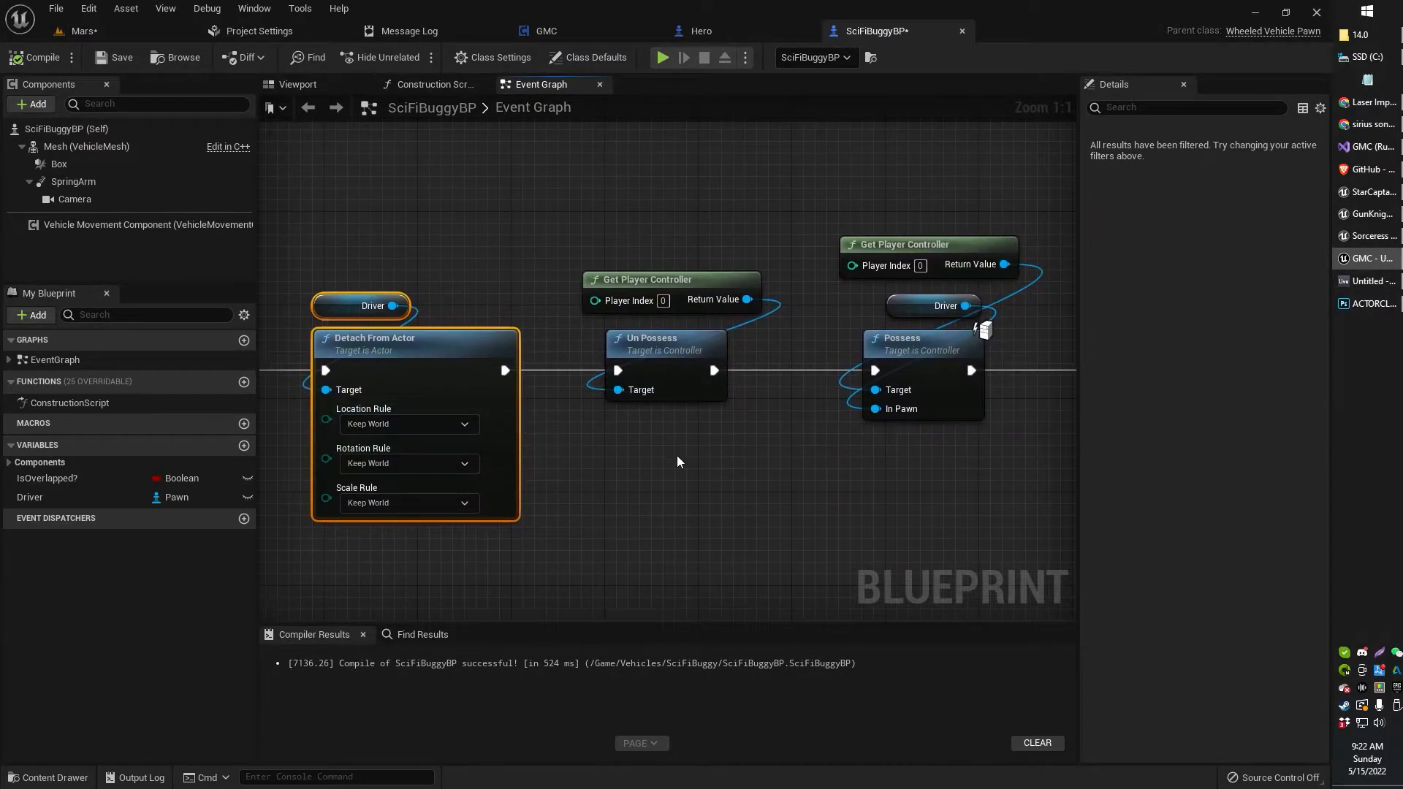
mouse_move(666, 343)
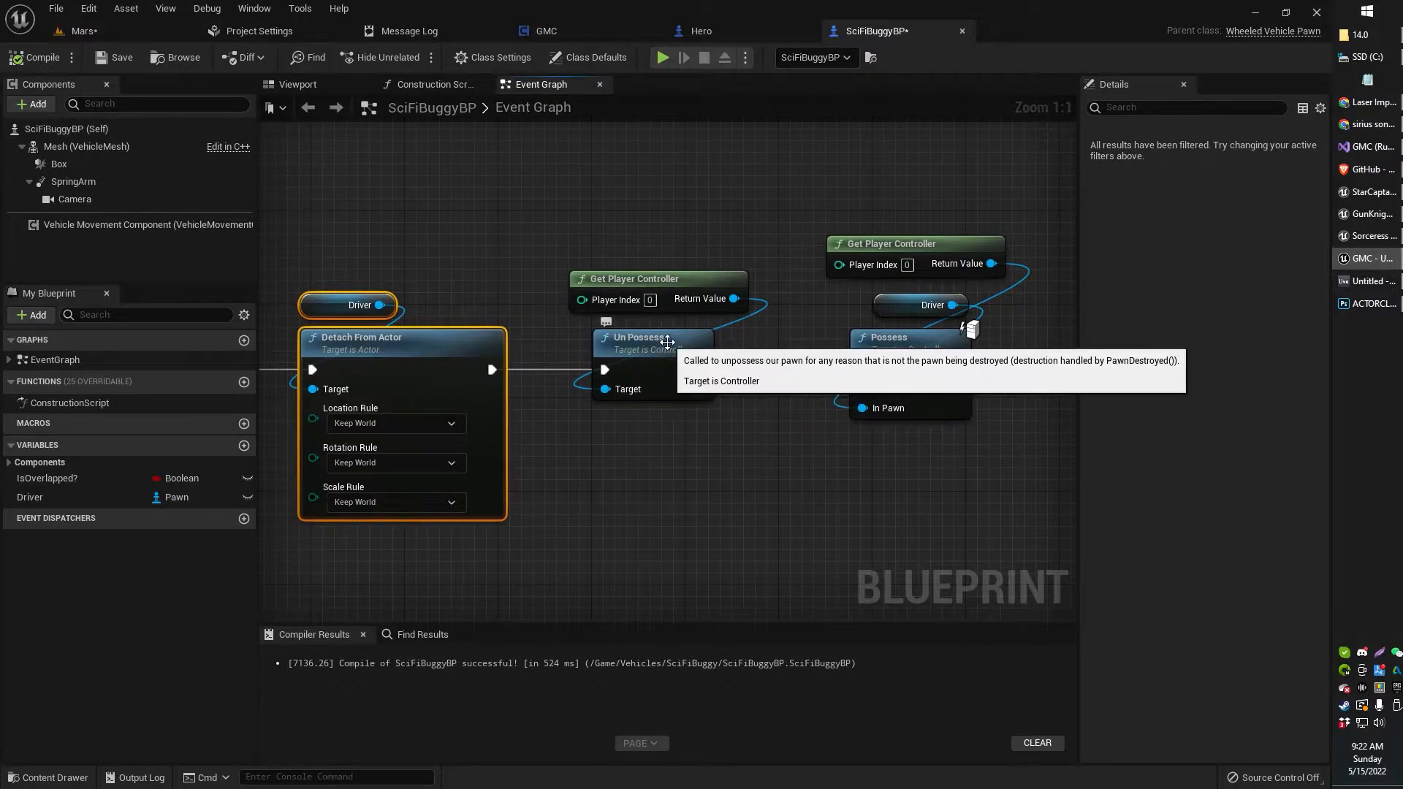
mouse_move(685, 274)
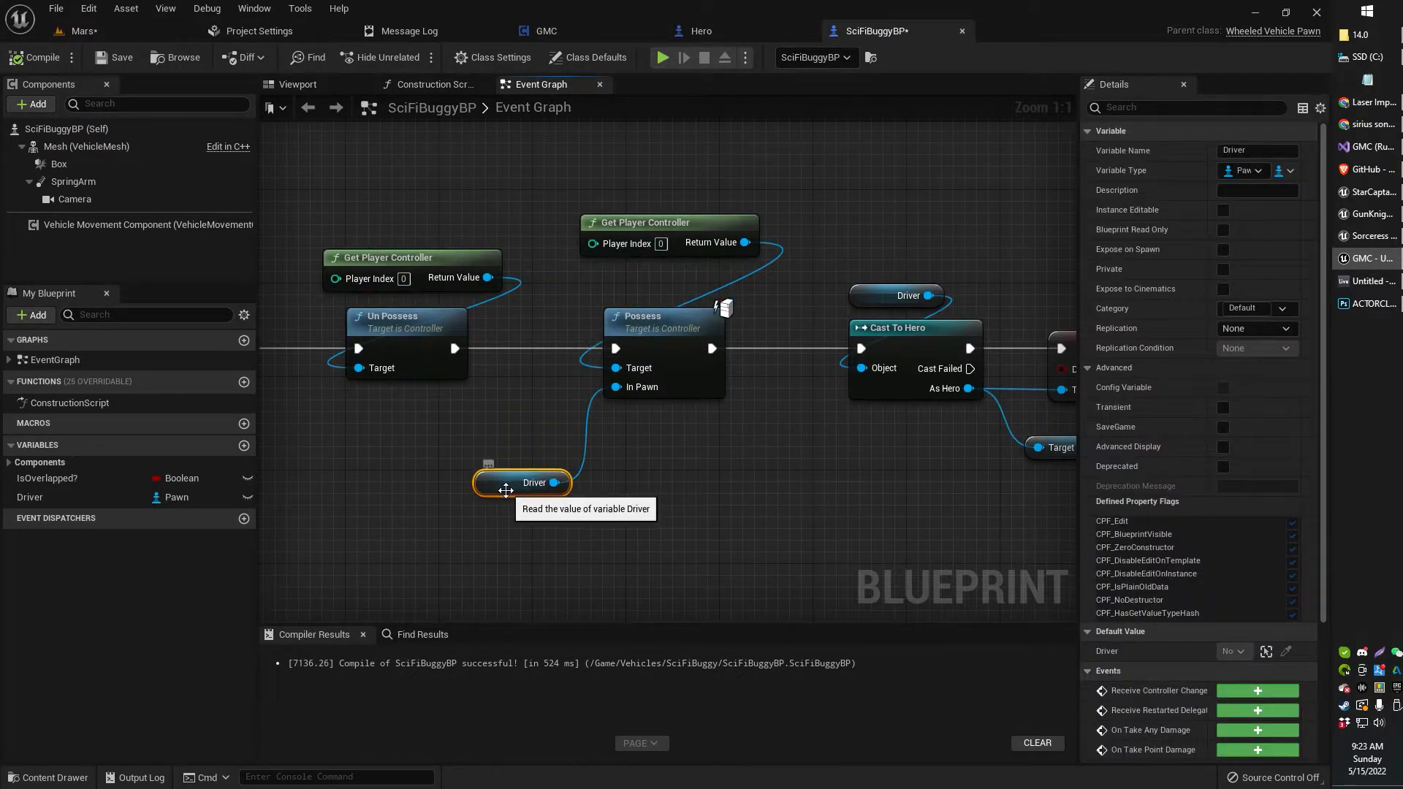
mouse_move(617, 387)
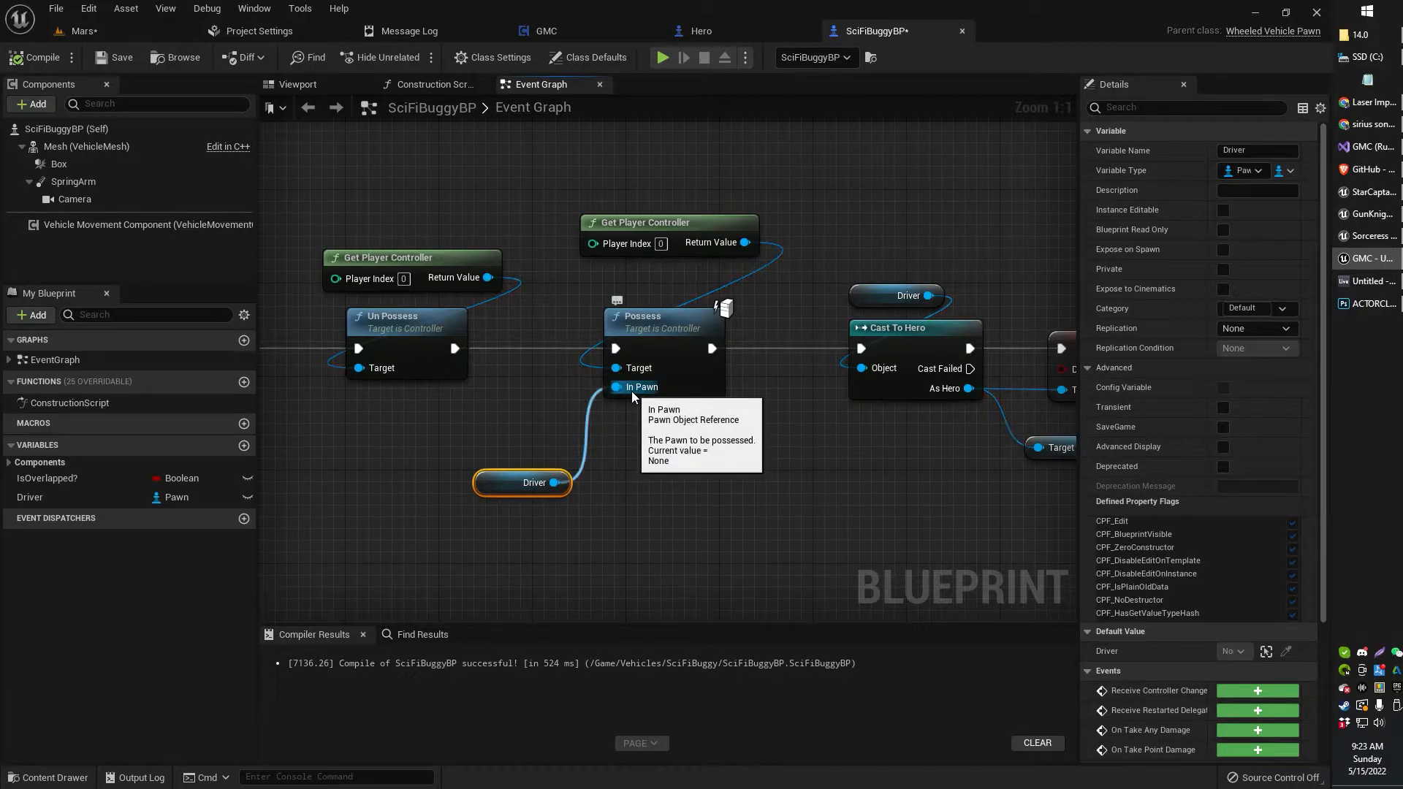
- Pan the exit chain to show Possess, Cast To Hero and the collision nodes
left_click_drag(523, 482, 662, 296)
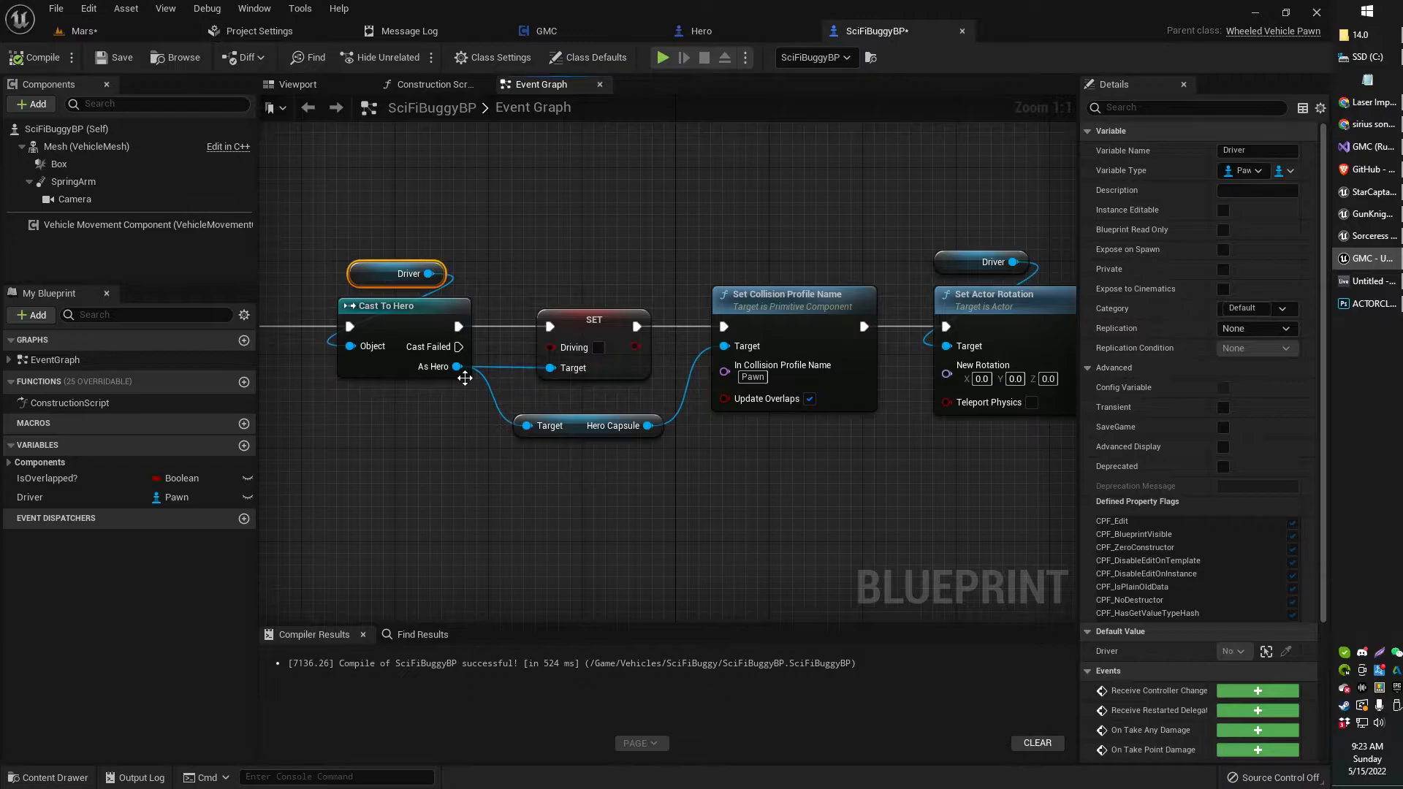
mouse_move(579, 426)
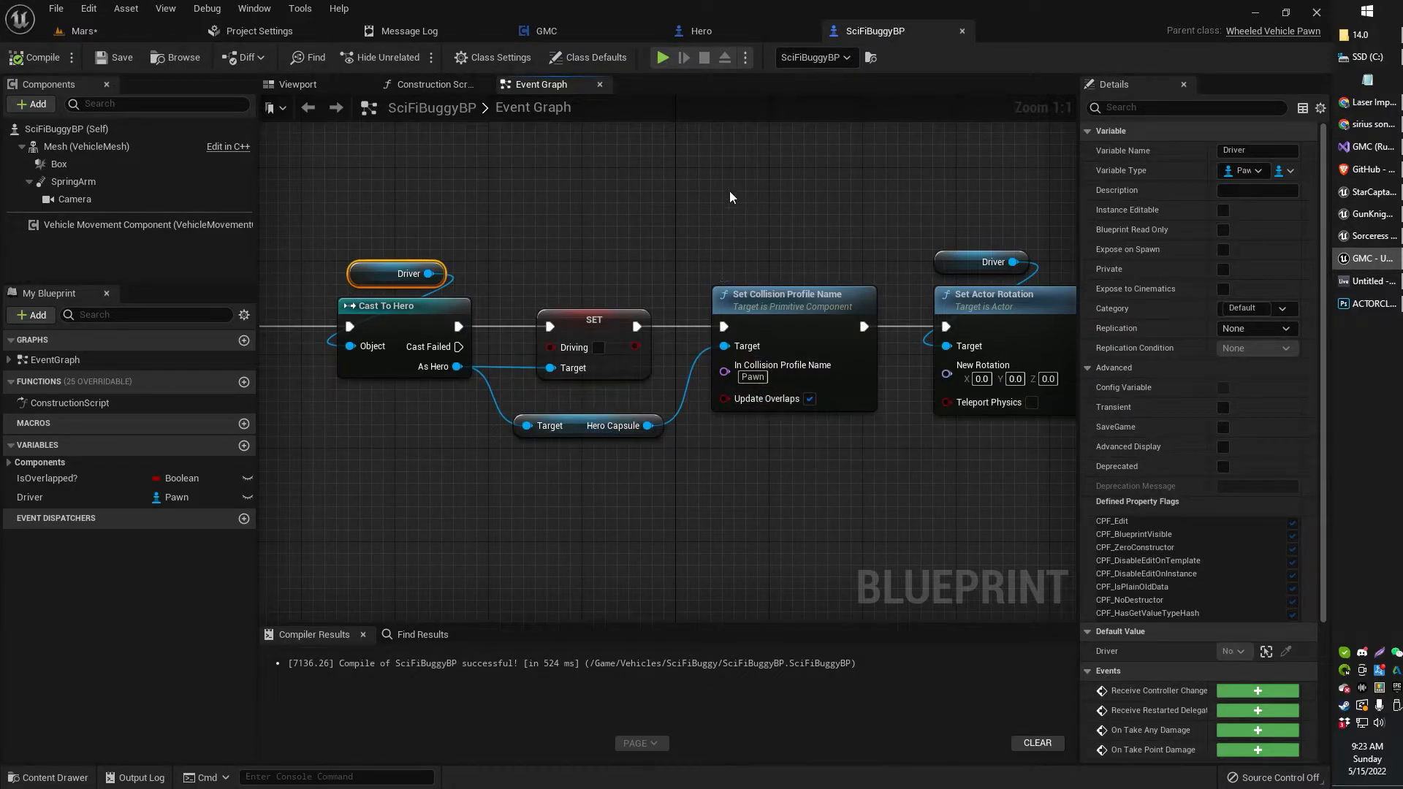
- Switch to the Hero blueprint showing its HeroCapsule component
left_click(697, 30)
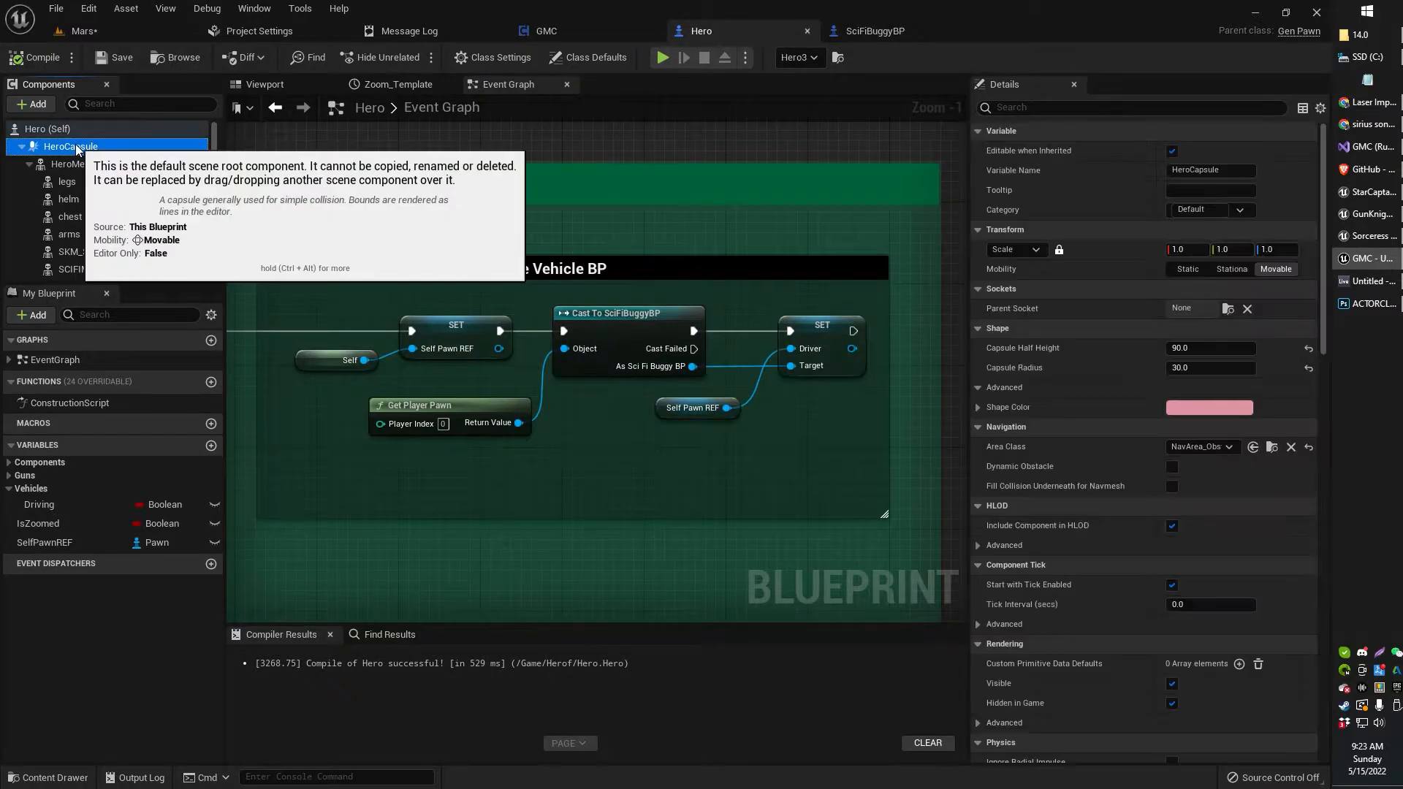
- Inspect the HeroCapsule collision settings to confirm the Pawn profile used by the eject graph
left_click(264, 84)
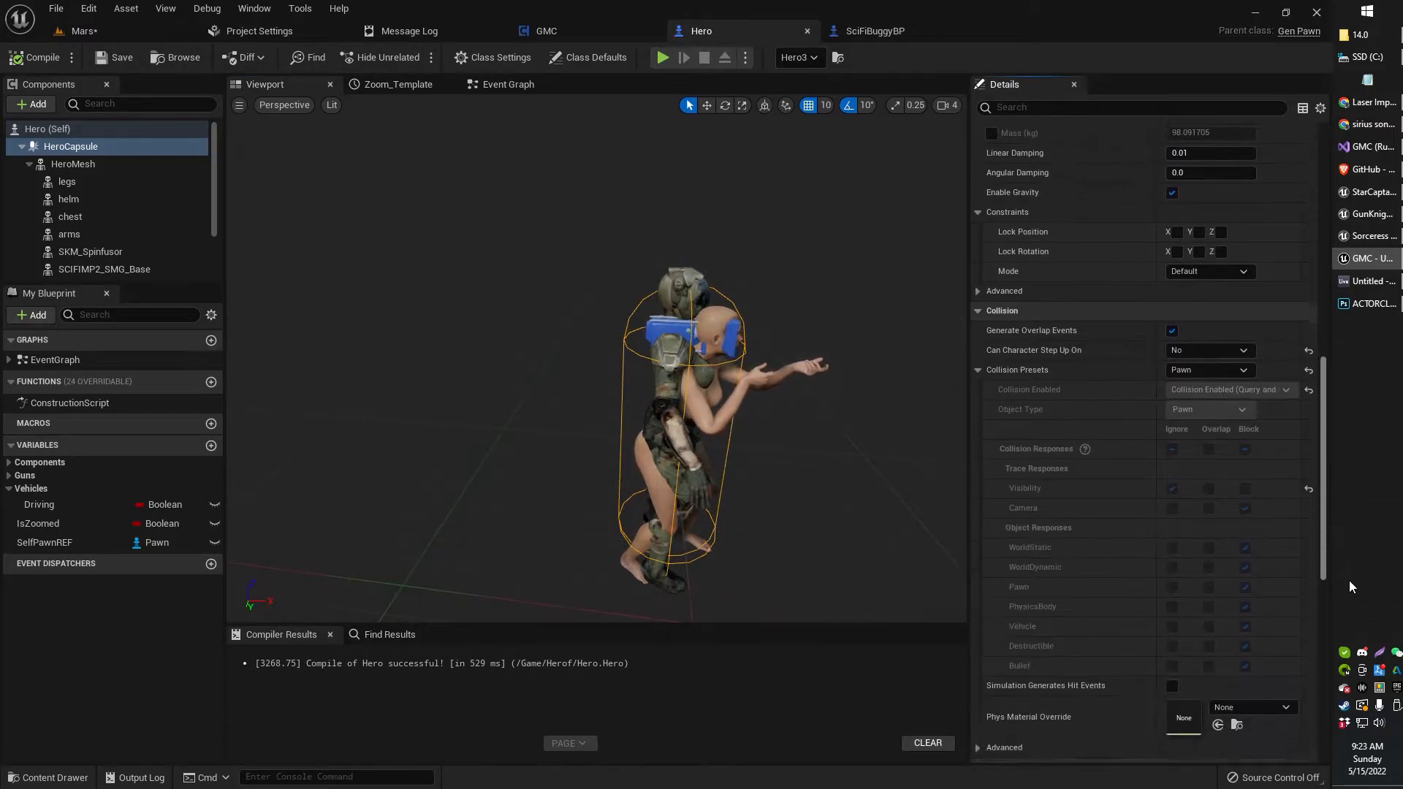
scroll("down", 3)
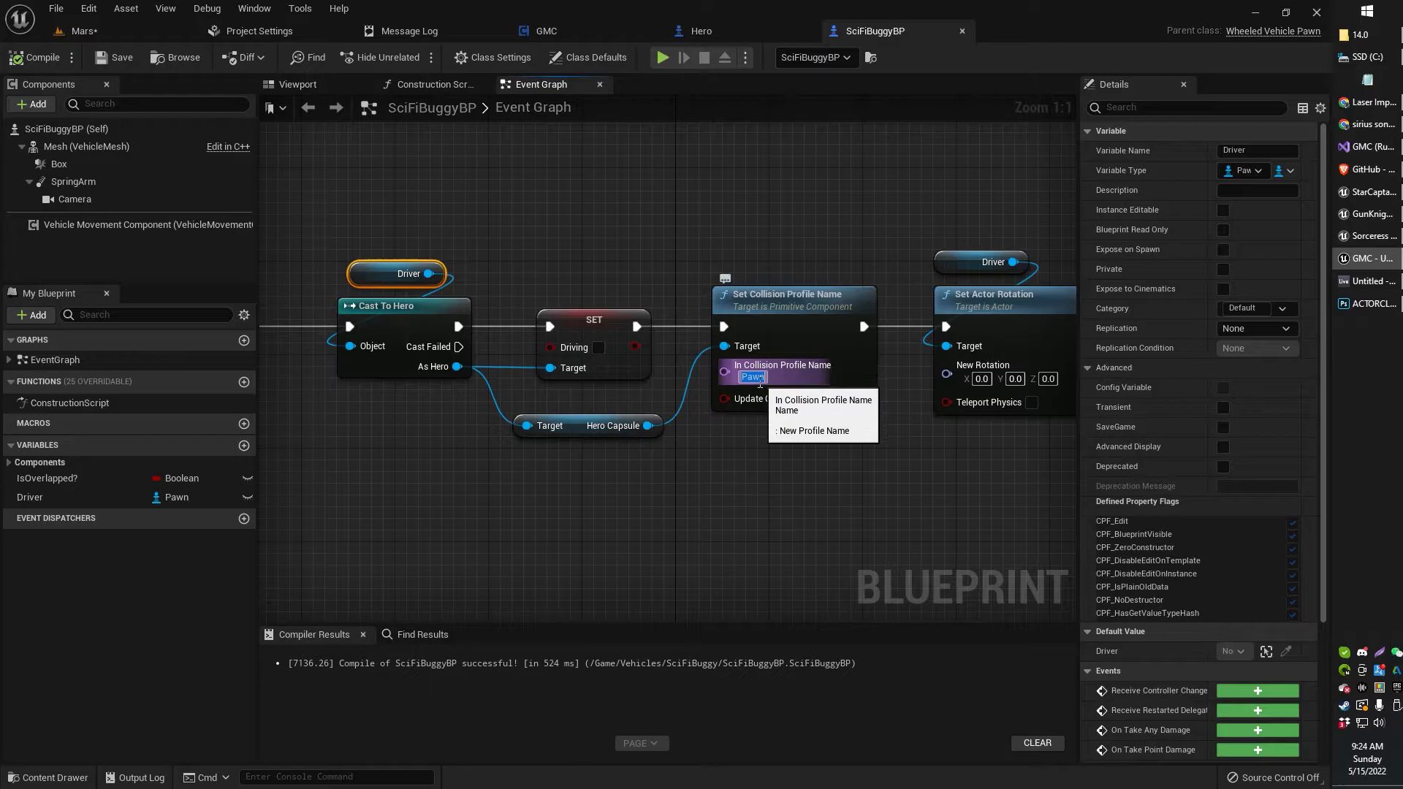
left_click(700, 31)
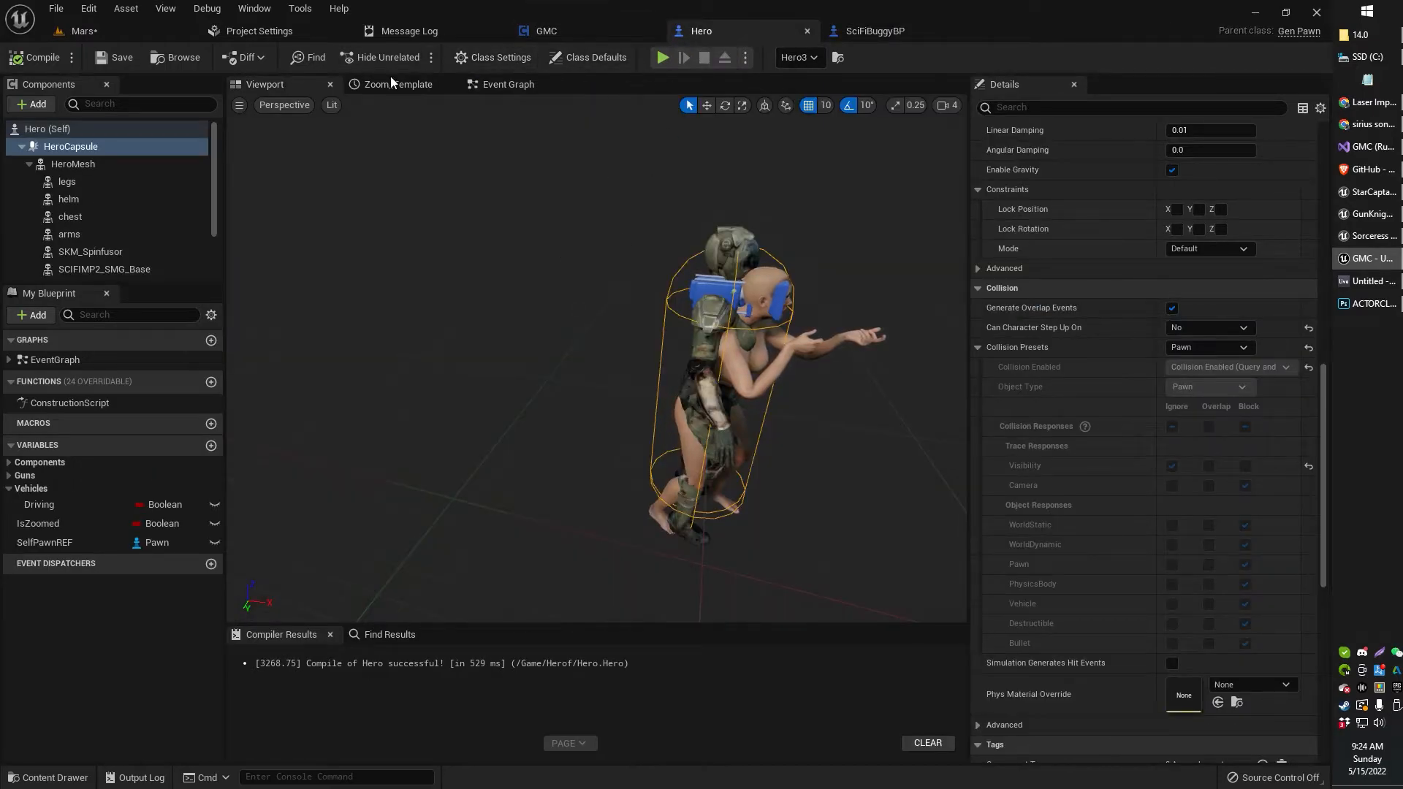
left_click(508, 84)
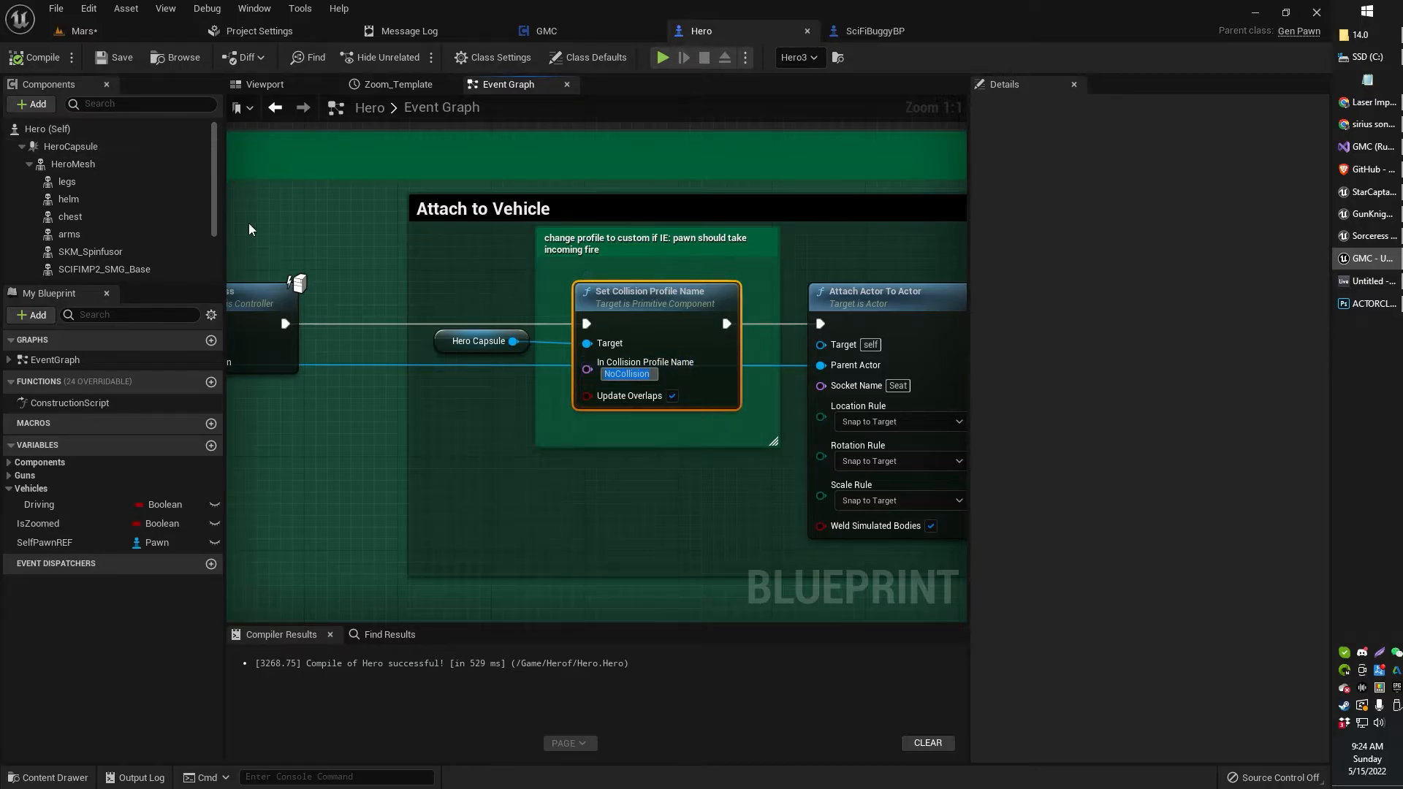
left_click(71, 146)
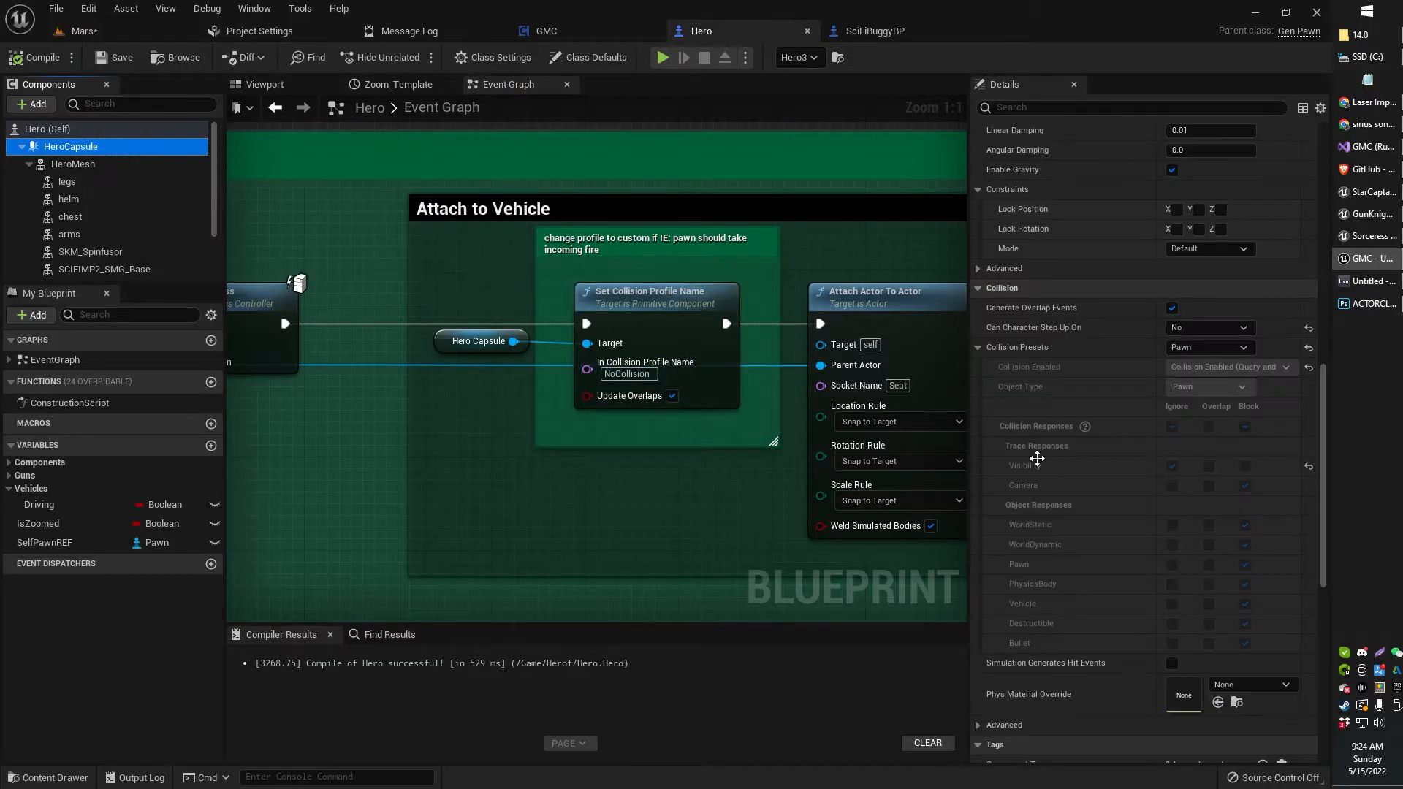
left_click(1208, 347)
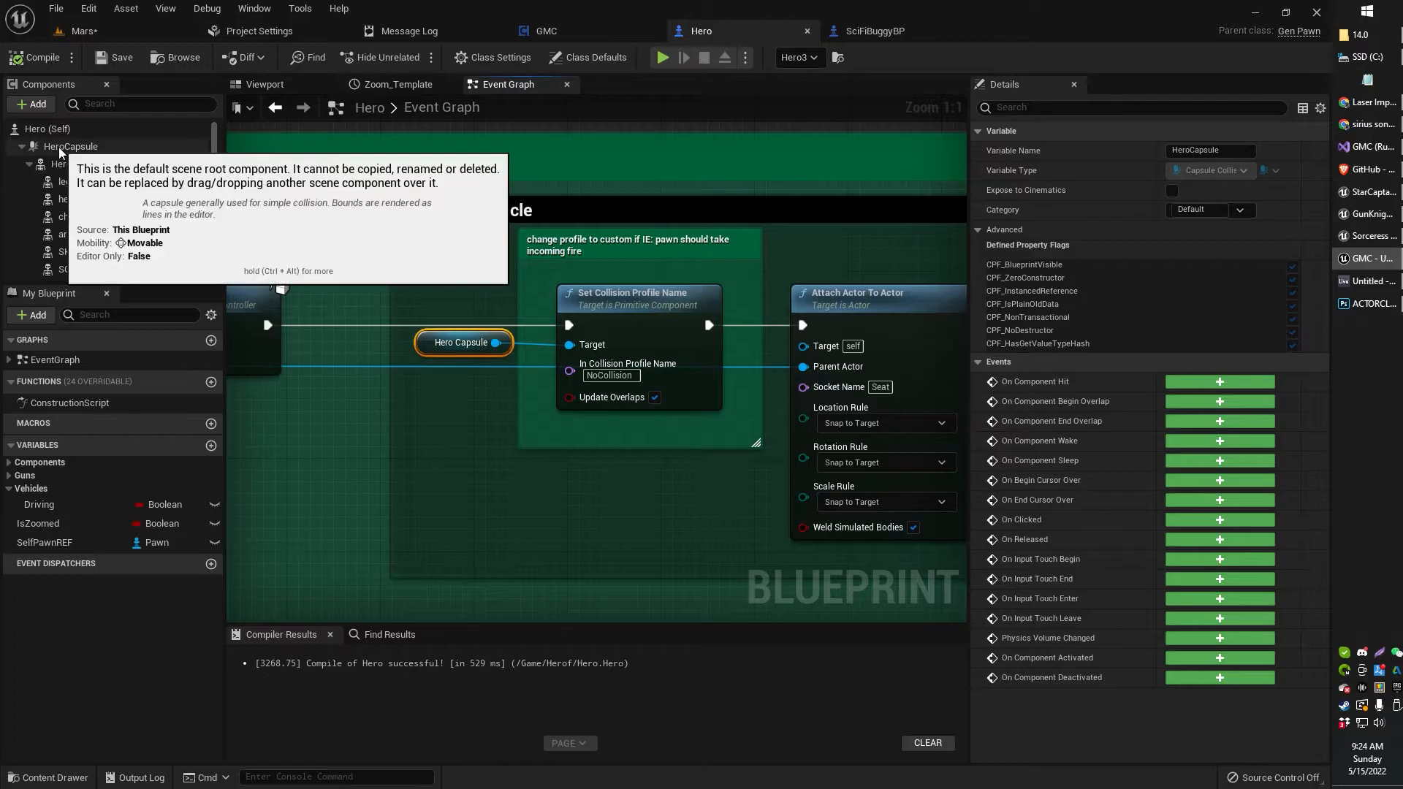
mouse_move(445, 364)
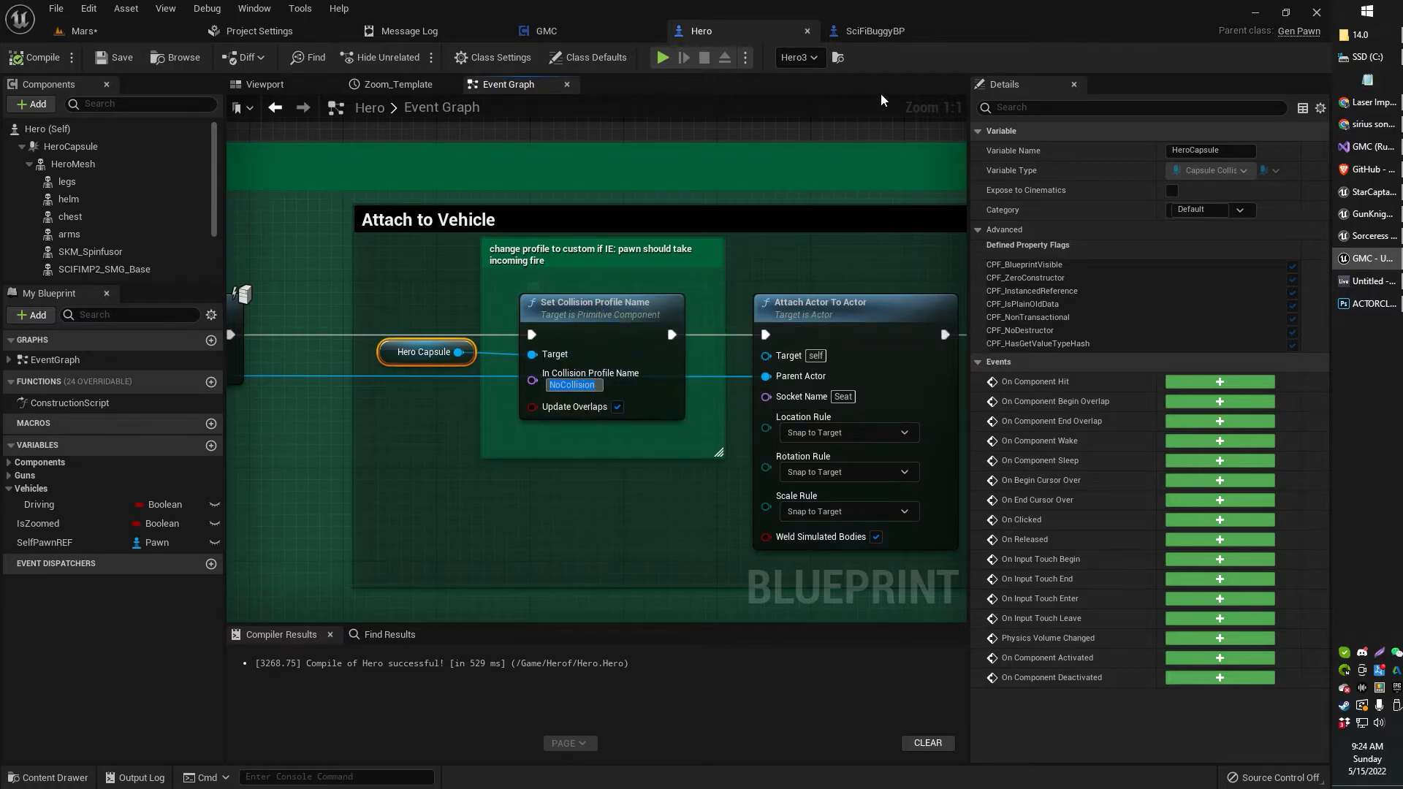
left_click(873, 31)
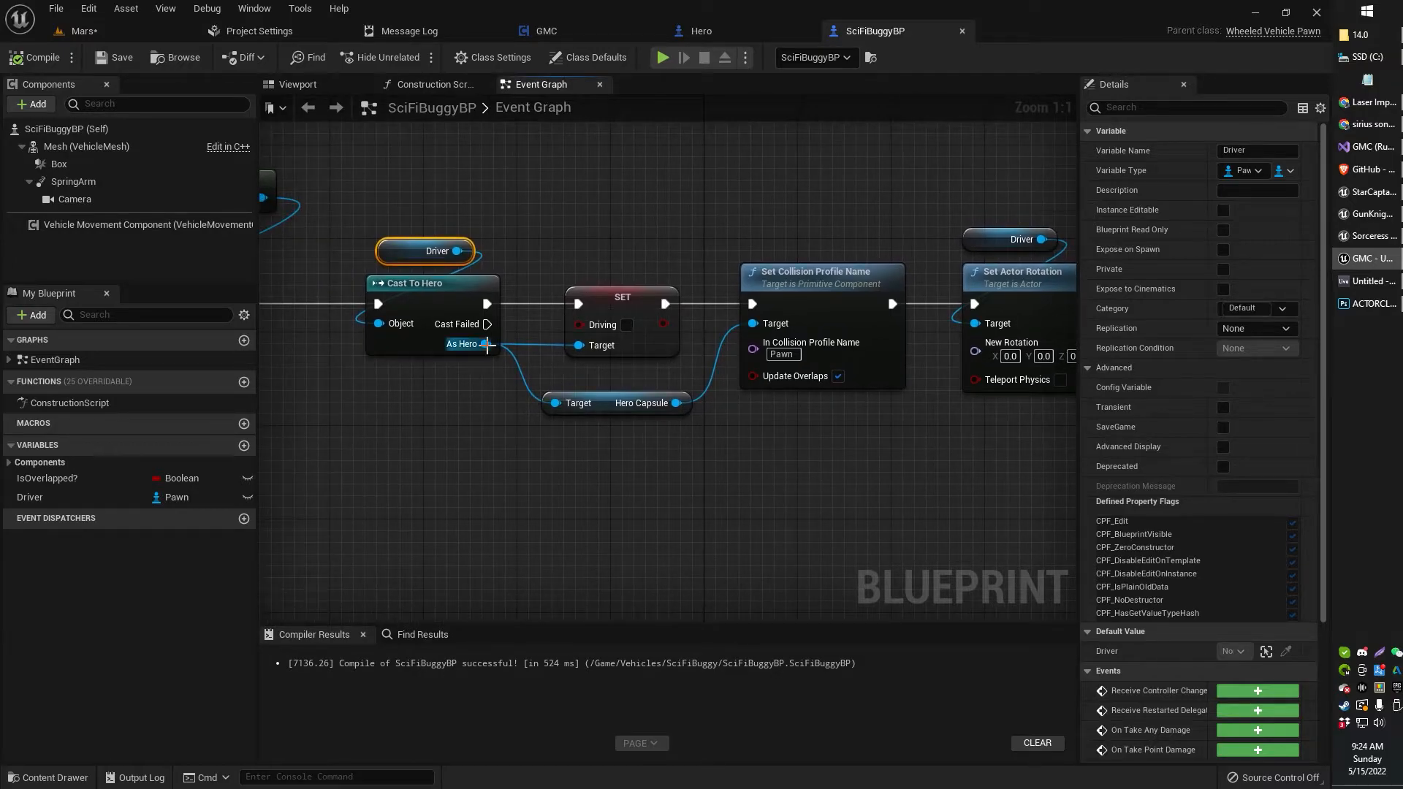
mouse_move(416, 283)
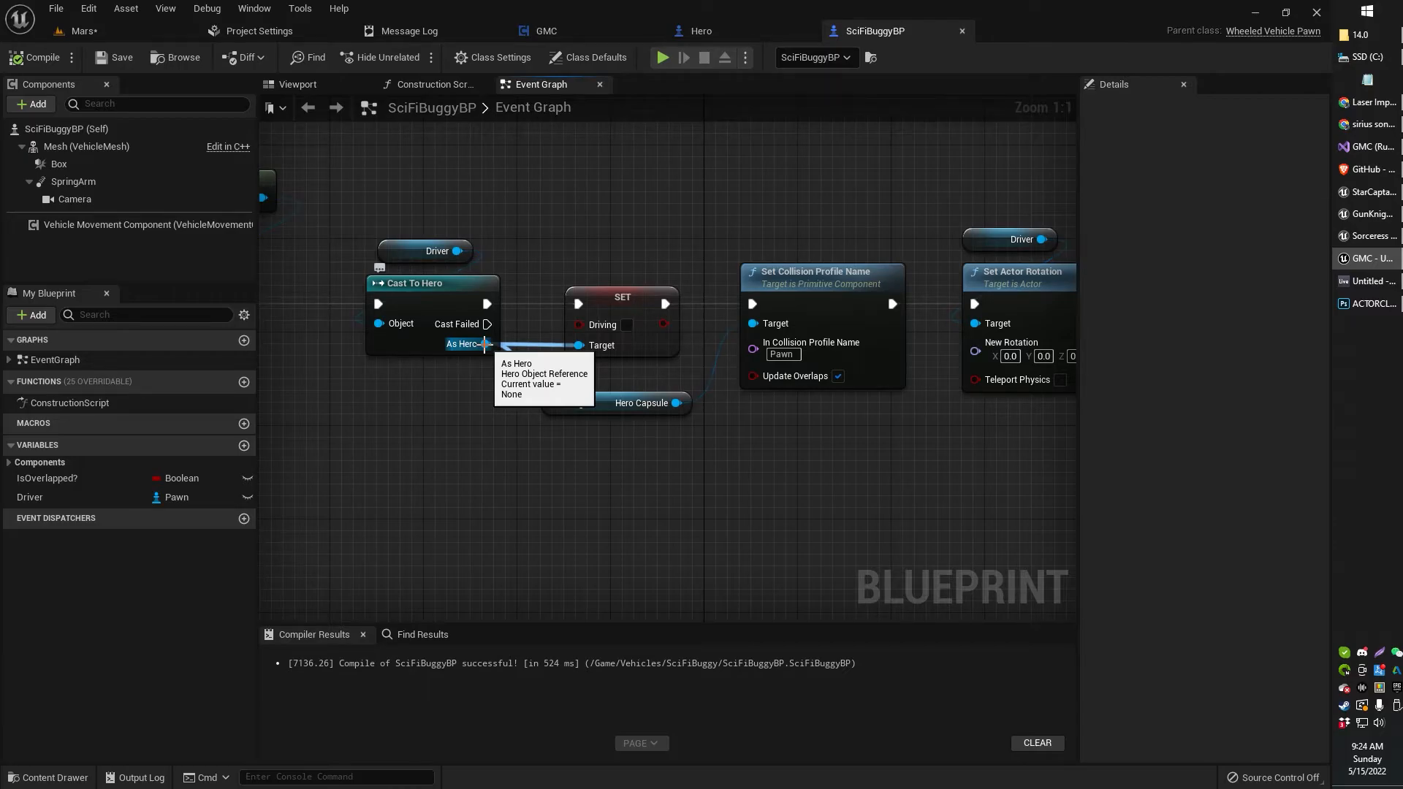
left_click_drag(486, 344, 456, 511)
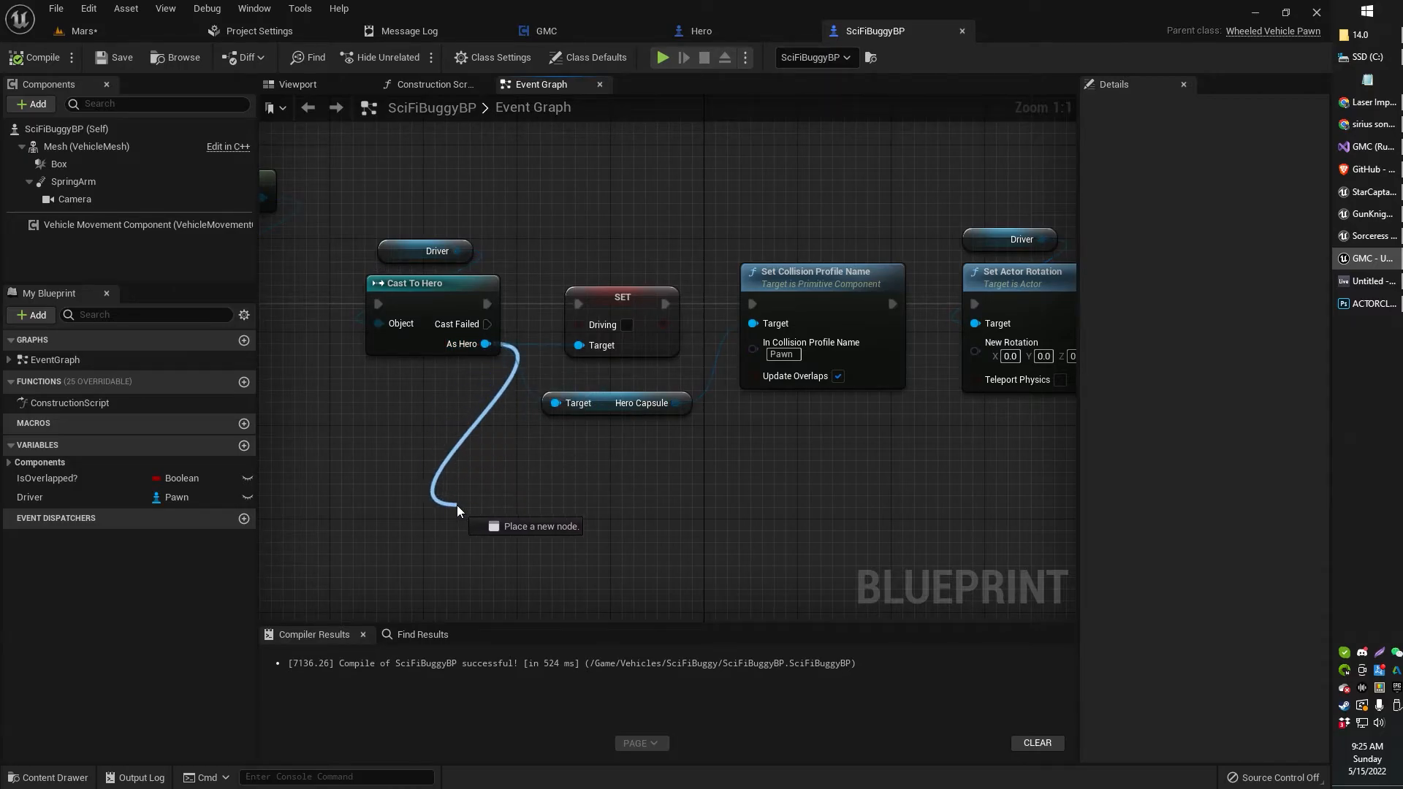
left_click(458, 511)
type("get")
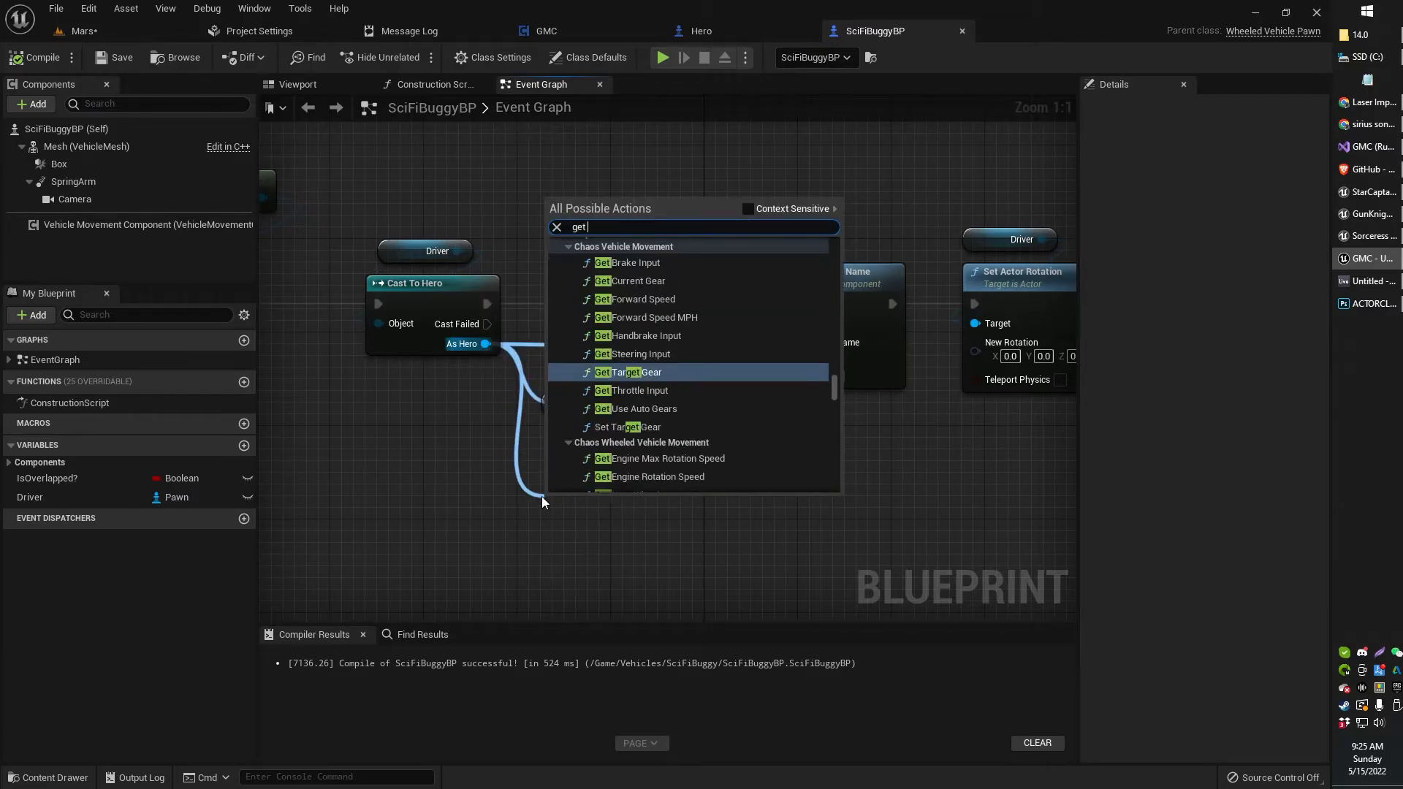
type("g")
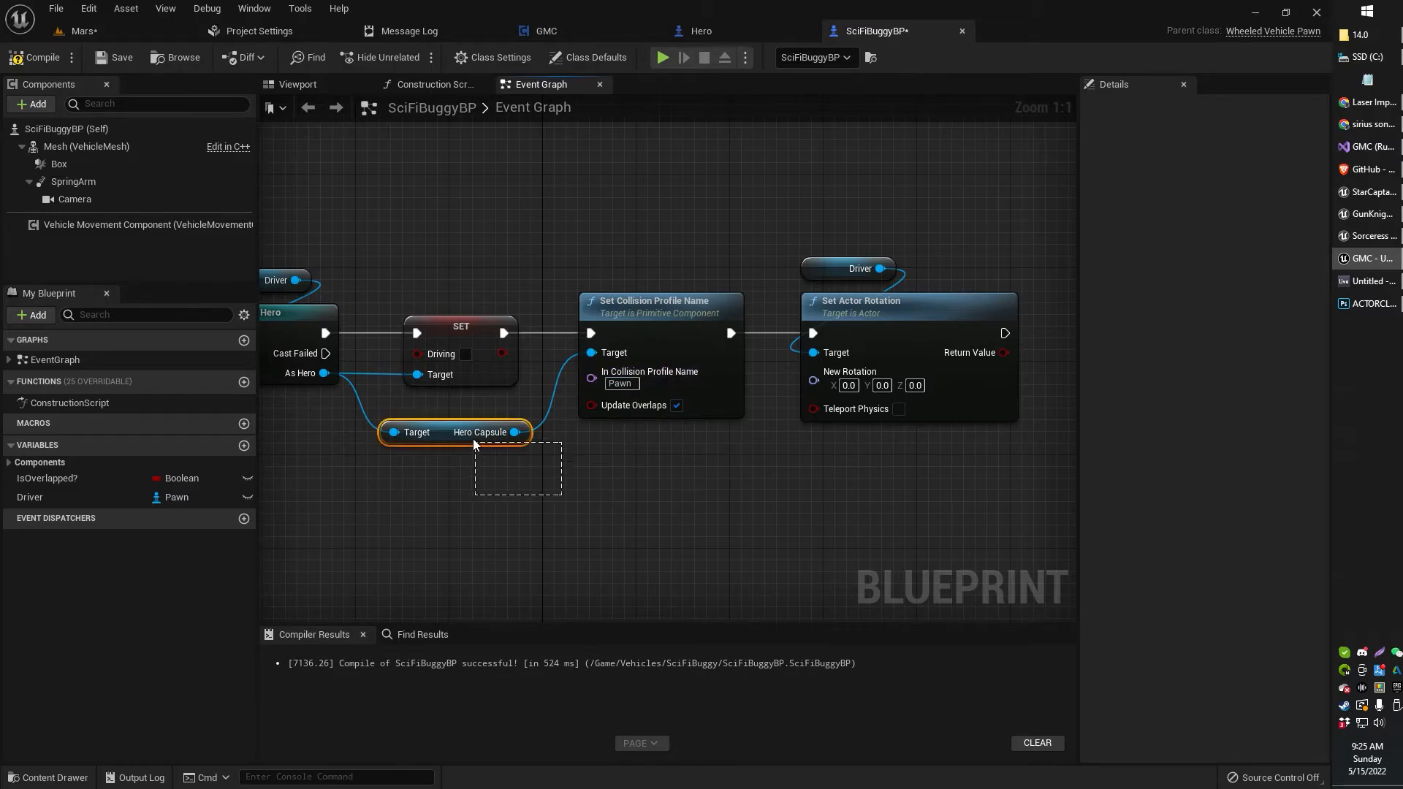
left_click(456, 432)
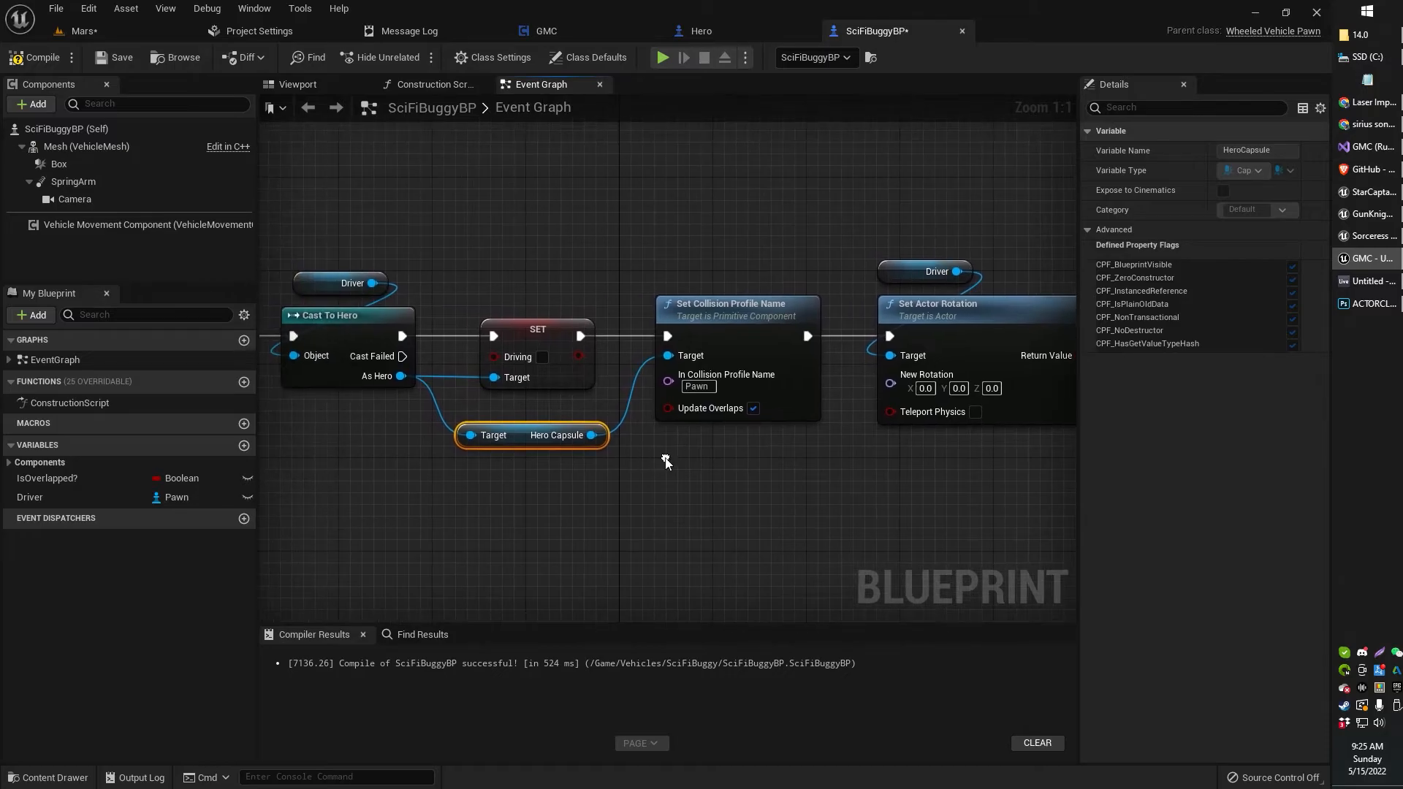
mouse_move(541, 362)
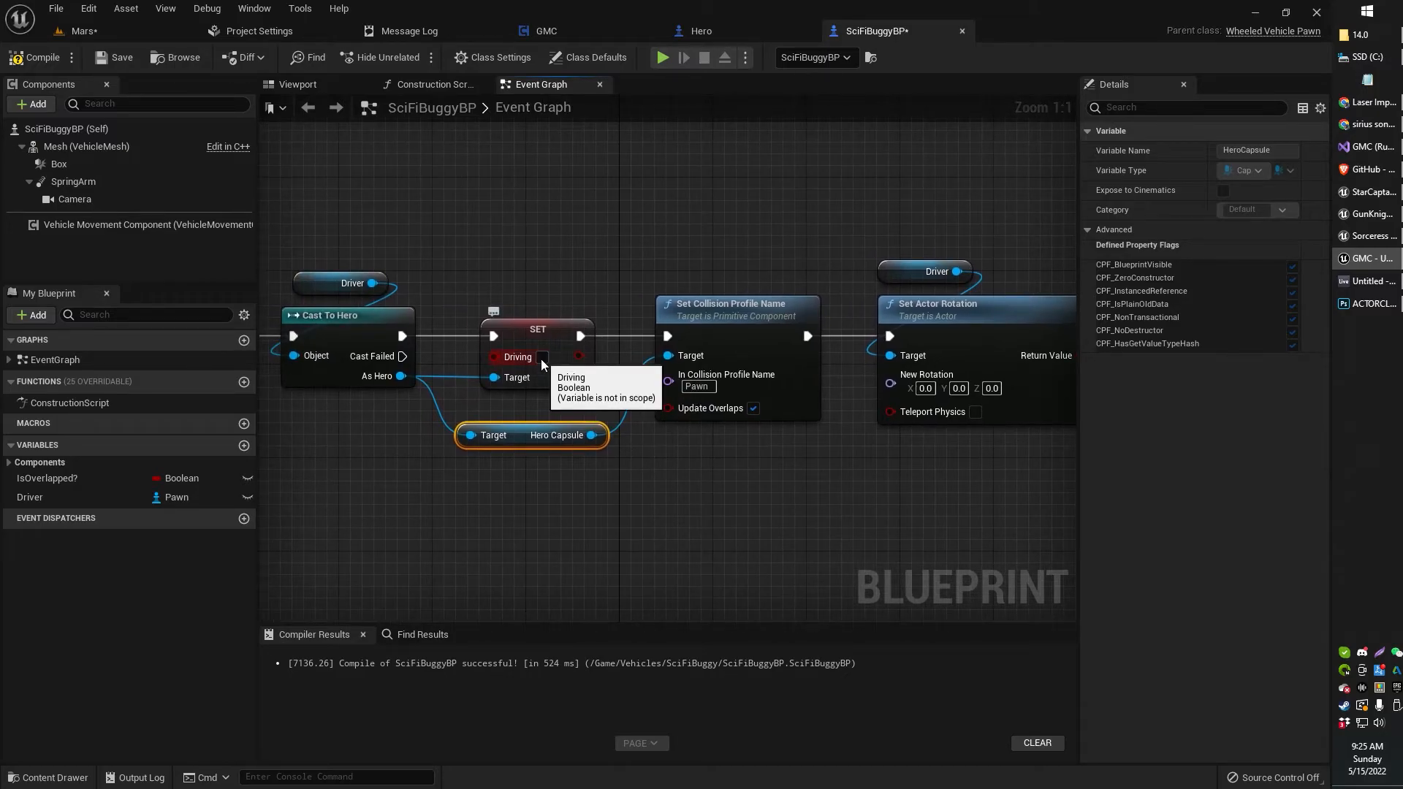
mouse_move(550, 358)
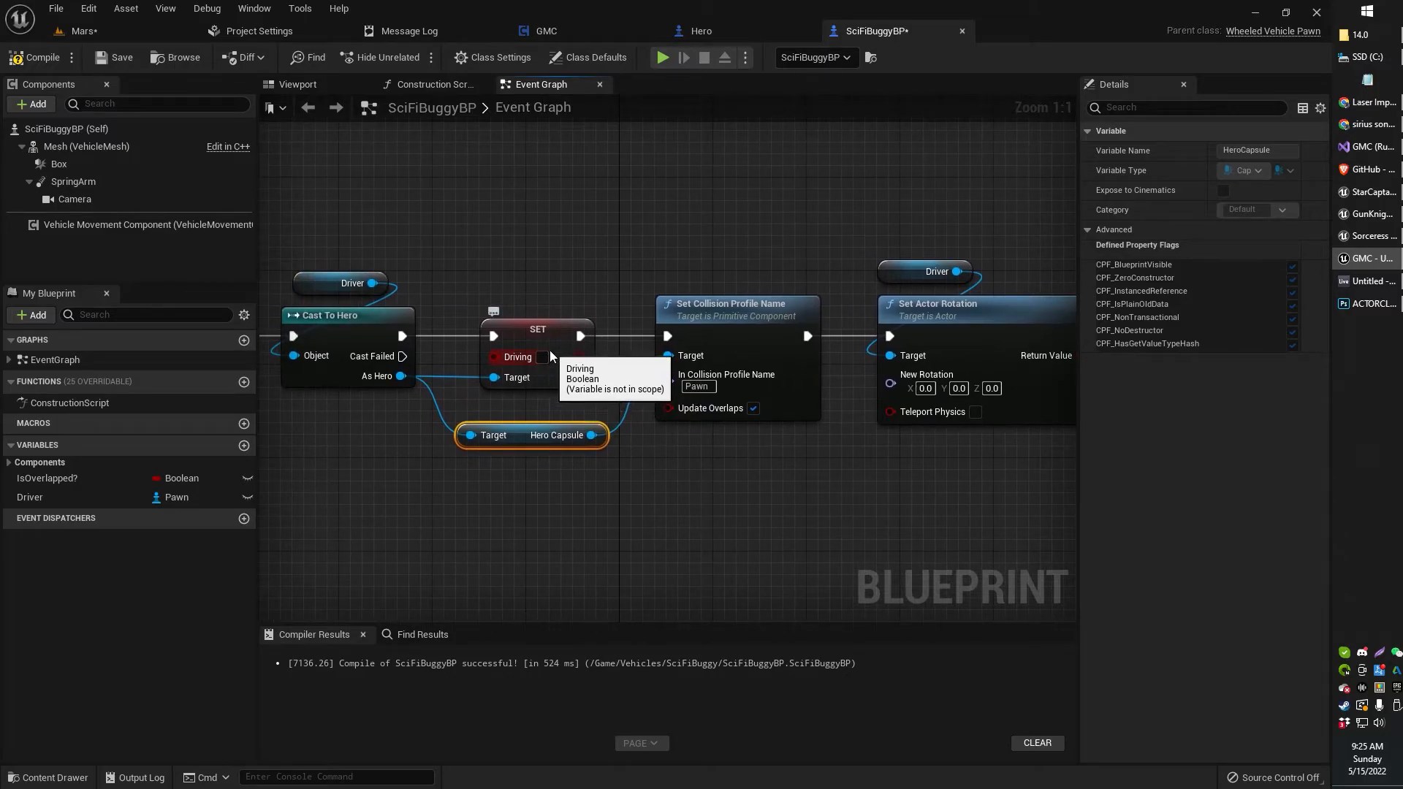
left_click(538, 328)
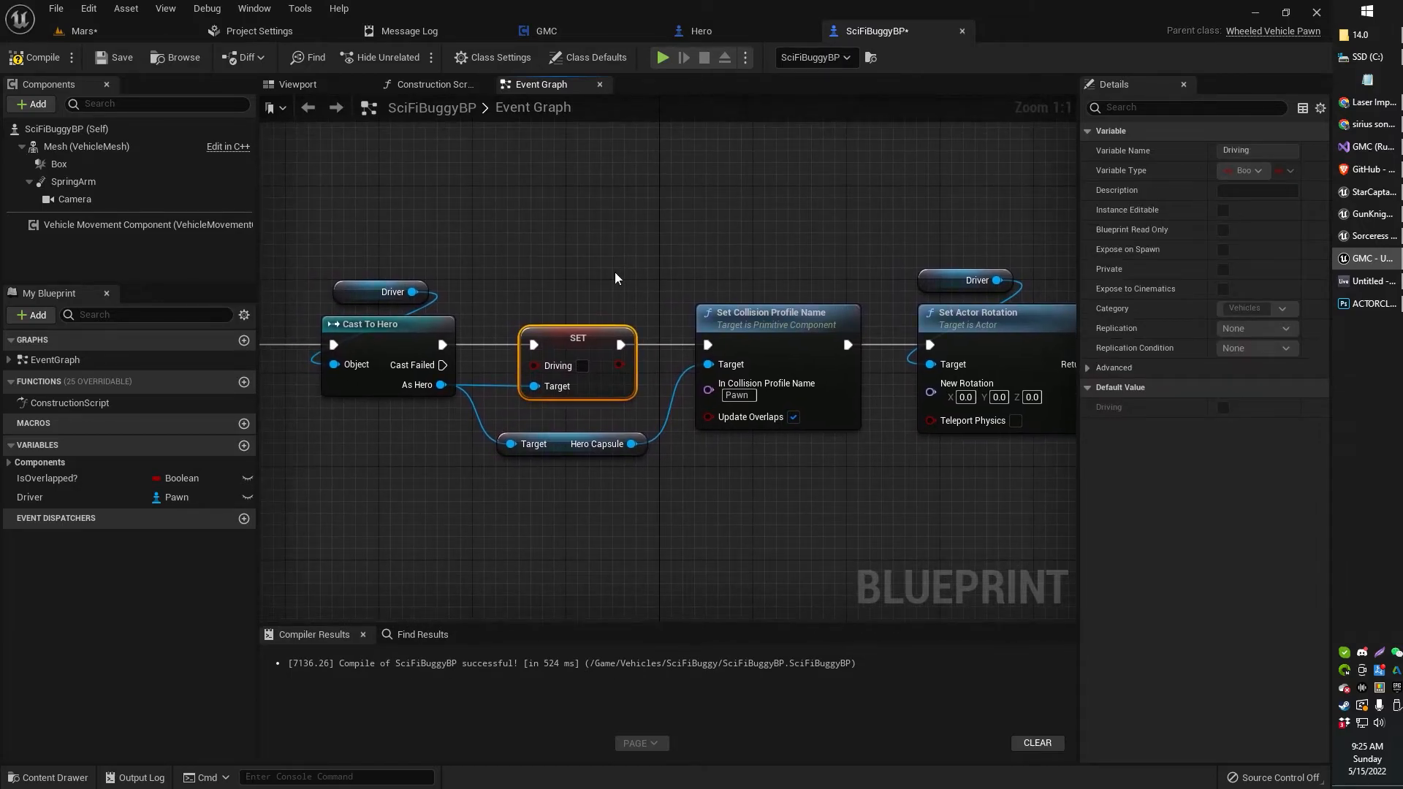
mouse_move(649, 286)
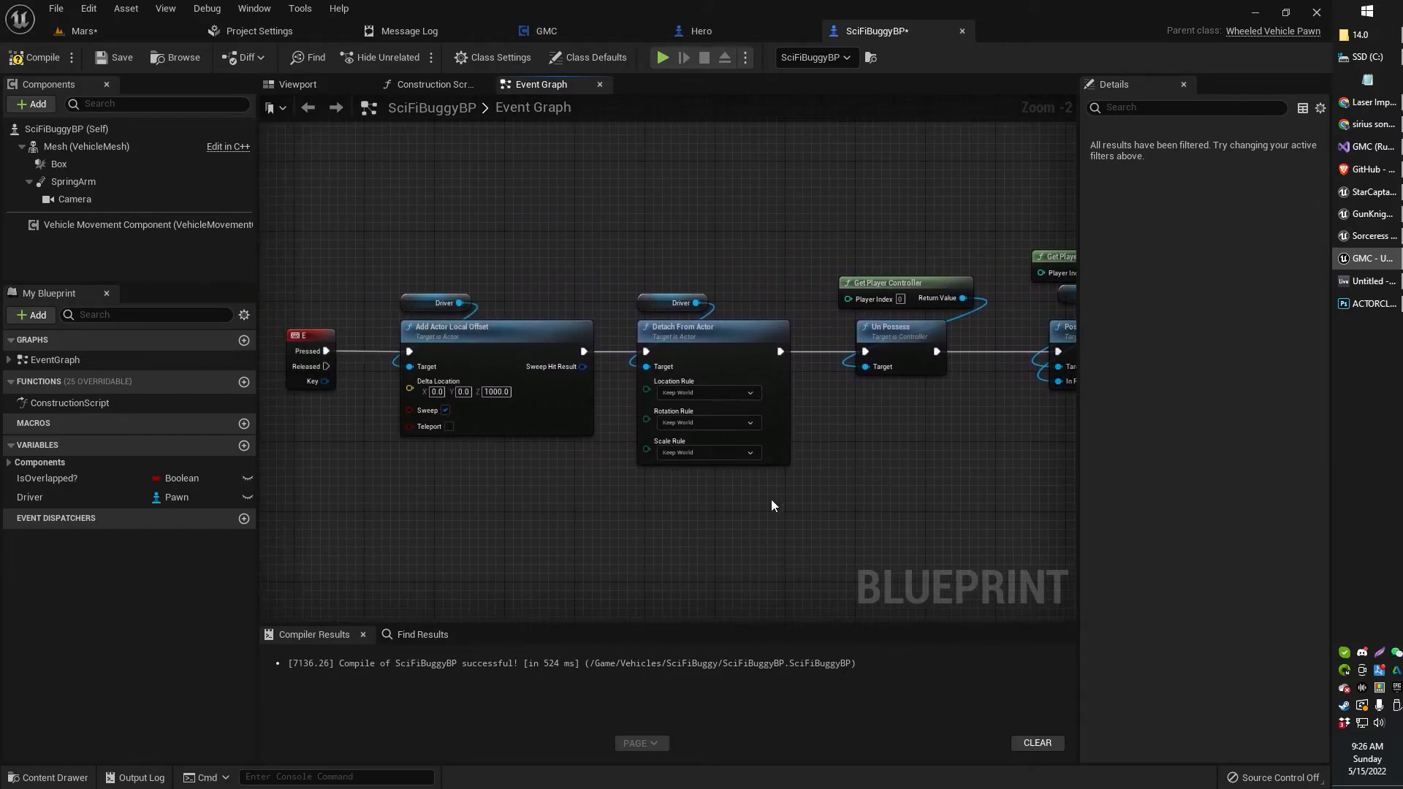
- Start a Mars level play test to try ejecting from the buggy with E
left_click(72, 31)
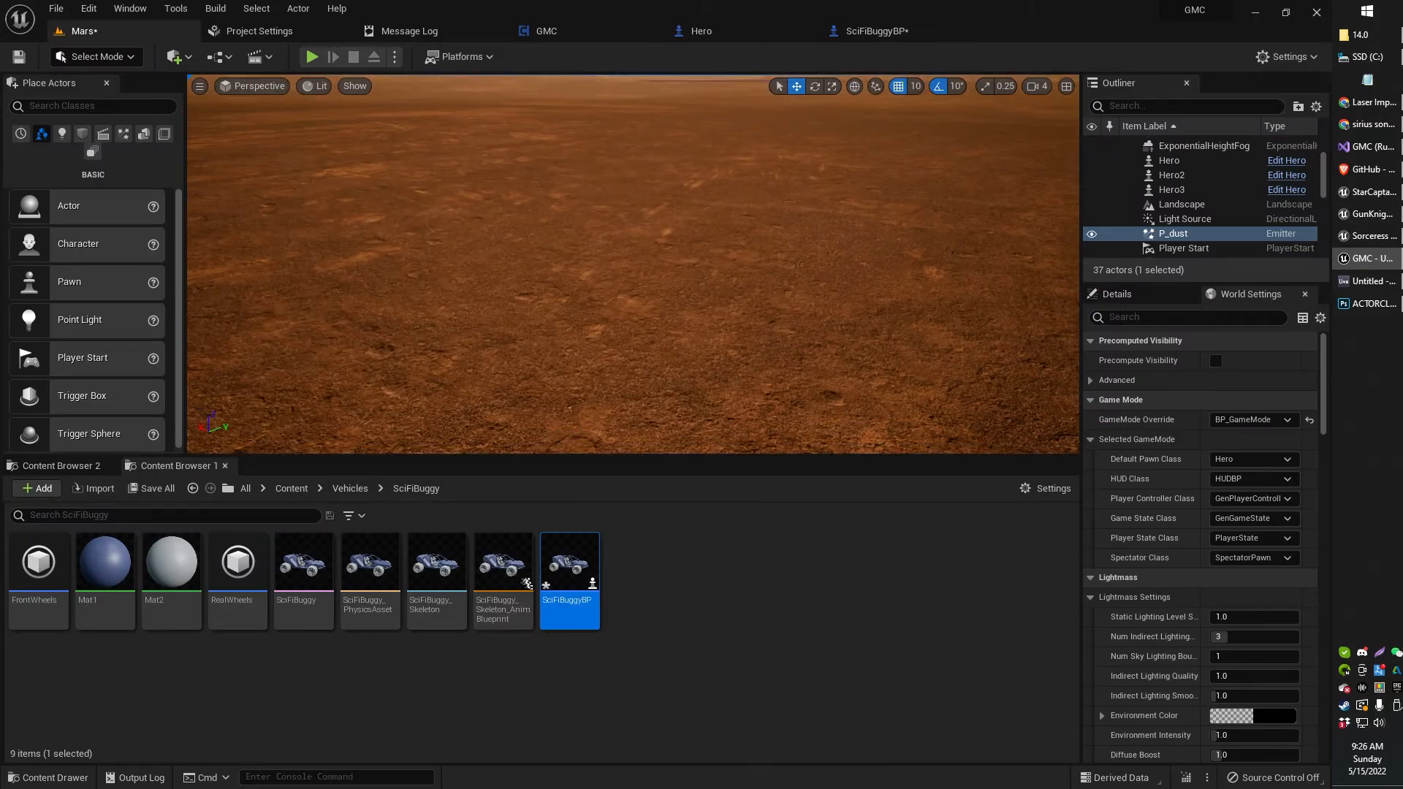
left_click(311, 56)
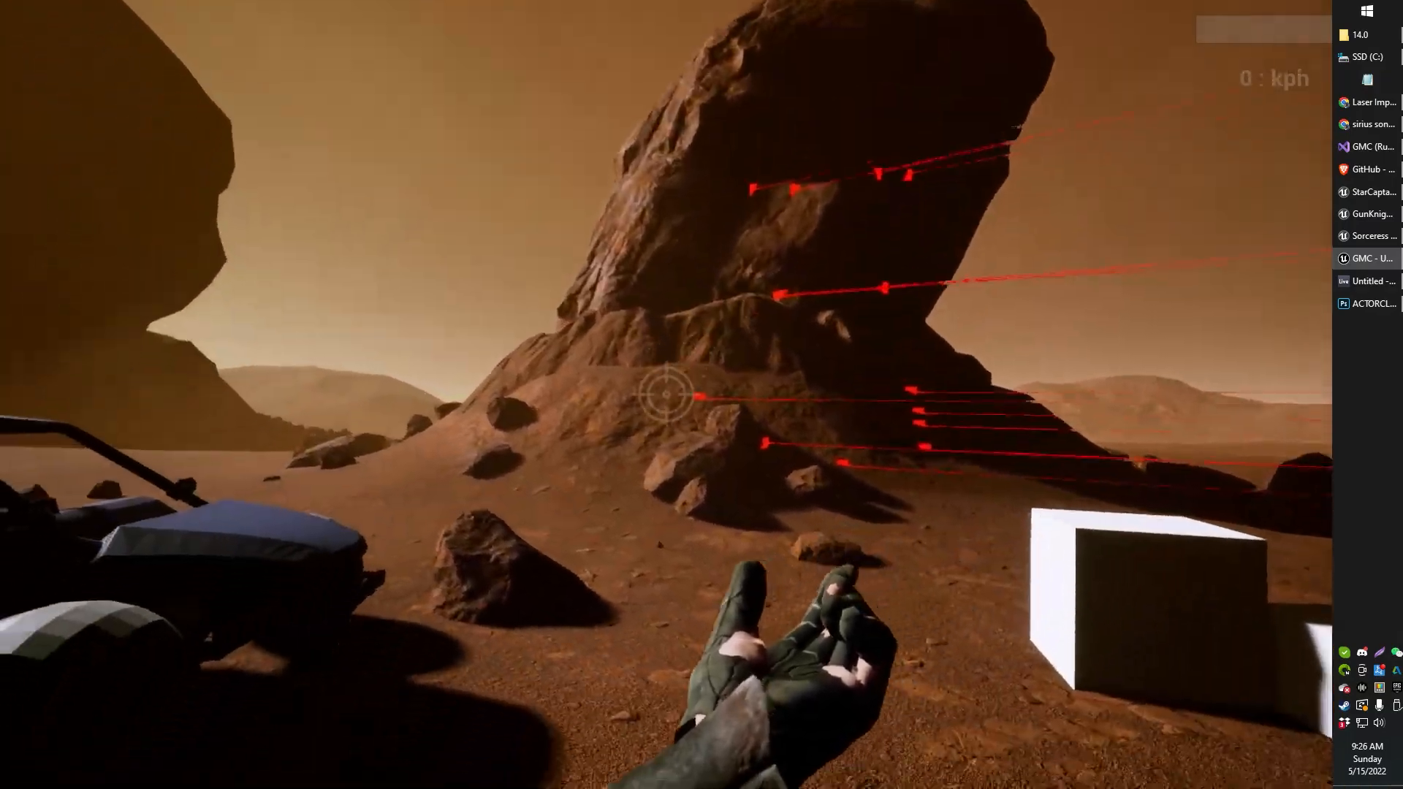
mouse_move(666, 394)
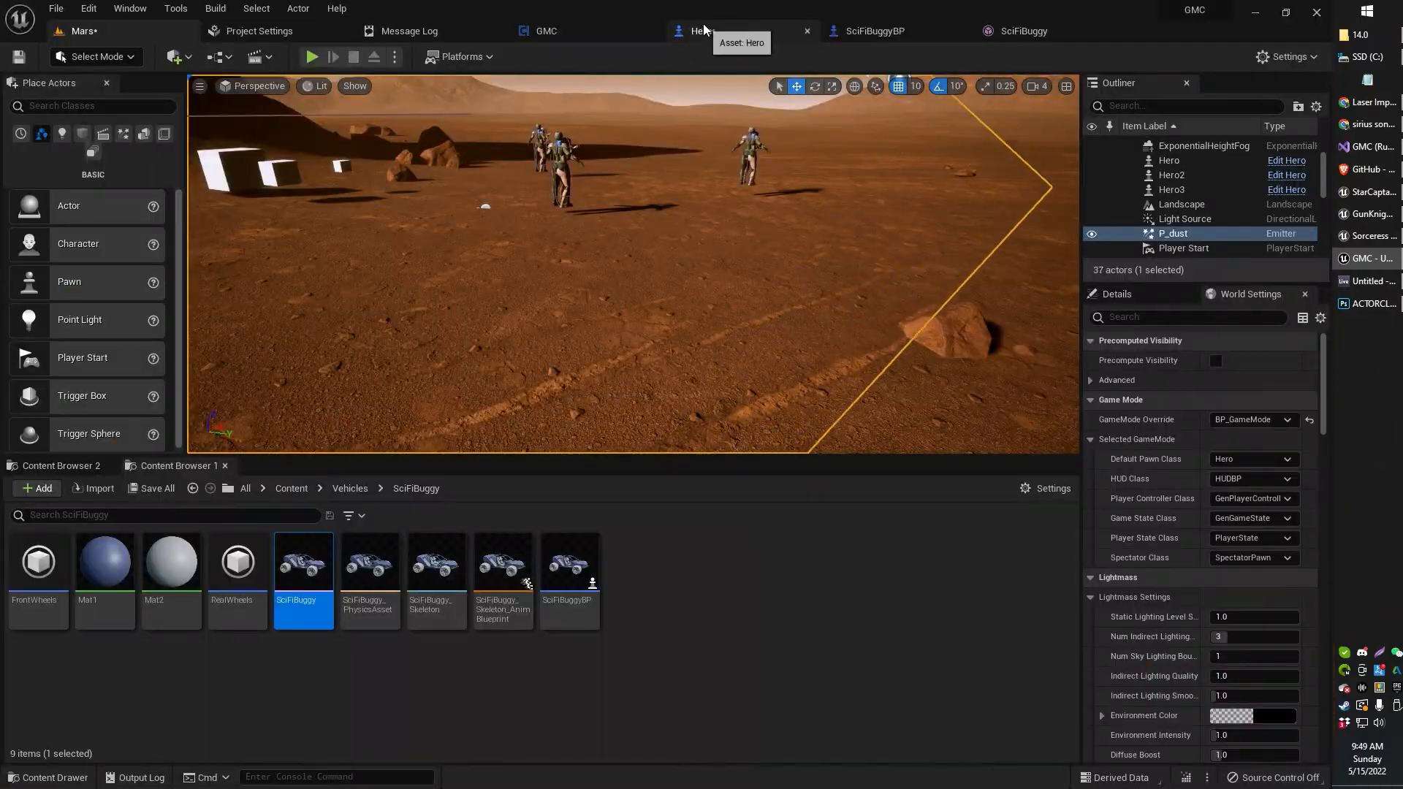
- Play-test the buggy again, stop, then save the Hero blueprint's vehicle-attach graph
left_click(707, 30)
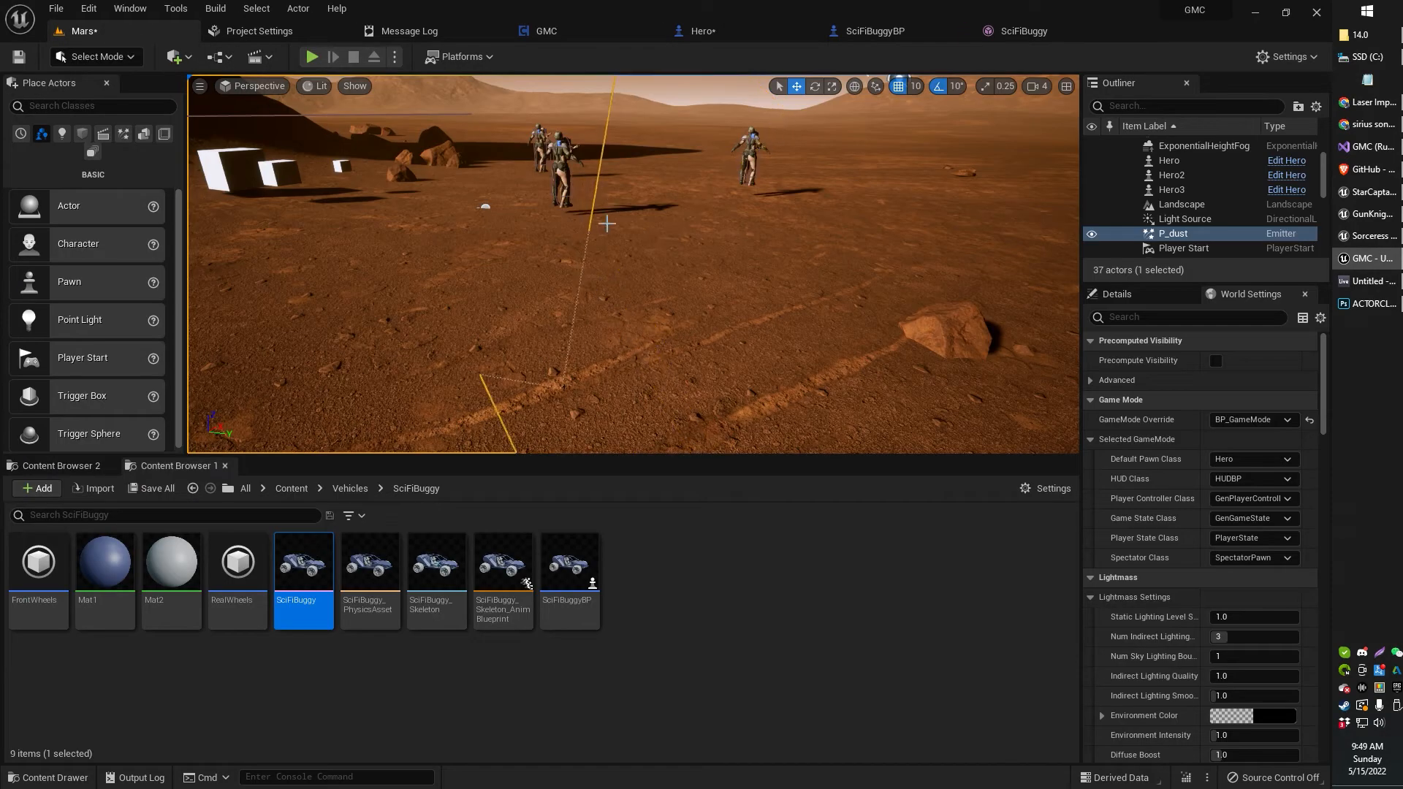
left_click(312, 56)
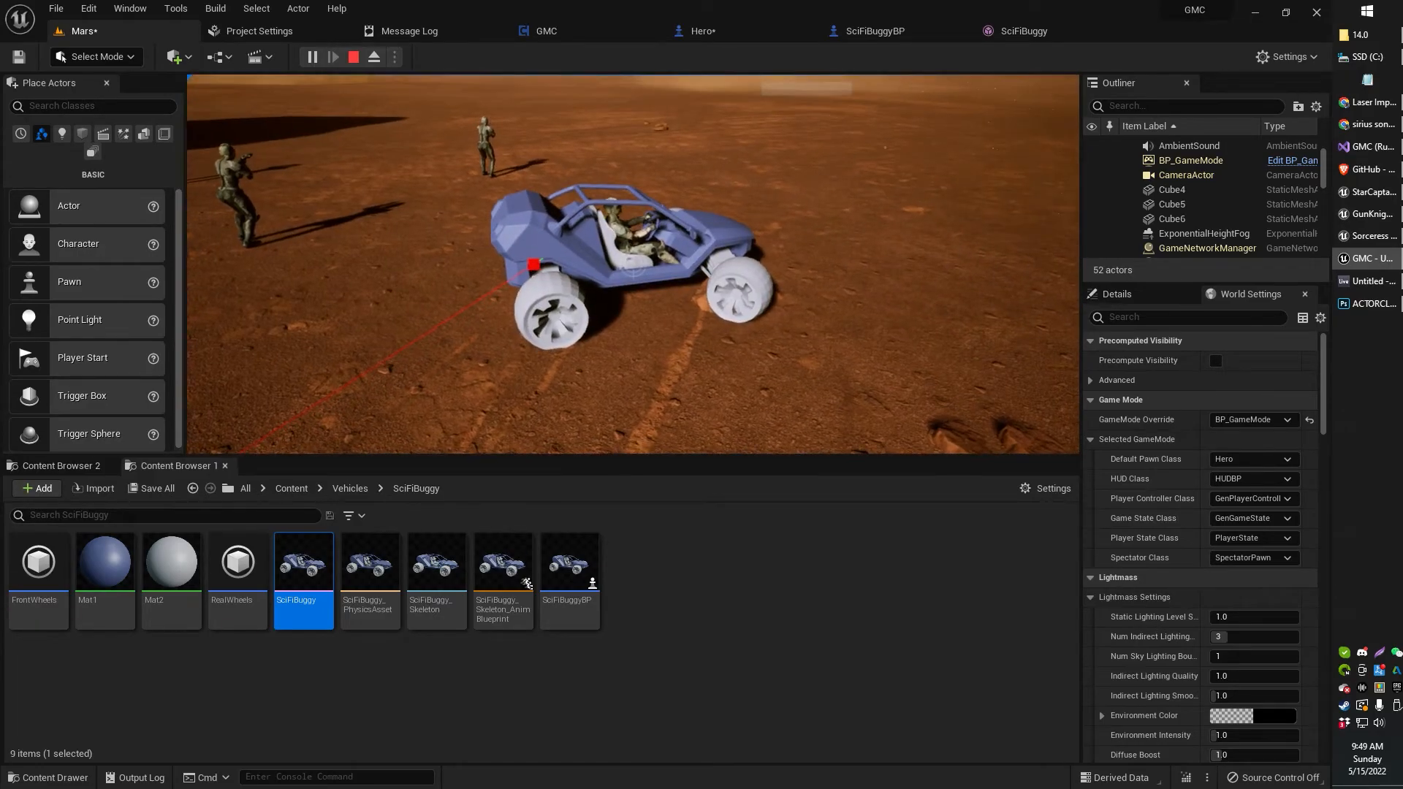
left_click(352, 56)
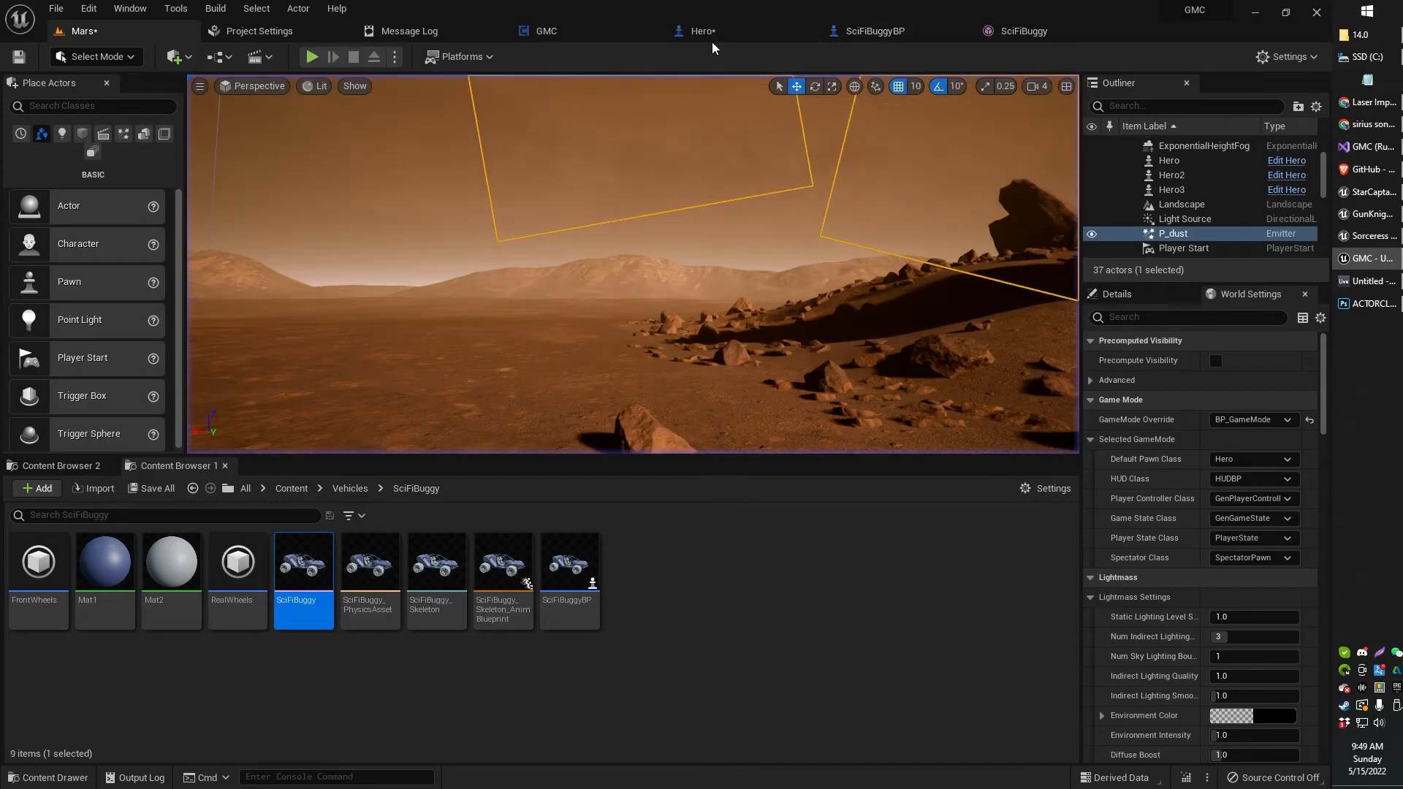
left_click(707, 30)
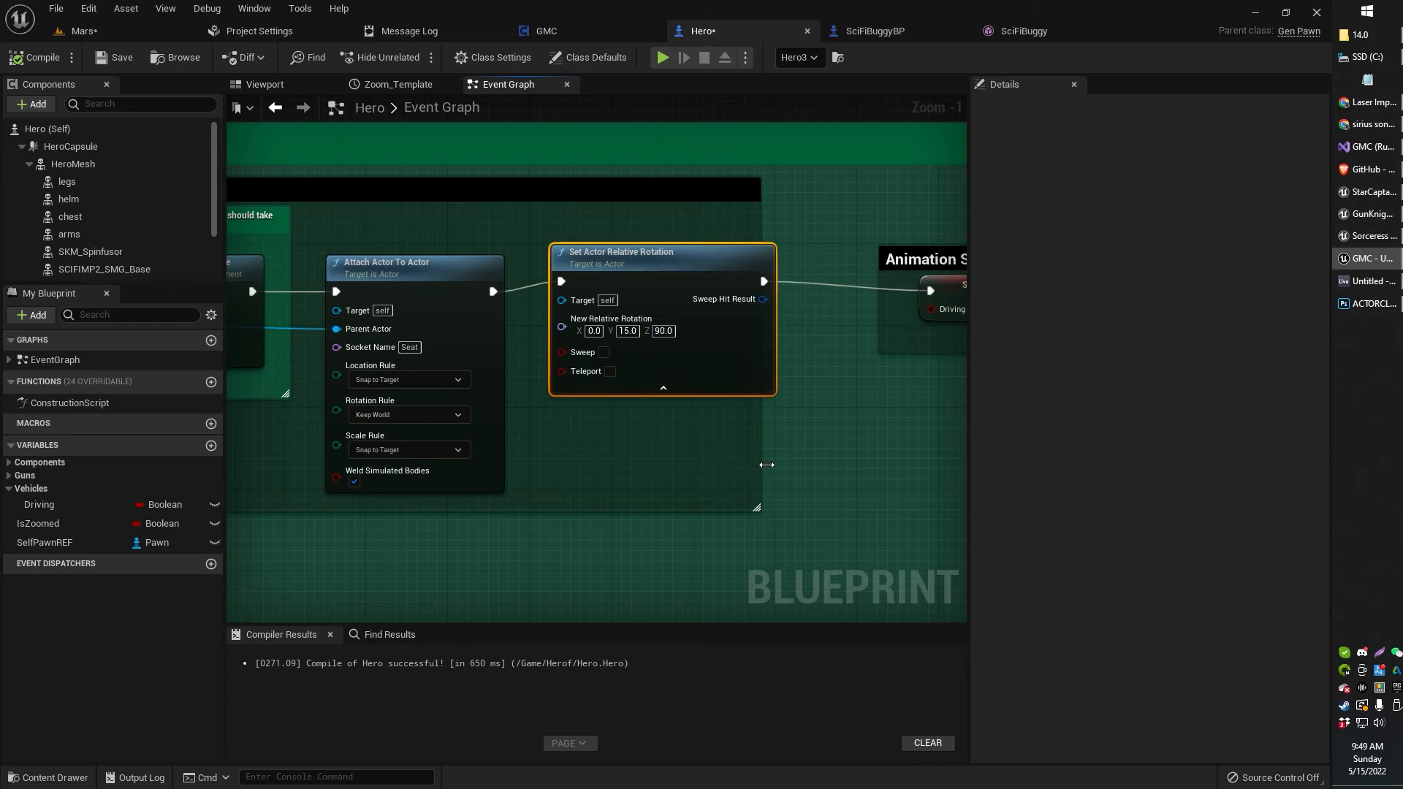
left_click(119, 57)
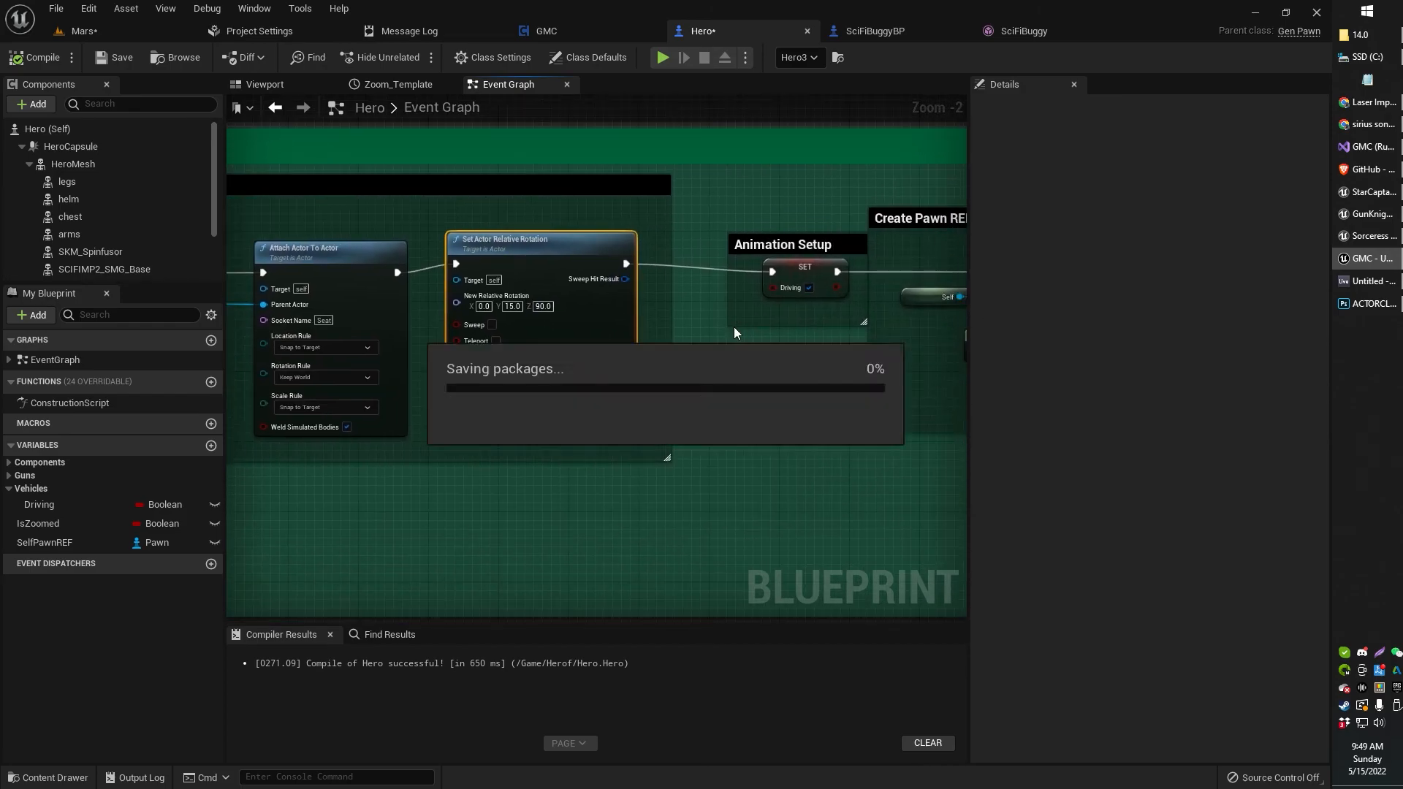